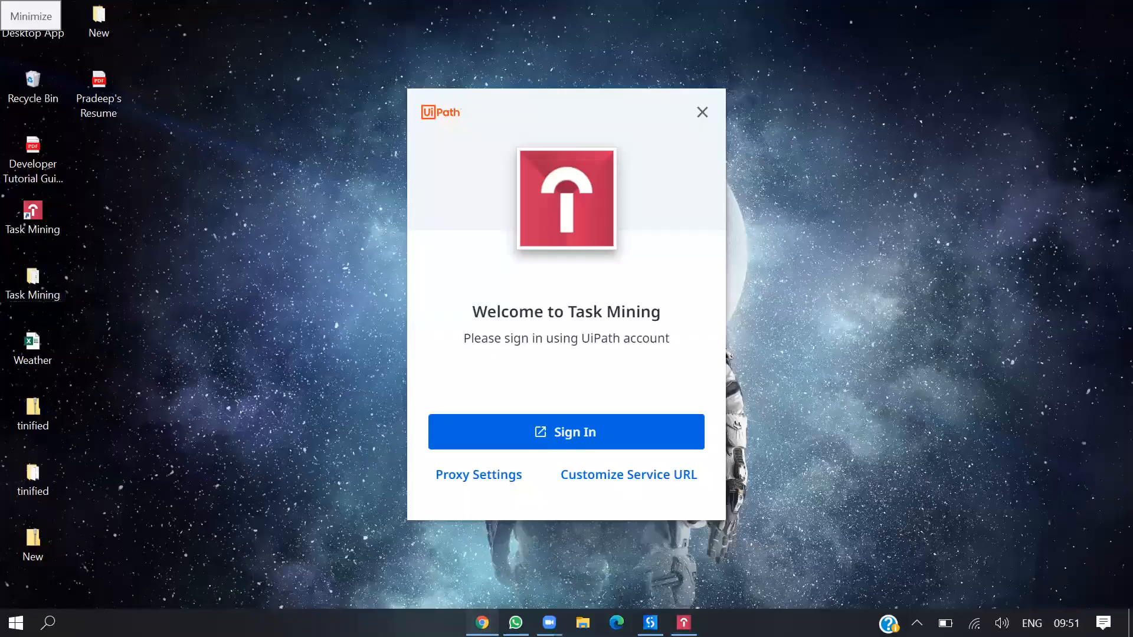
- Sign in on the Task Mining welcome dialog so the Projects page opens in Automation Cloud
click(566, 432)
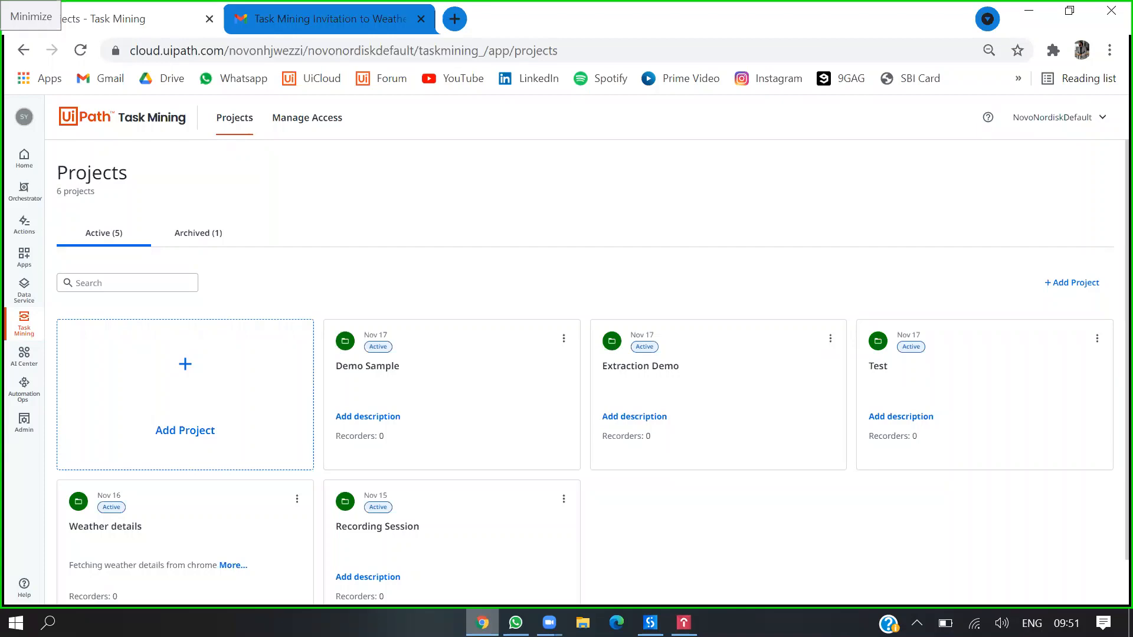
mouse_move(119, 546)
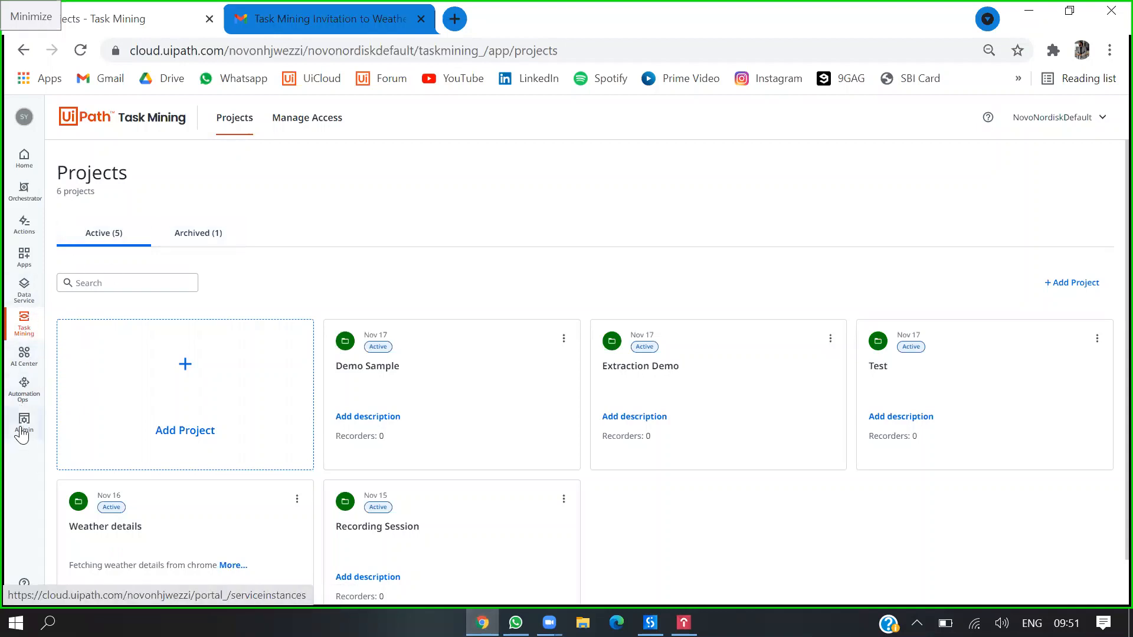
- Review the NovoNordiskDefault tenant's provisioned services in Admin and cancel without saving
click(24, 422)
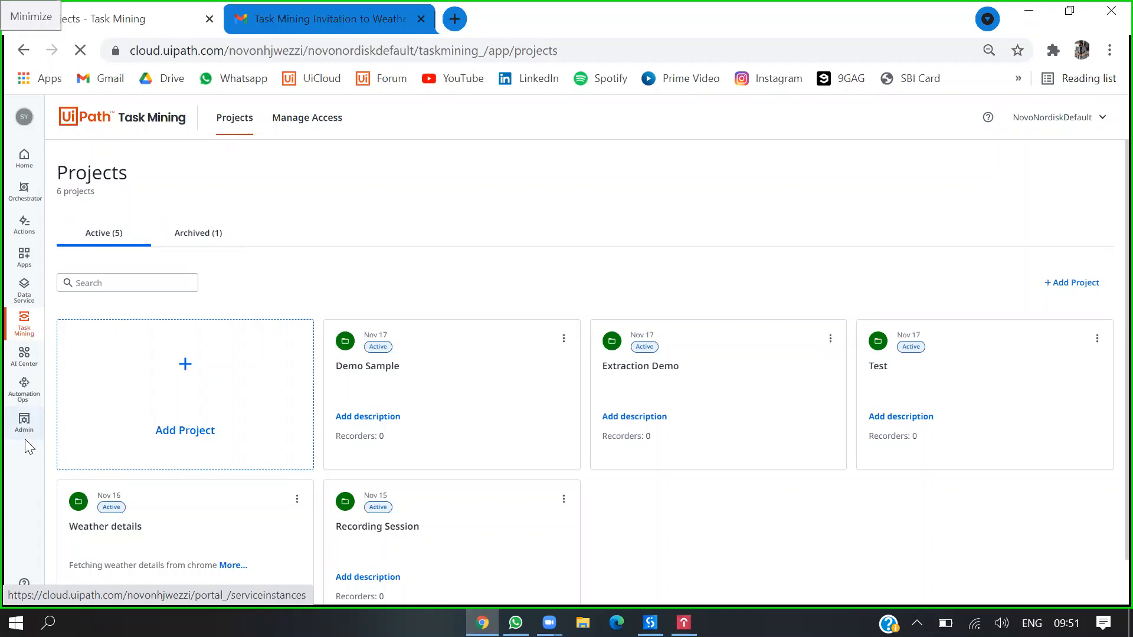
click(24, 422)
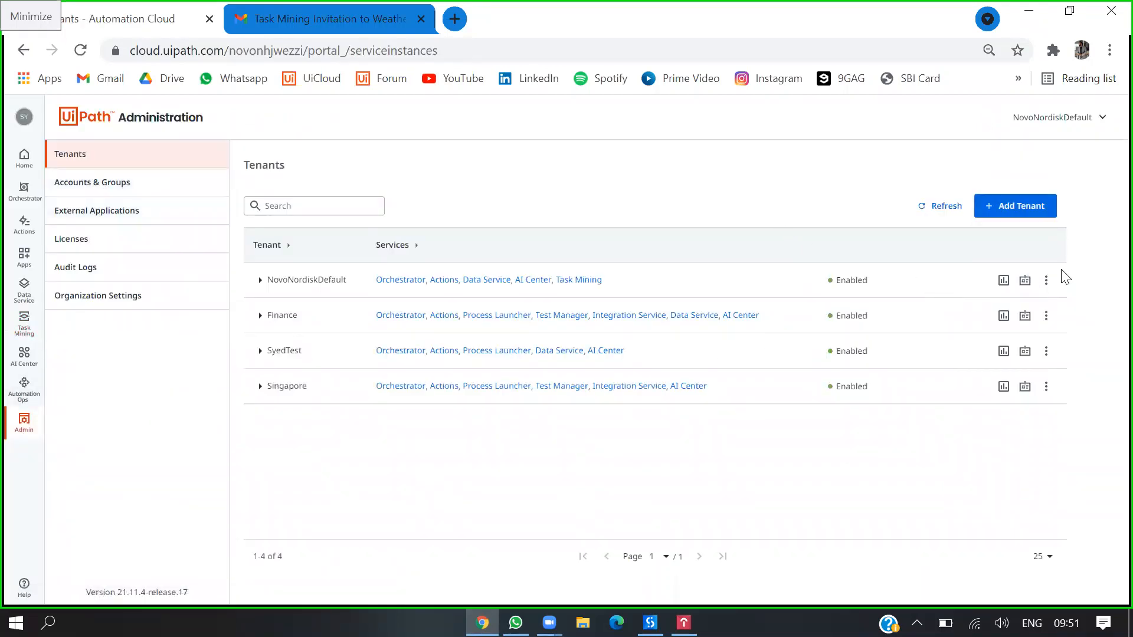
click(1044, 281)
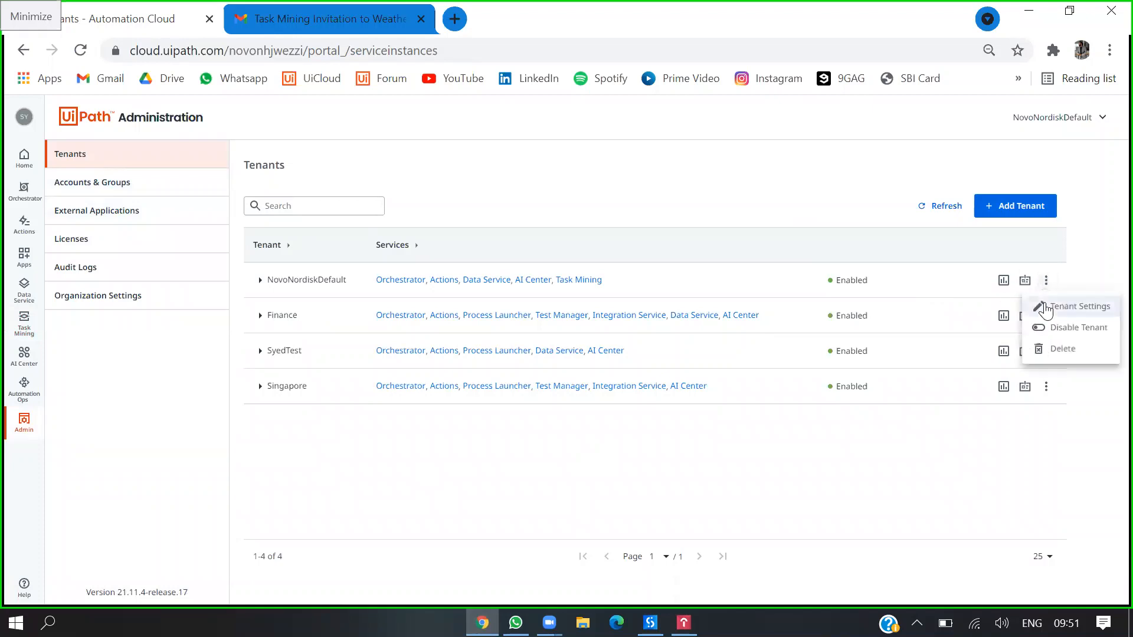
click(1080, 307)
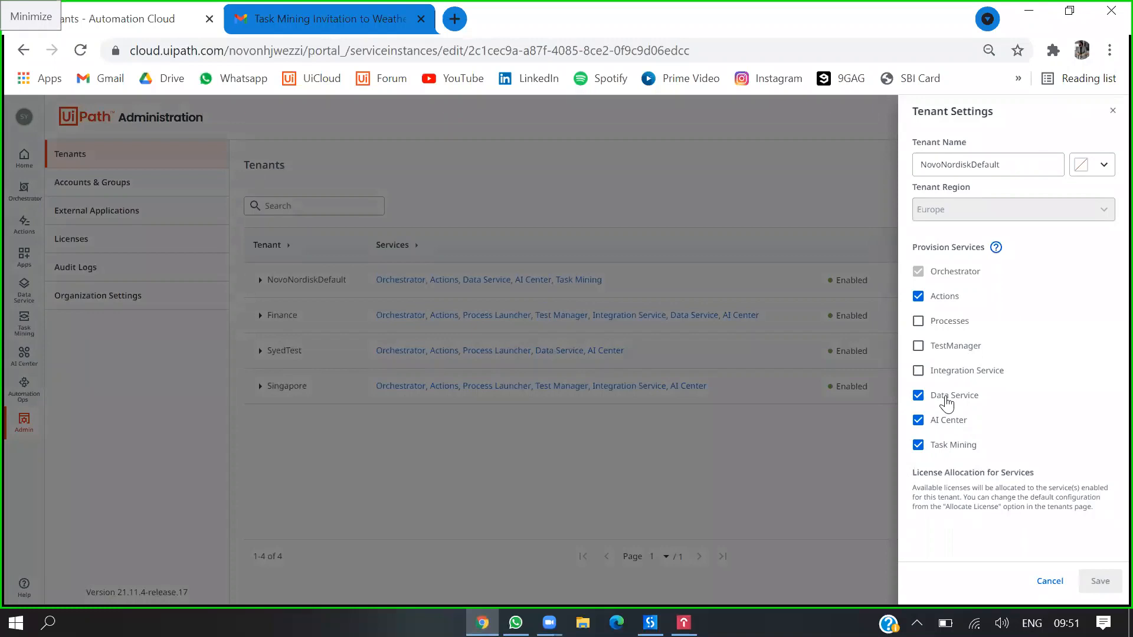
mouse_move(973, 440)
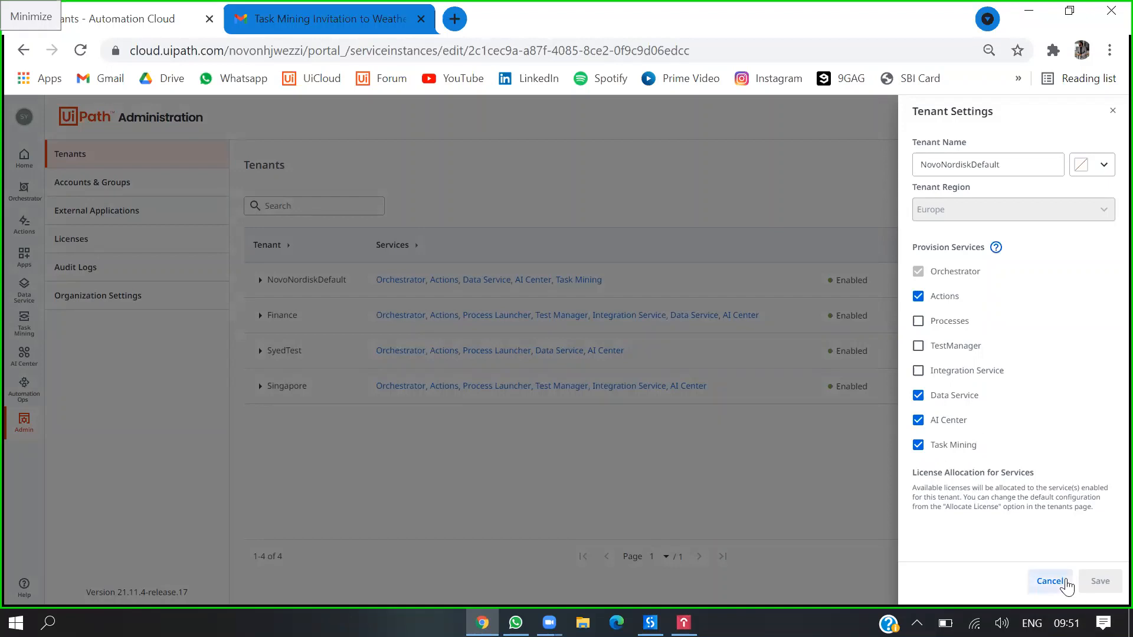
click(1049, 580)
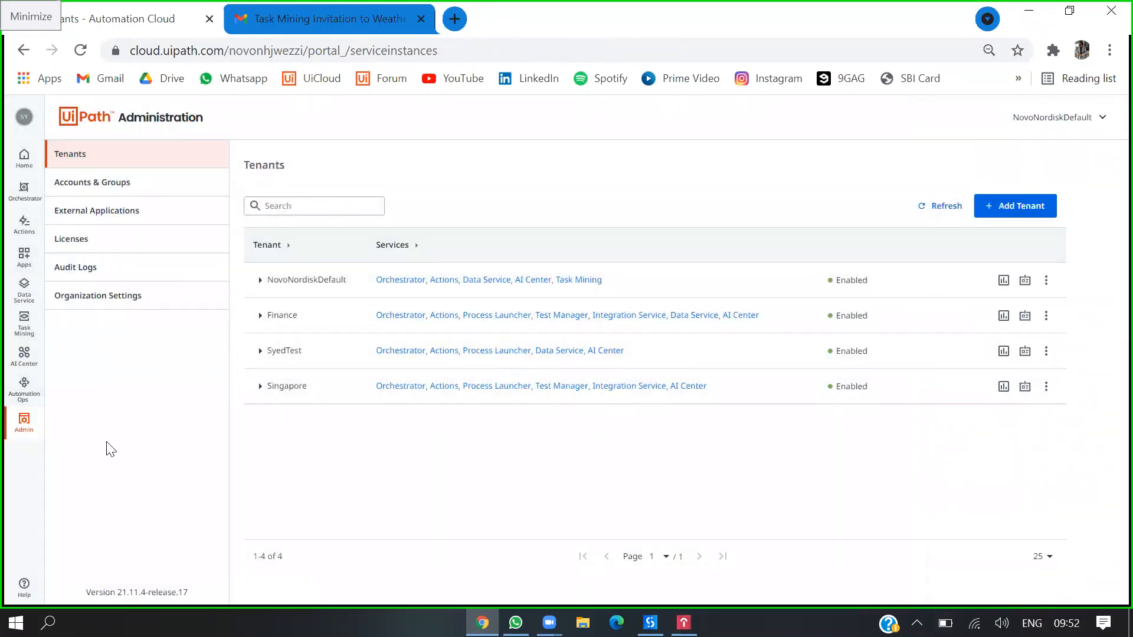
mouse_move(24, 323)
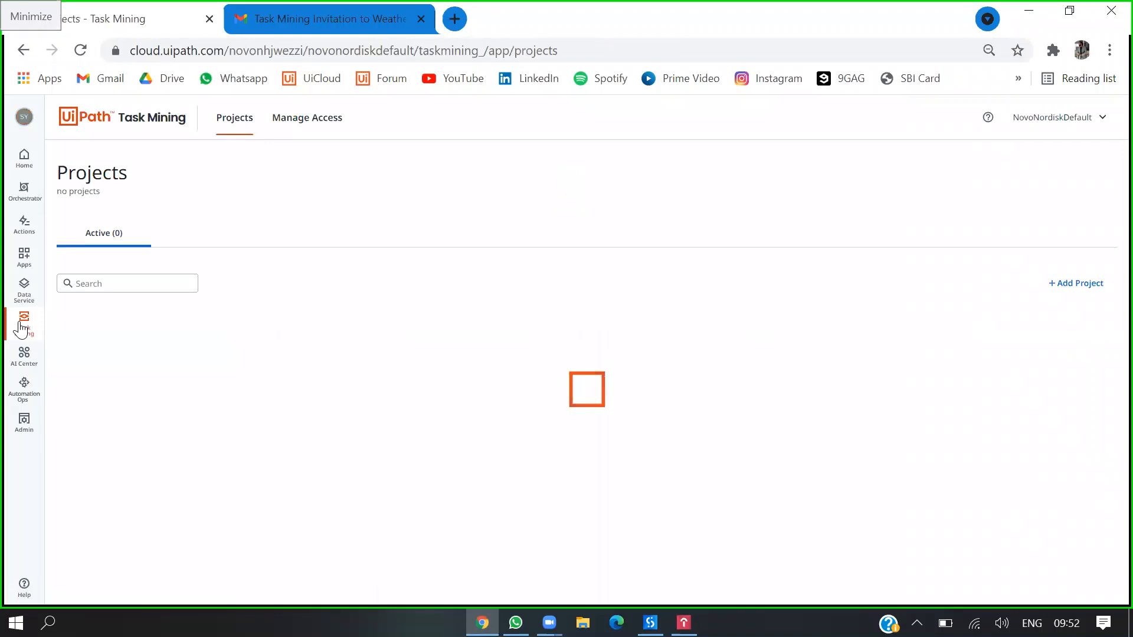
- Add a project named Weather Extraction Demo and dismiss the duplicate-name warning
click(23, 321)
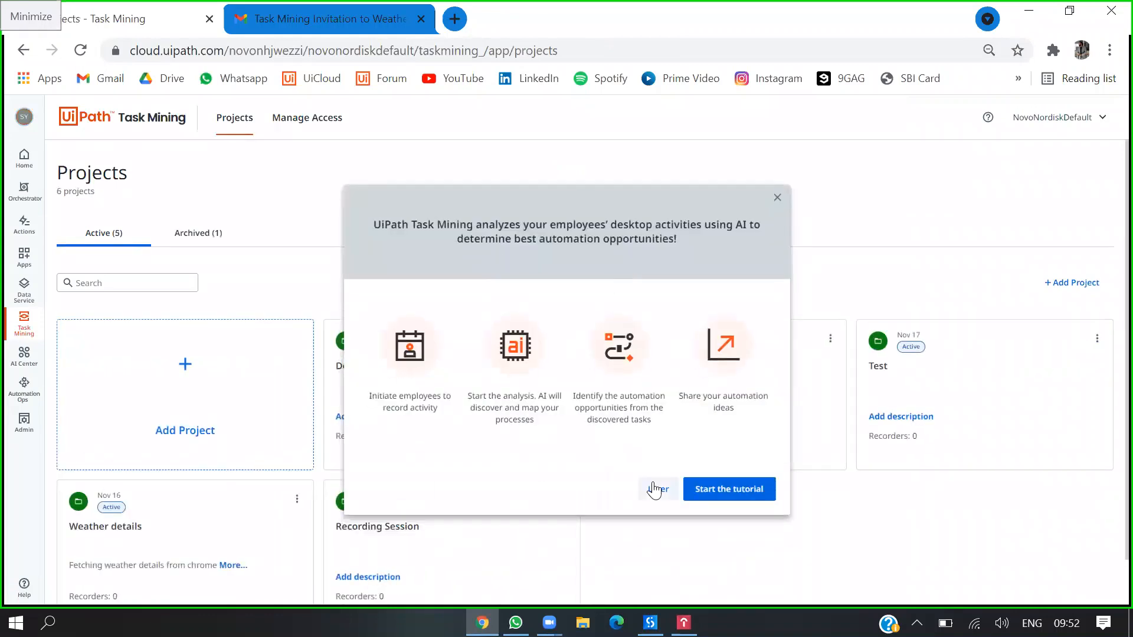
click(656, 488)
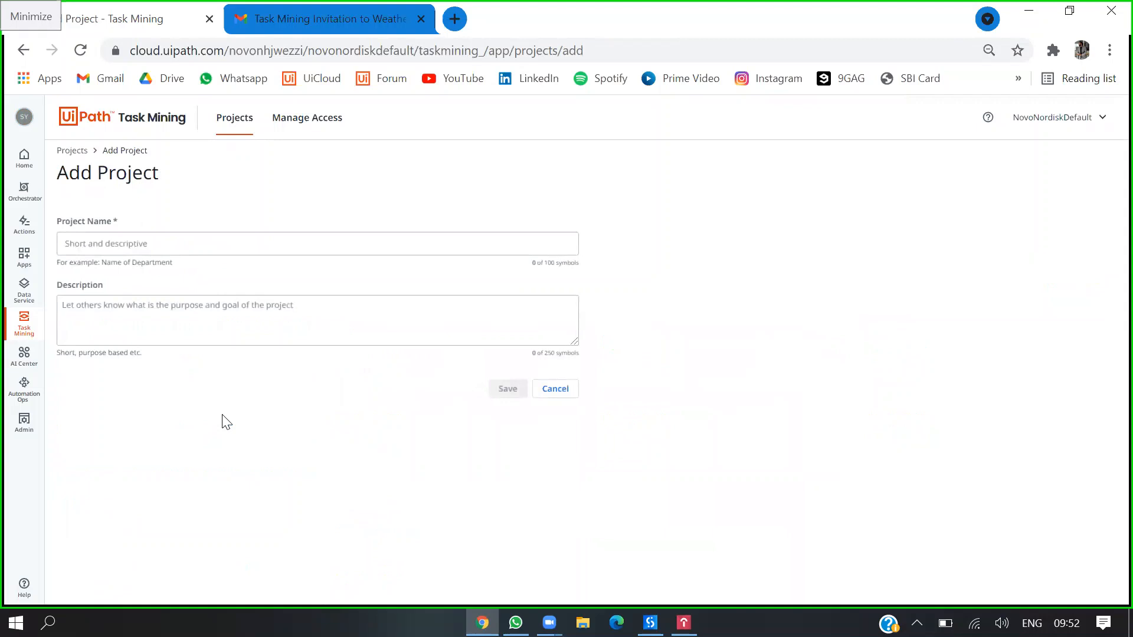
click(316, 243)
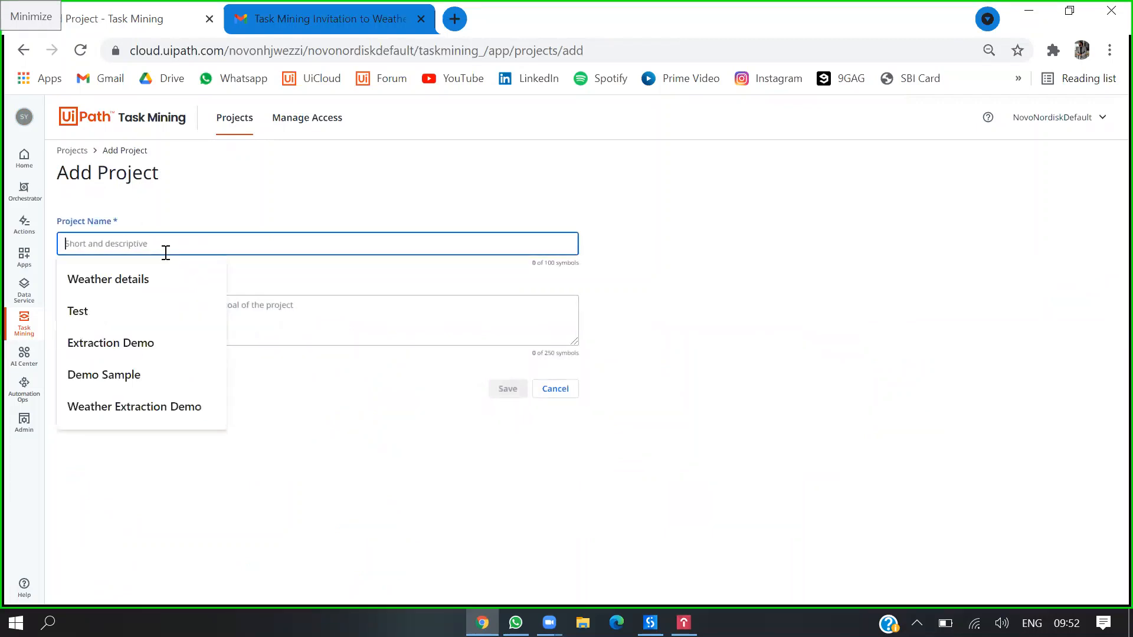
click(135, 406)
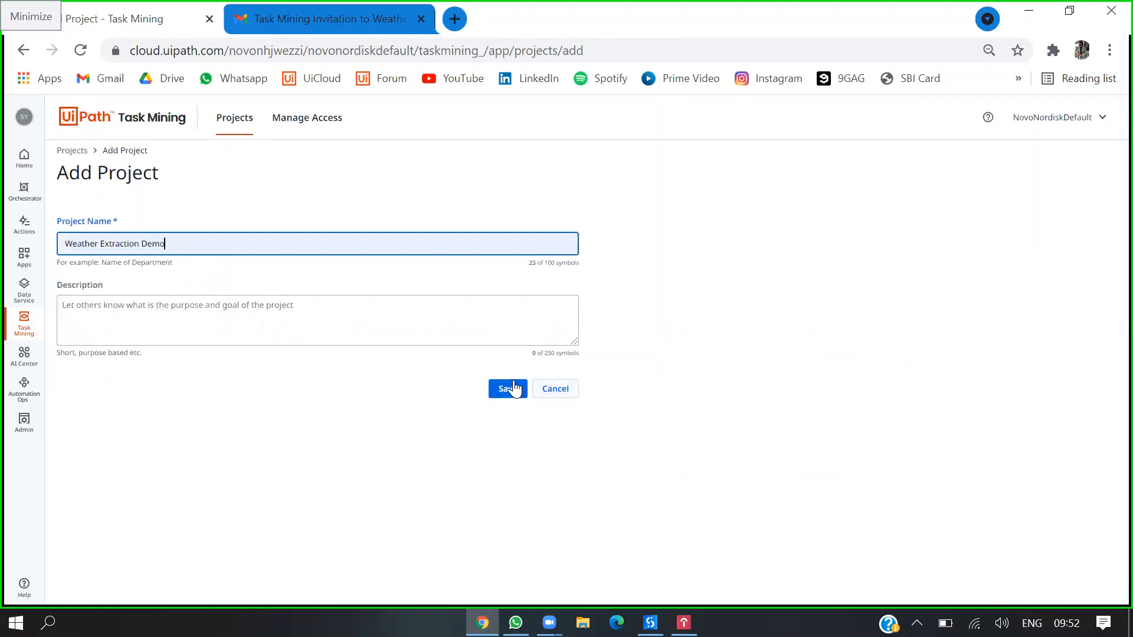
click(507, 388)
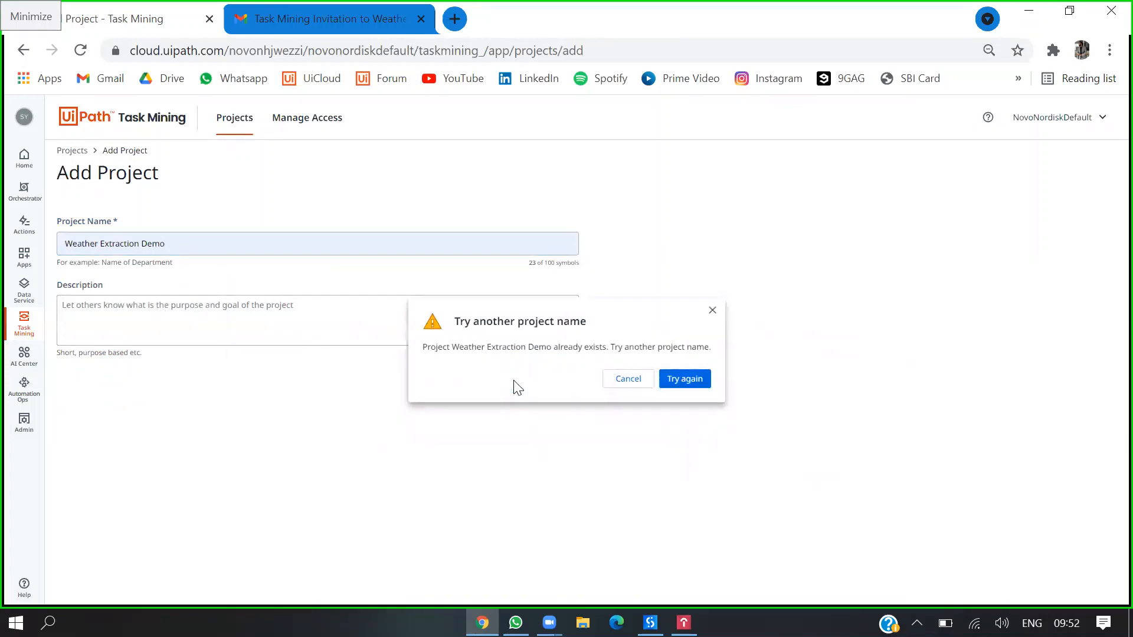
click(683, 379)
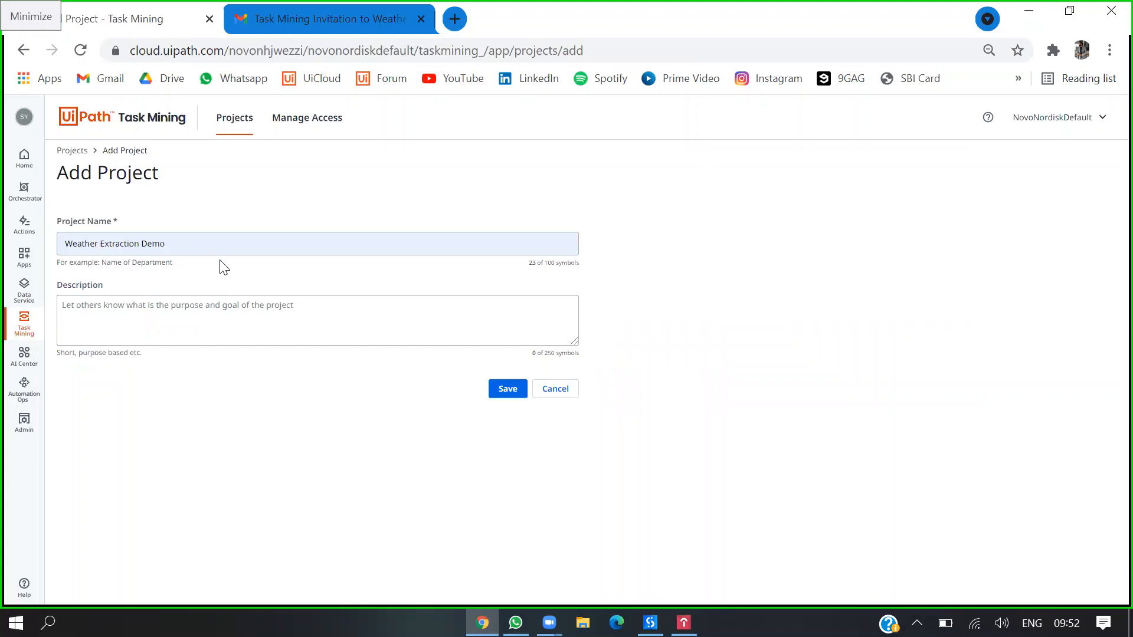
- Correct the name to Weather Extraction and save the new project
click(316, 243)
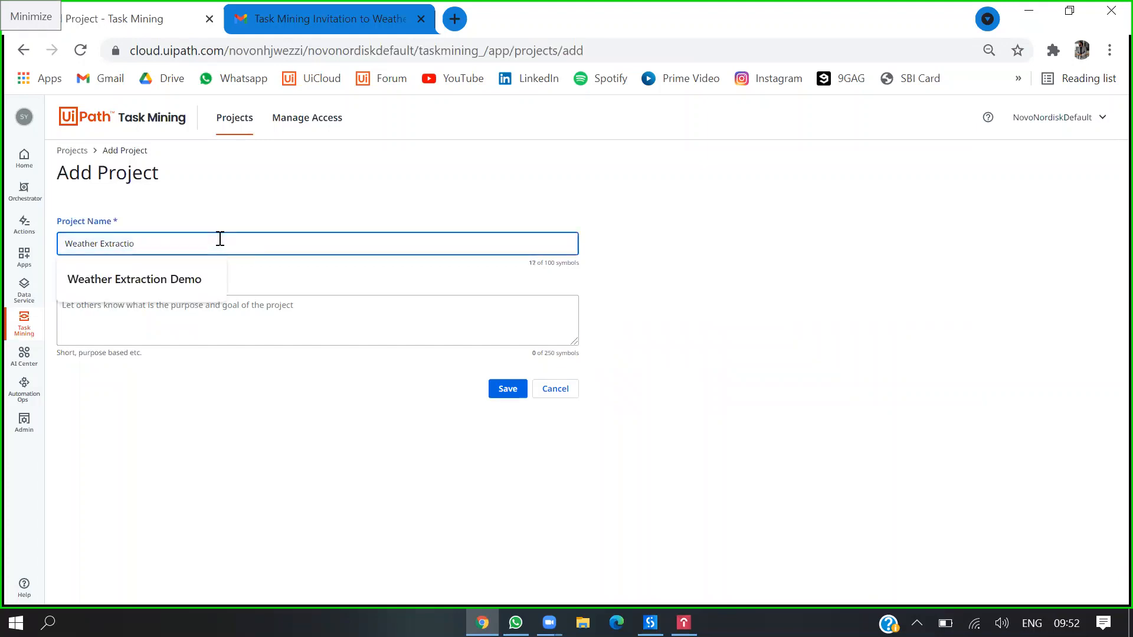
text(n)
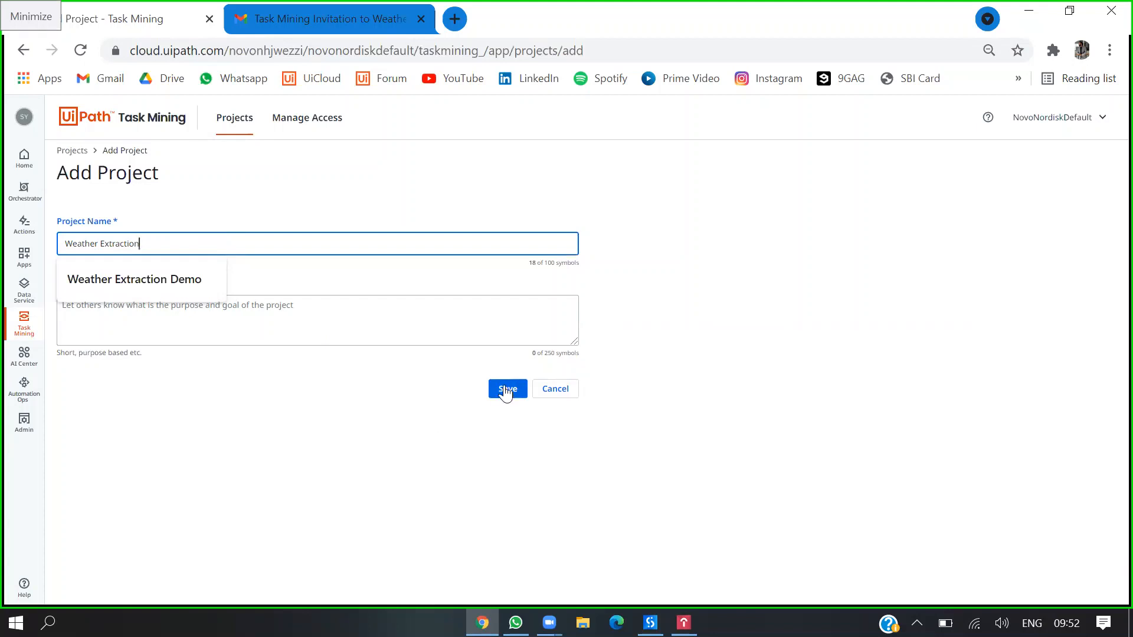
click(507, 388)
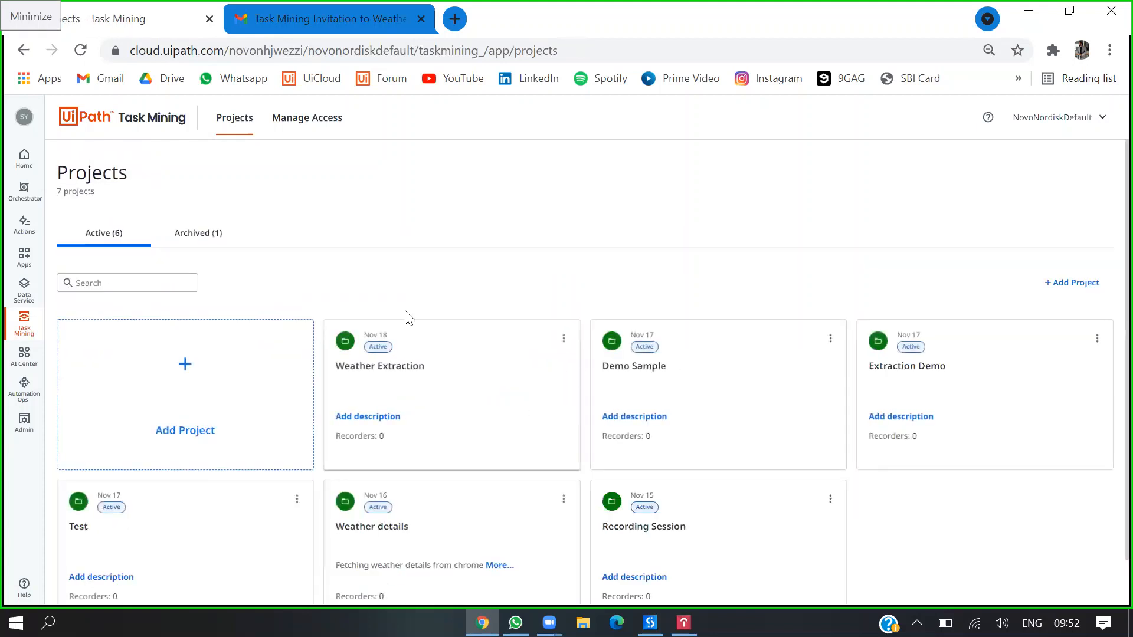
mouse_move(381, 460)
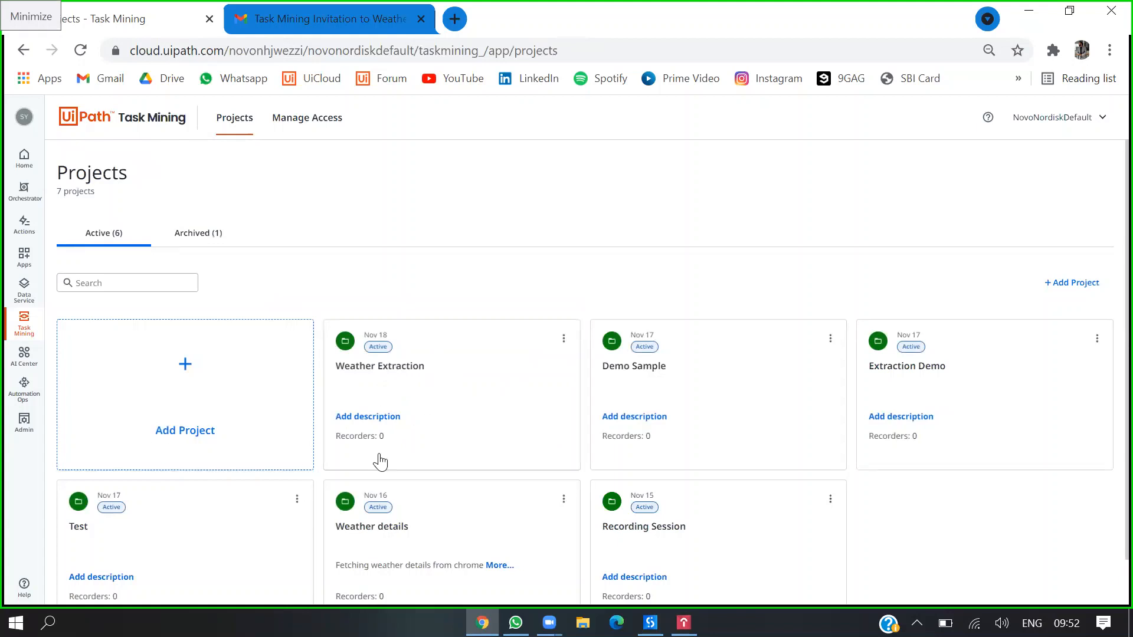
mouse_move(432, 353)
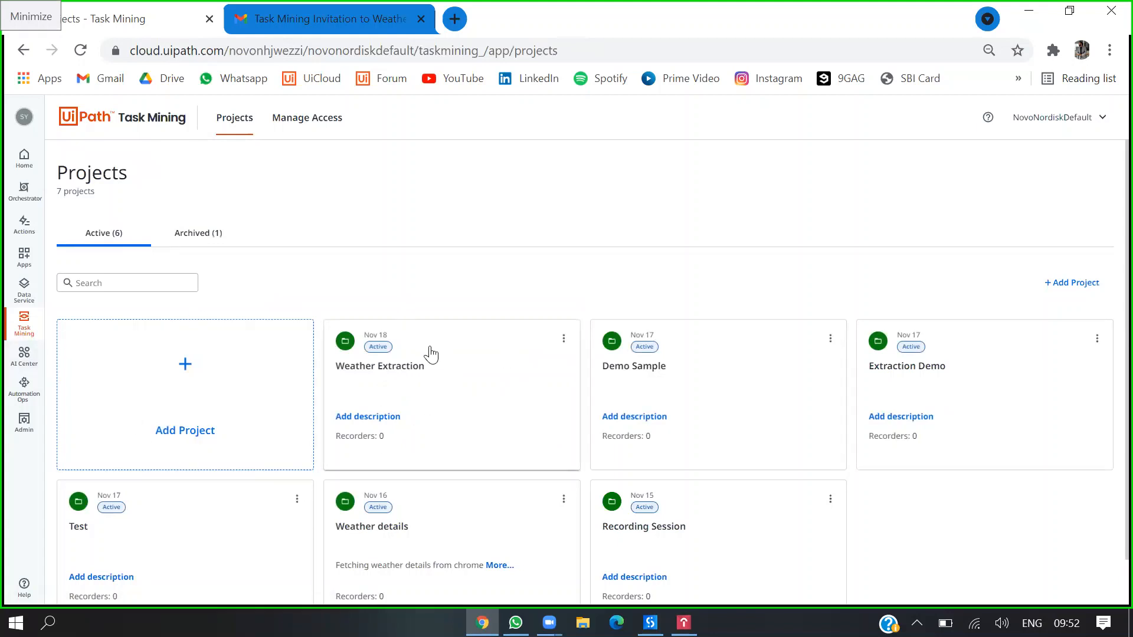
- Open the Weather Extraction project to its Overview dashboard
click(380, 366)
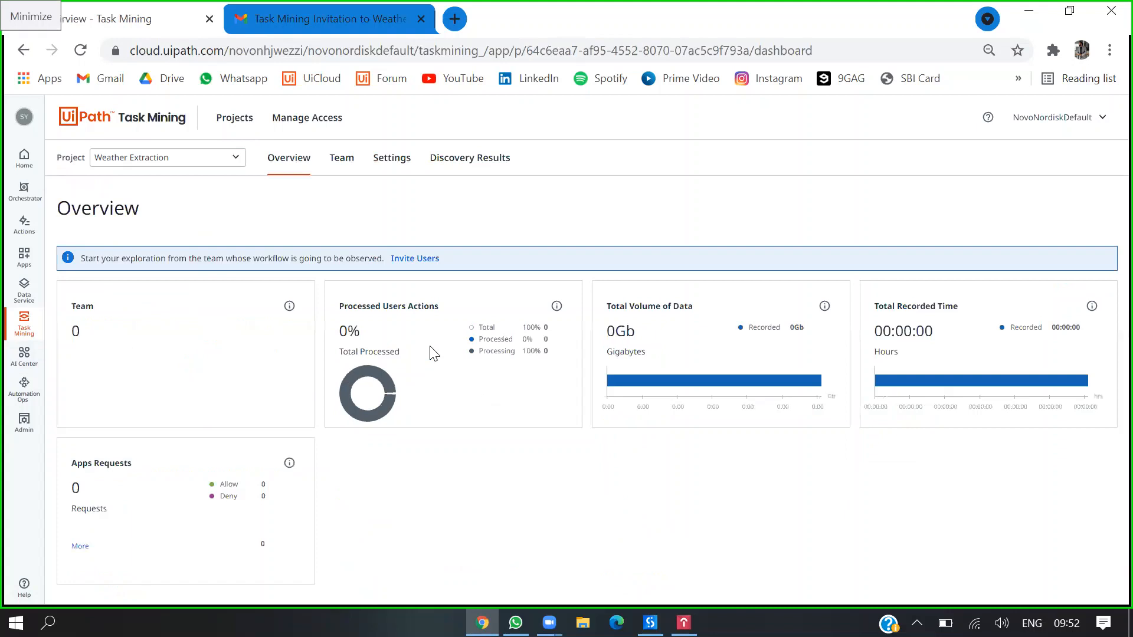
mouse_move(273, 491)
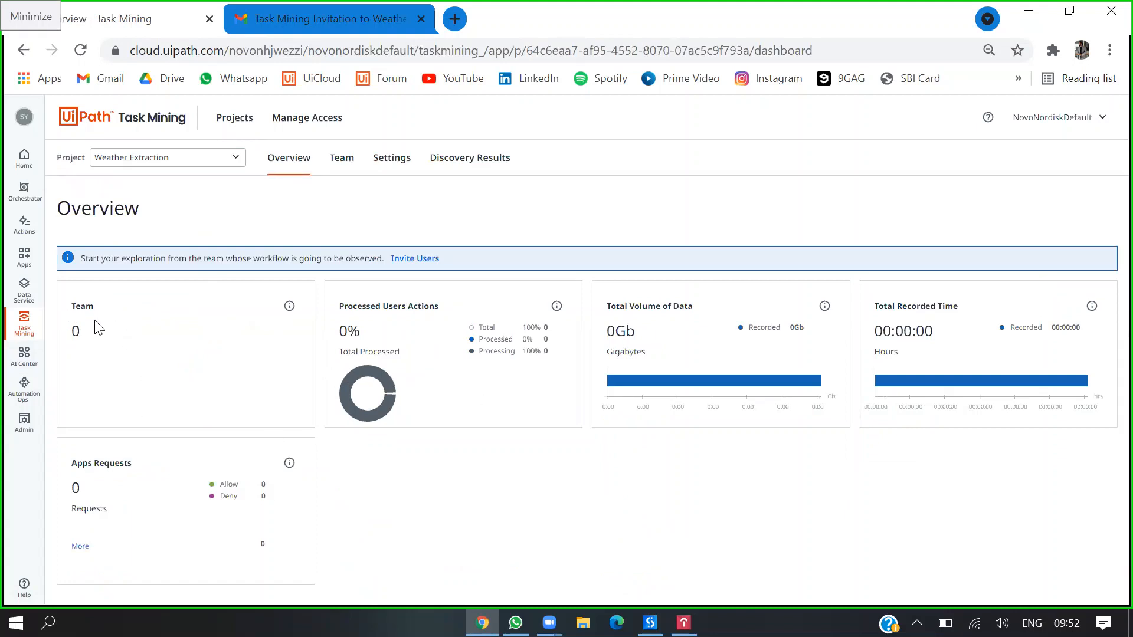
mouse_move(617, 353)
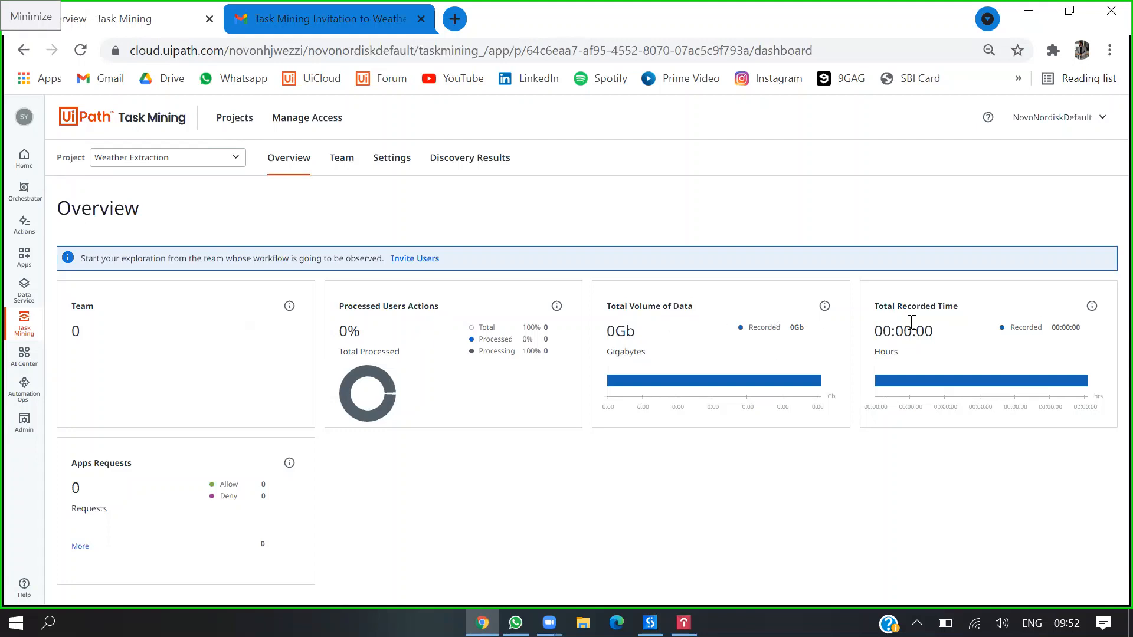
mouse_move(166, 552)
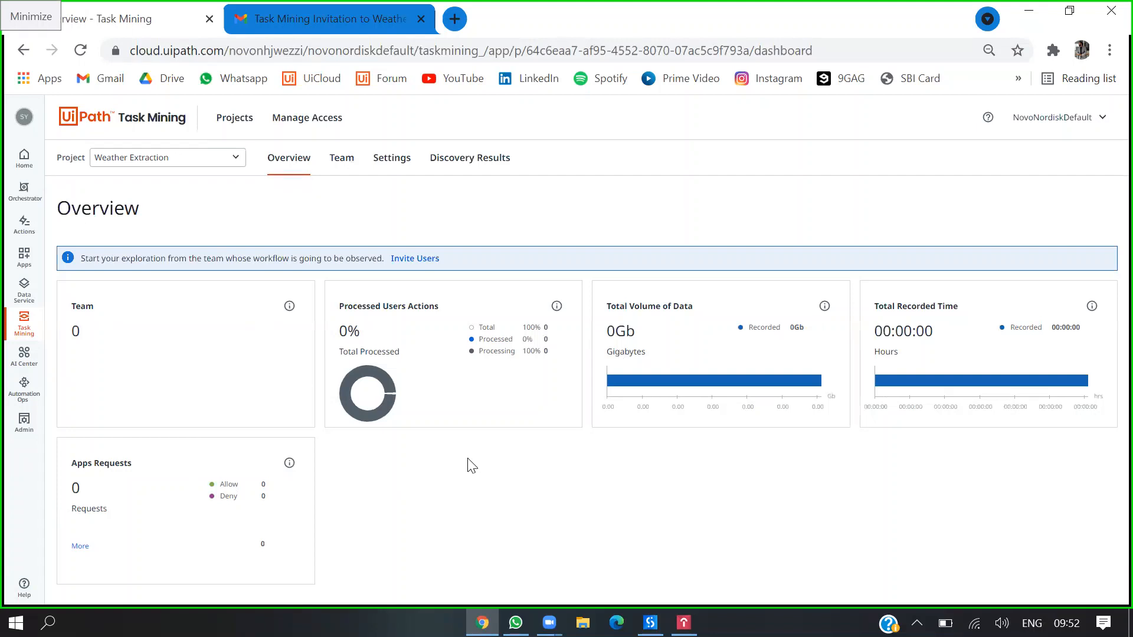
mouse_move(413, 272)
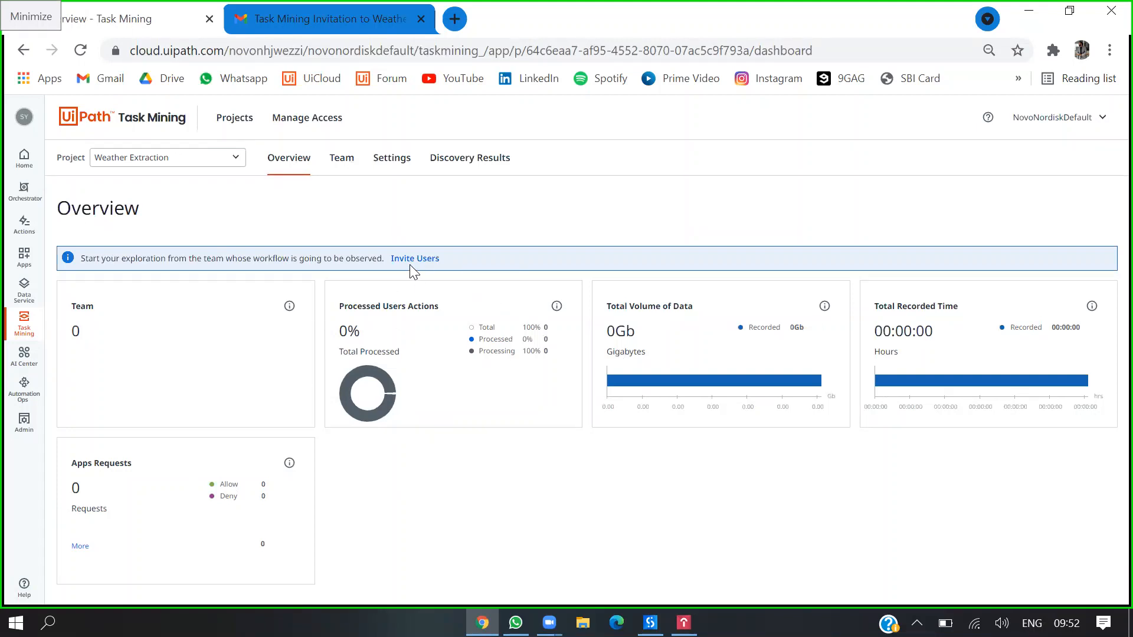
mouse_move(413, 275)
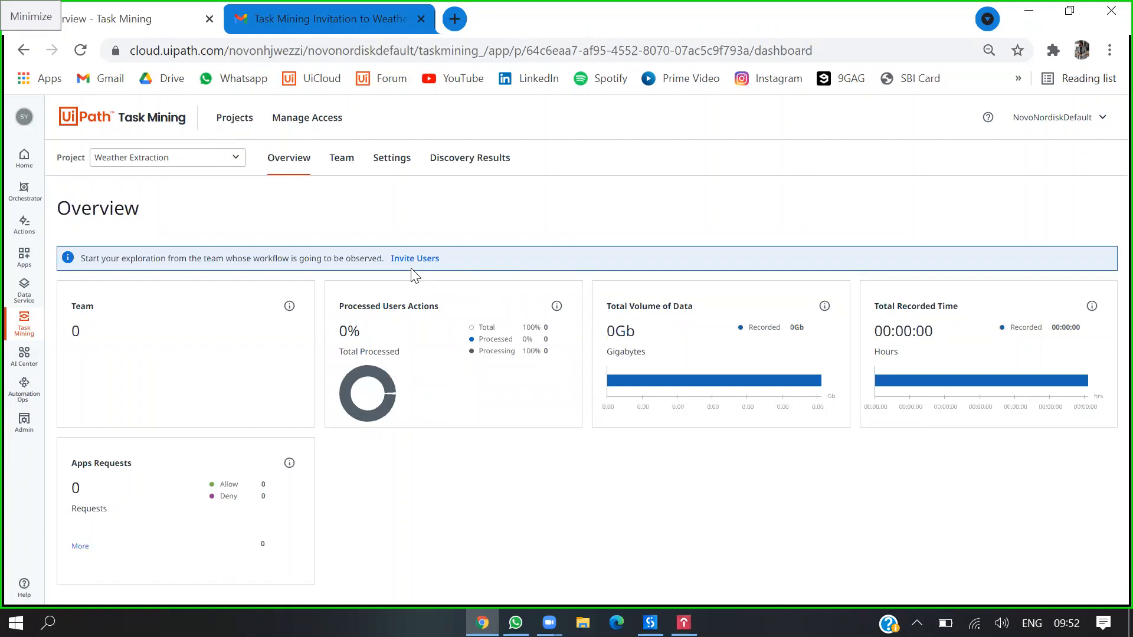
mouse_move(120, 255)
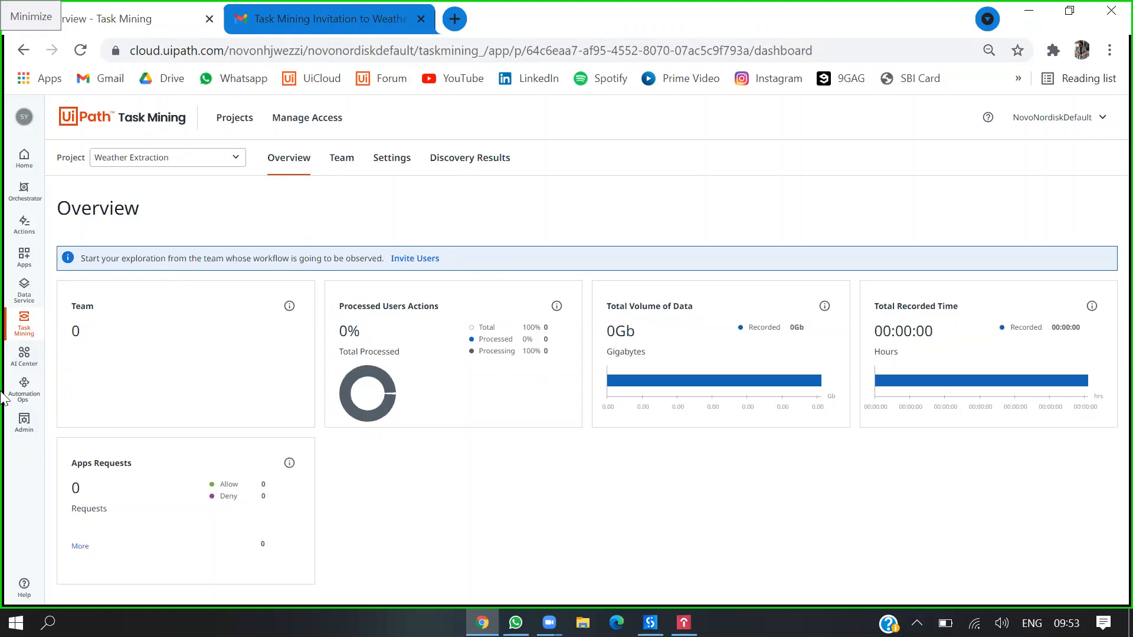
mouse_move(8, 427)
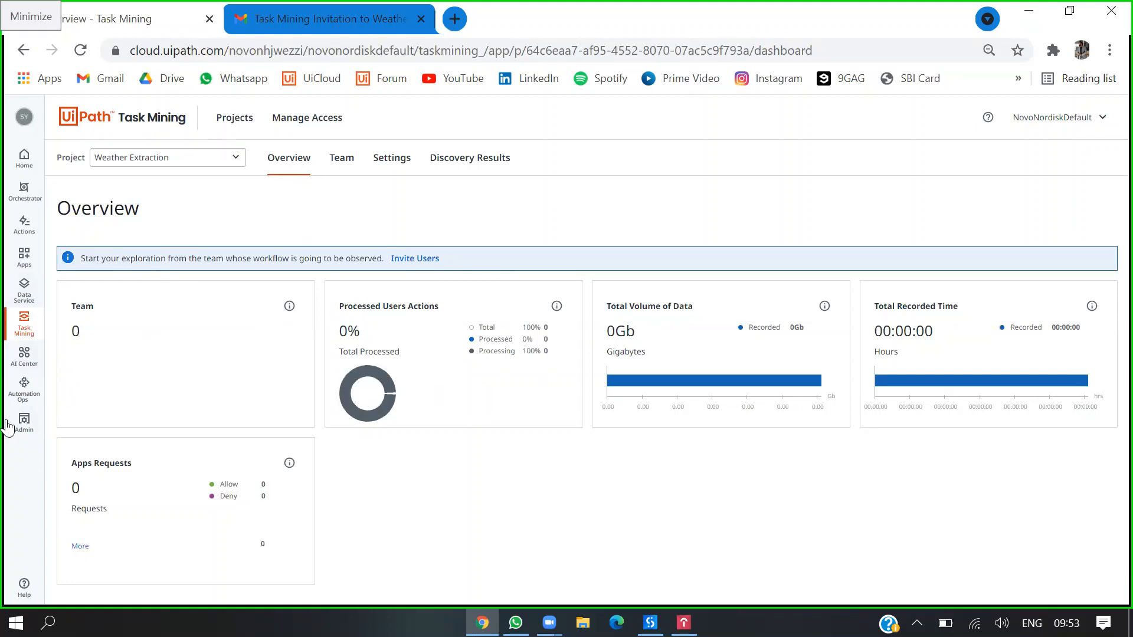
- Go to Admin > Accounts & Groups to list the organization's users
click(23, 425)
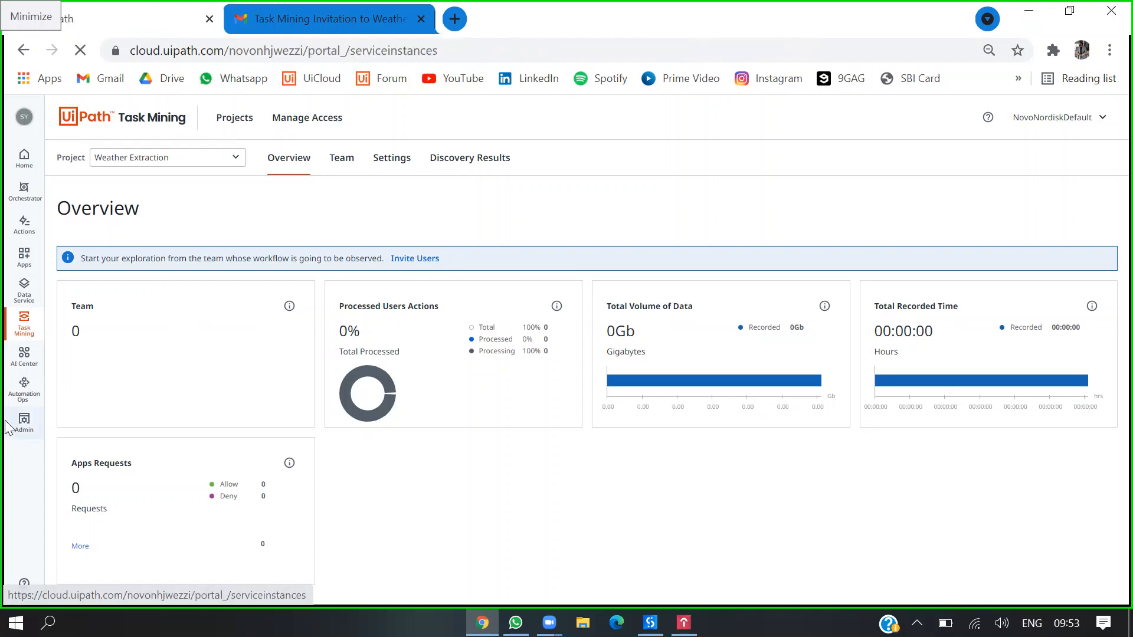
click(24, 422)
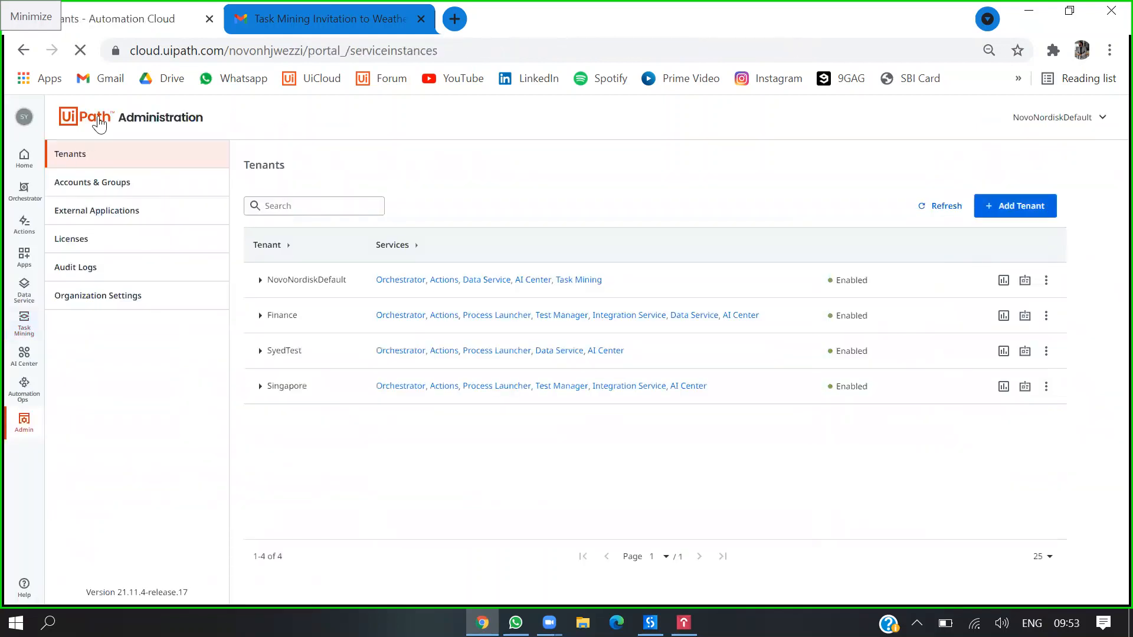
click(92, 181)
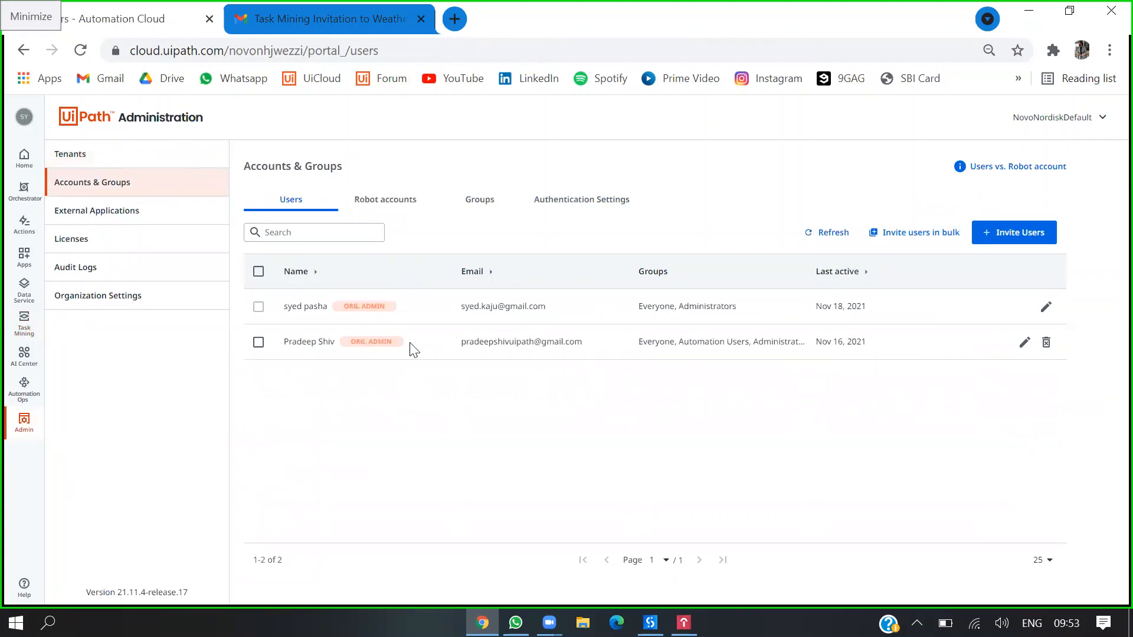
mouse_move(815, 275)
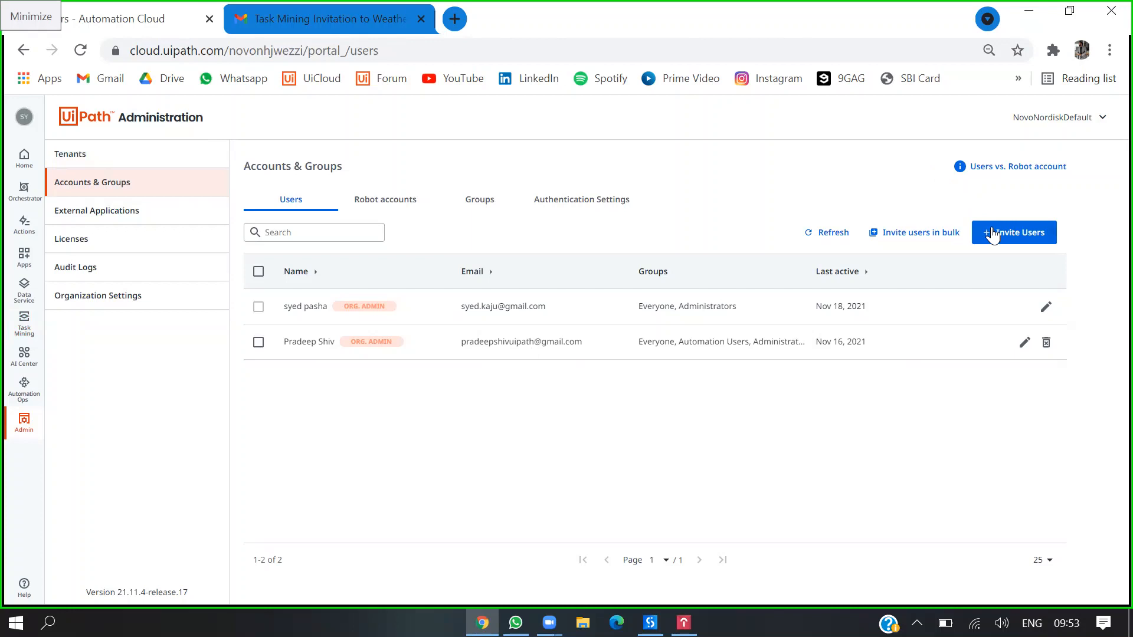
- View the Invite Users panel and cancel it without inviting anyone
click(1012, 232)
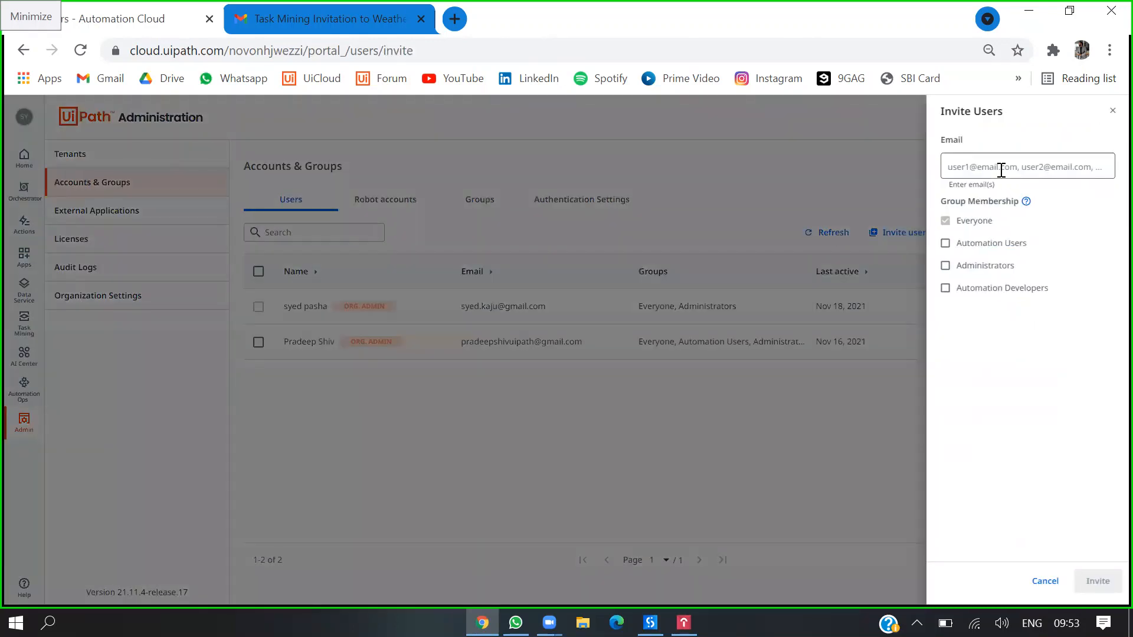
click(1025, 167)
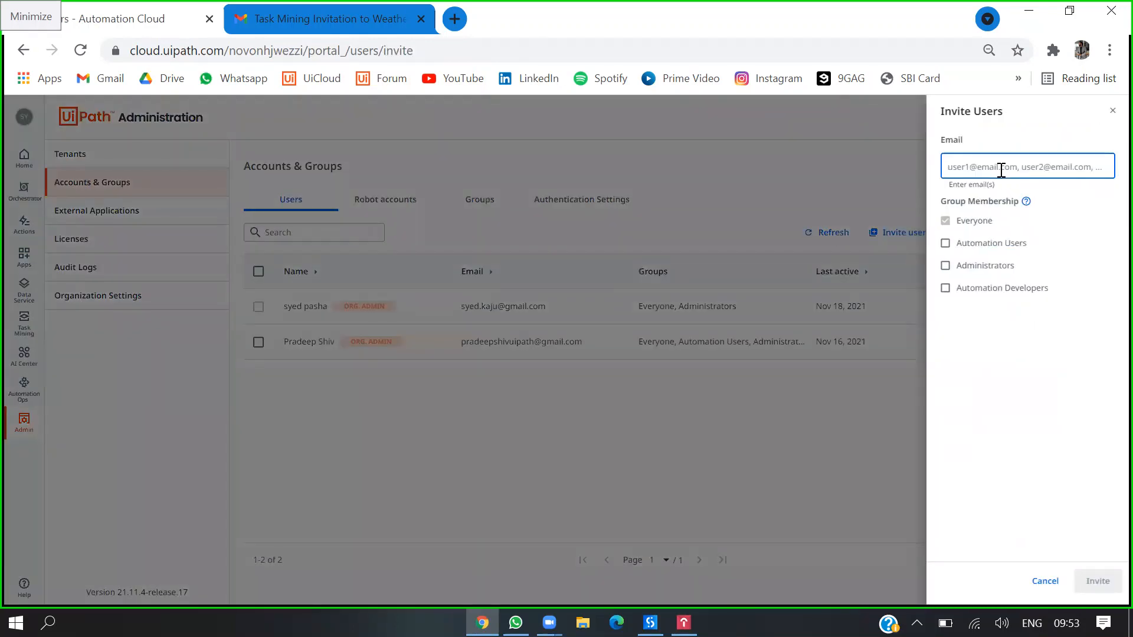
mouse_move(990, 347)
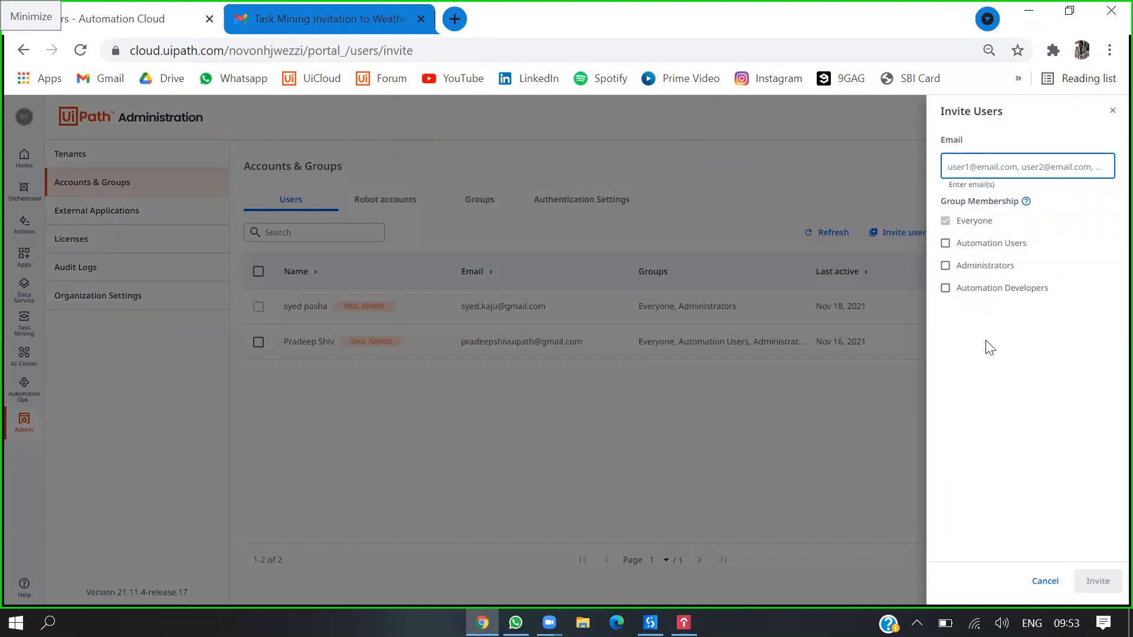
mouse_move(996, 575)
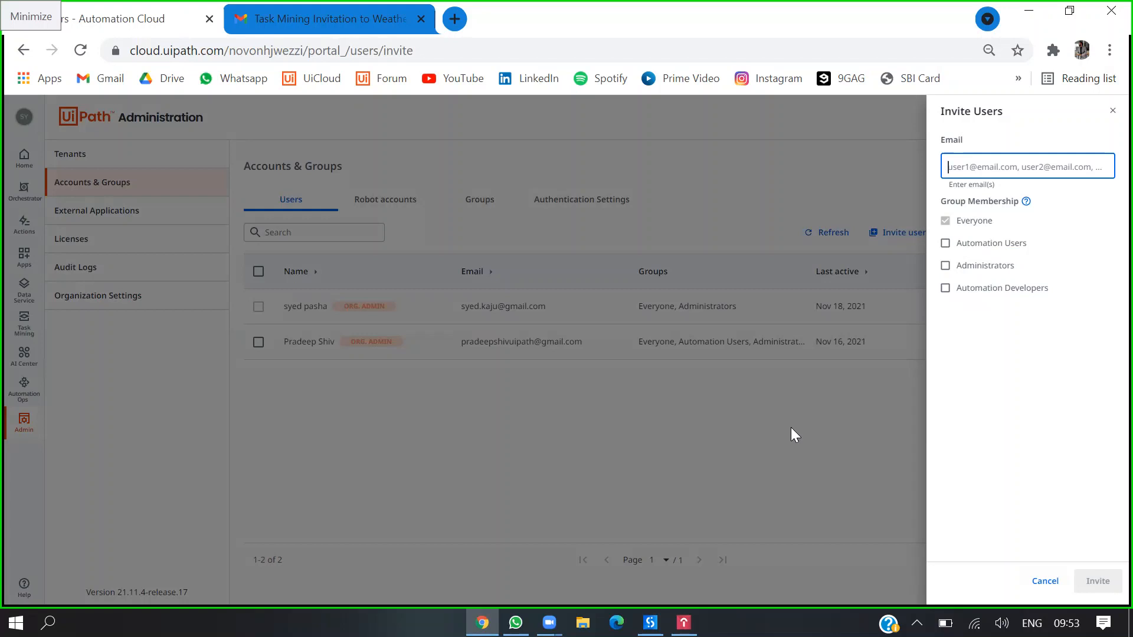
click(1043, 581)
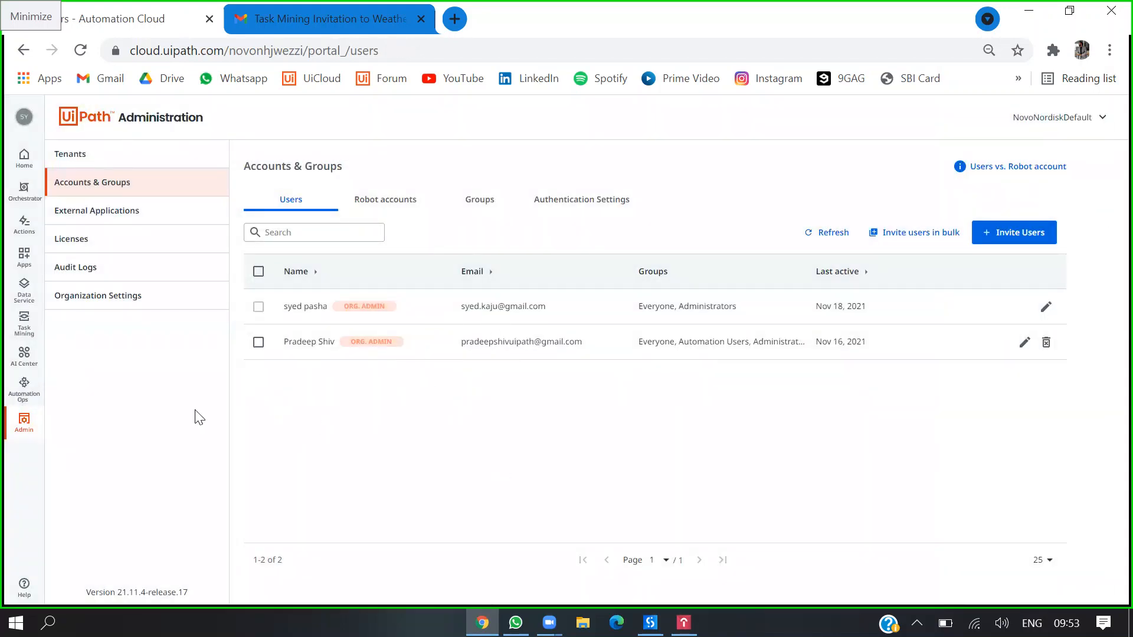
click(24, 324)
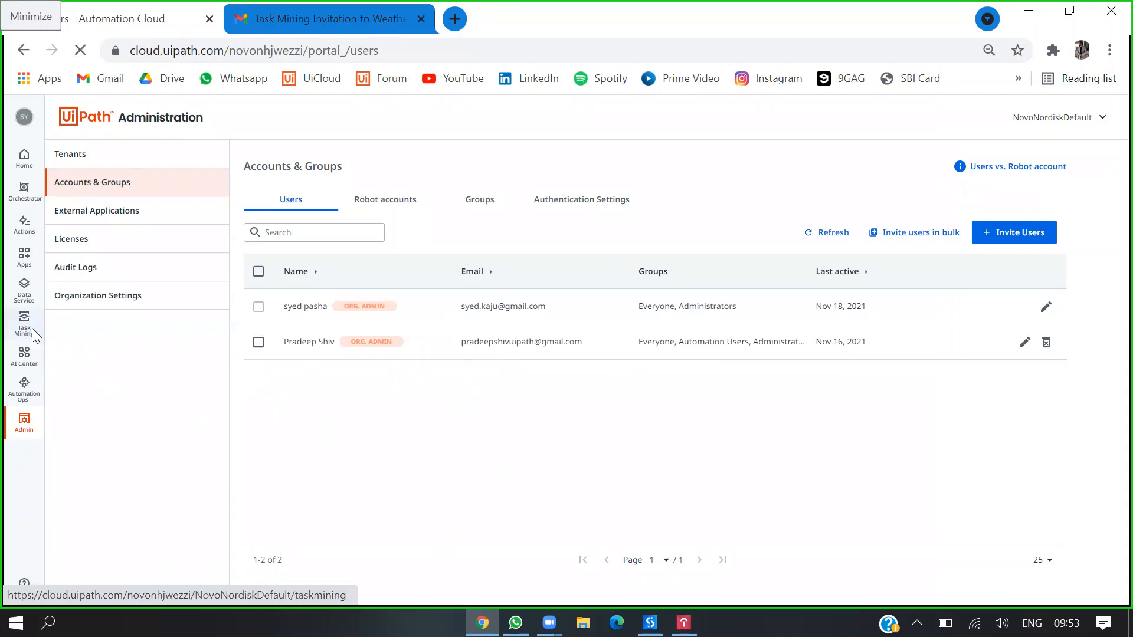
- Invite the suggested user to Weather Extraction with the EXE installer link and send it
click(24, 323)
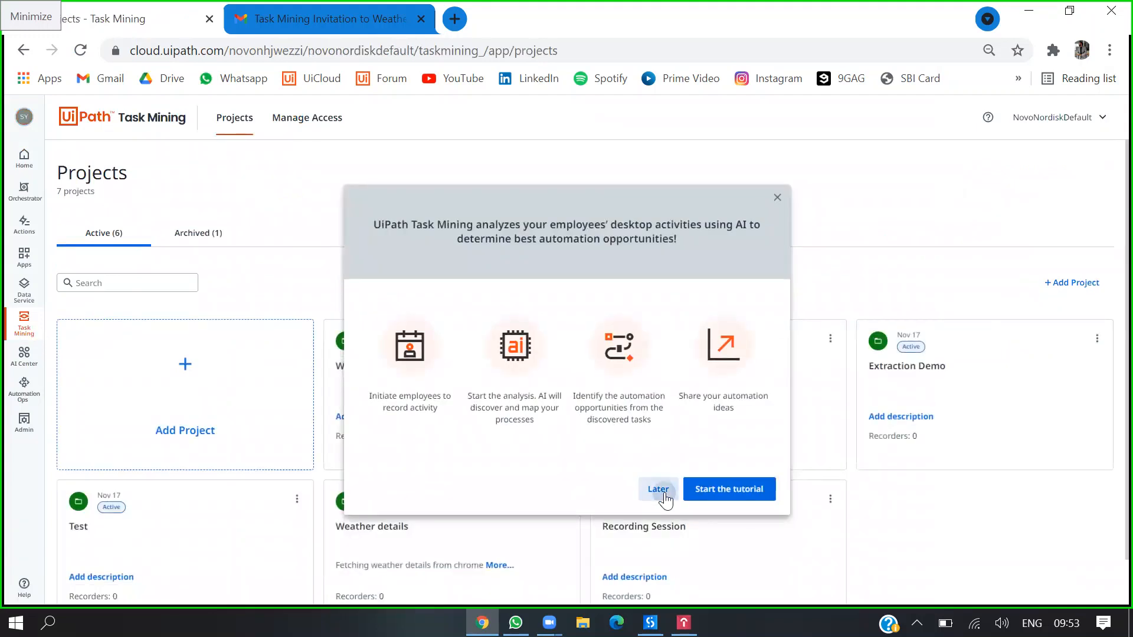
click(657, 489)
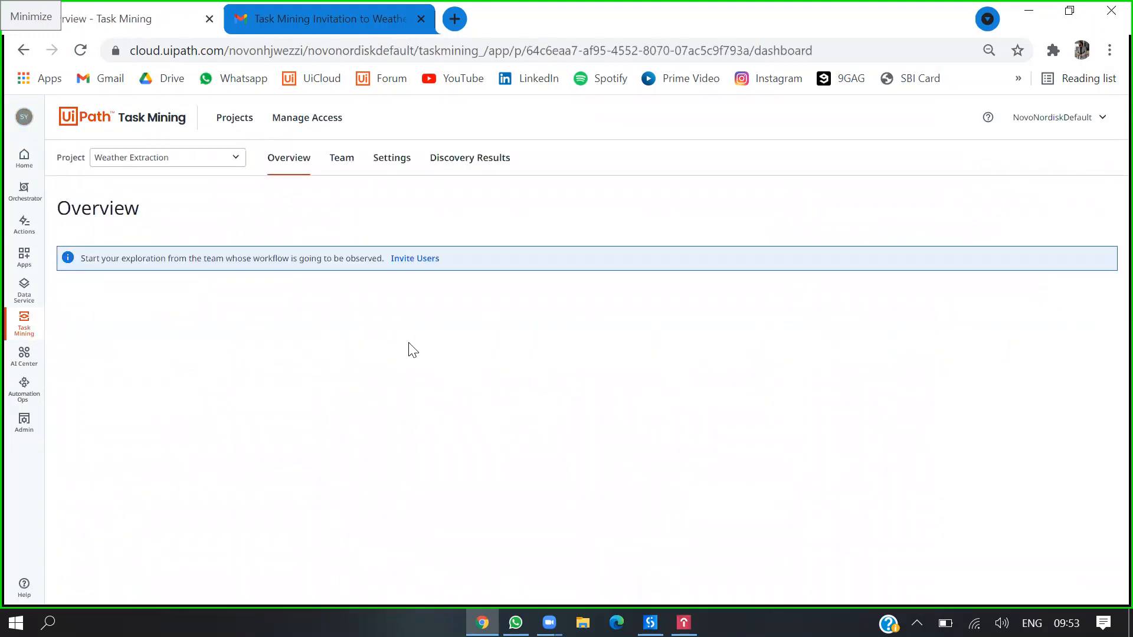
click(414, 258)
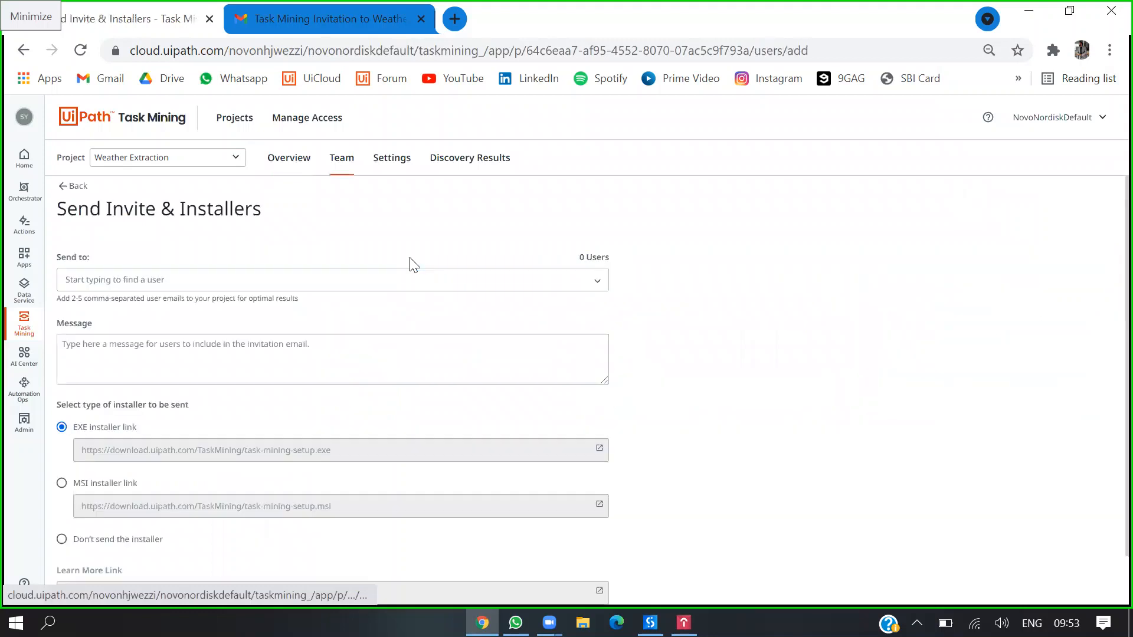
text(p)
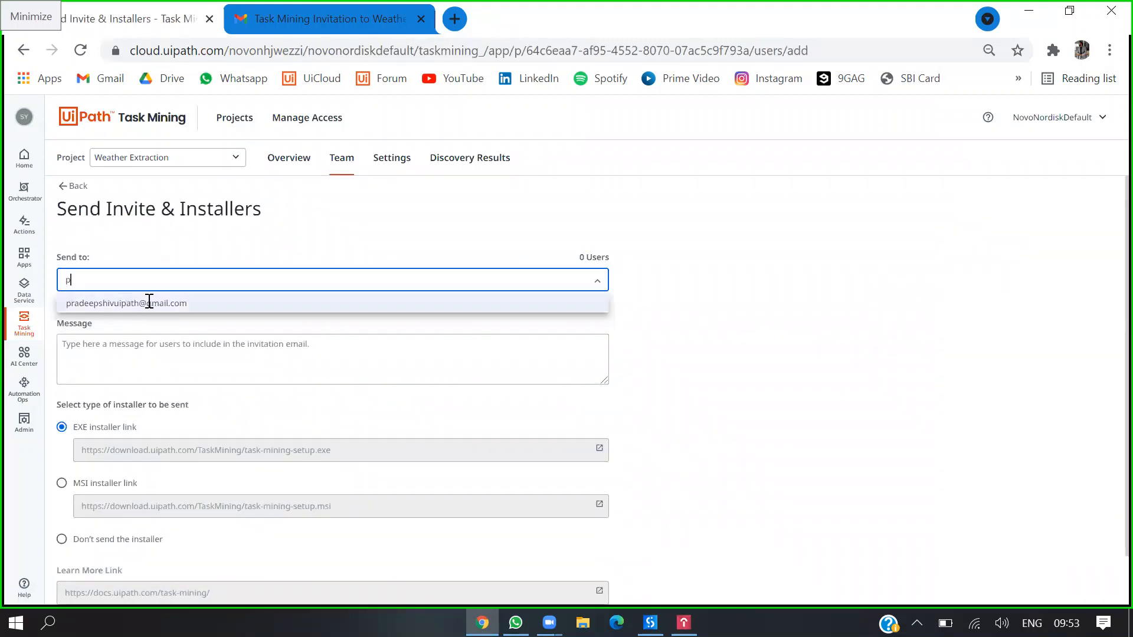
click(127, 304)
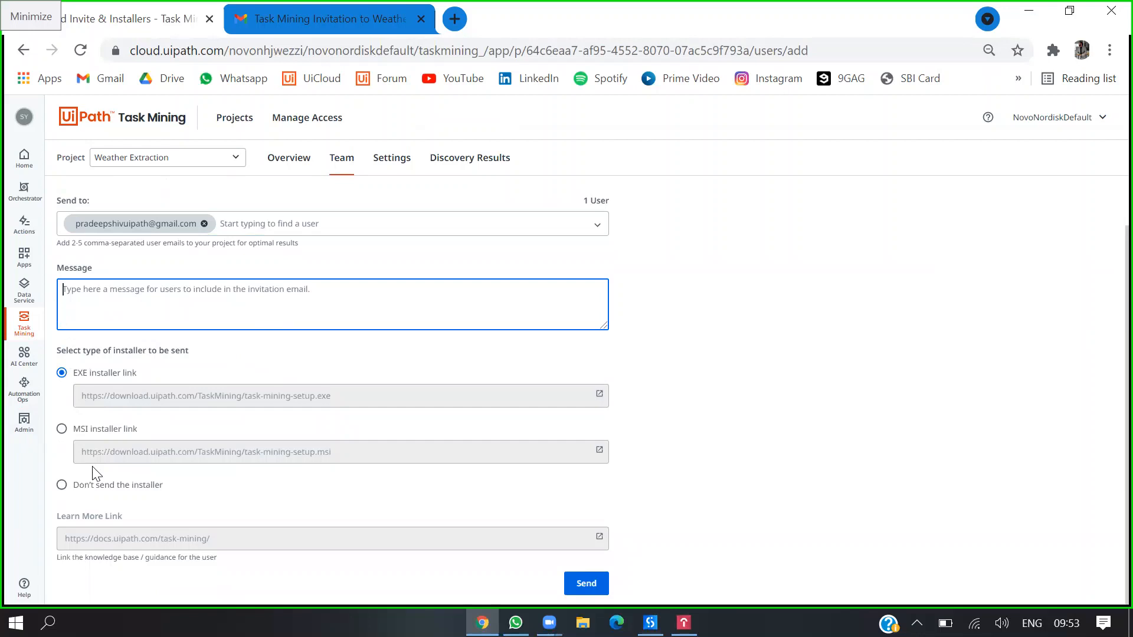
mouse_move(79, 371)
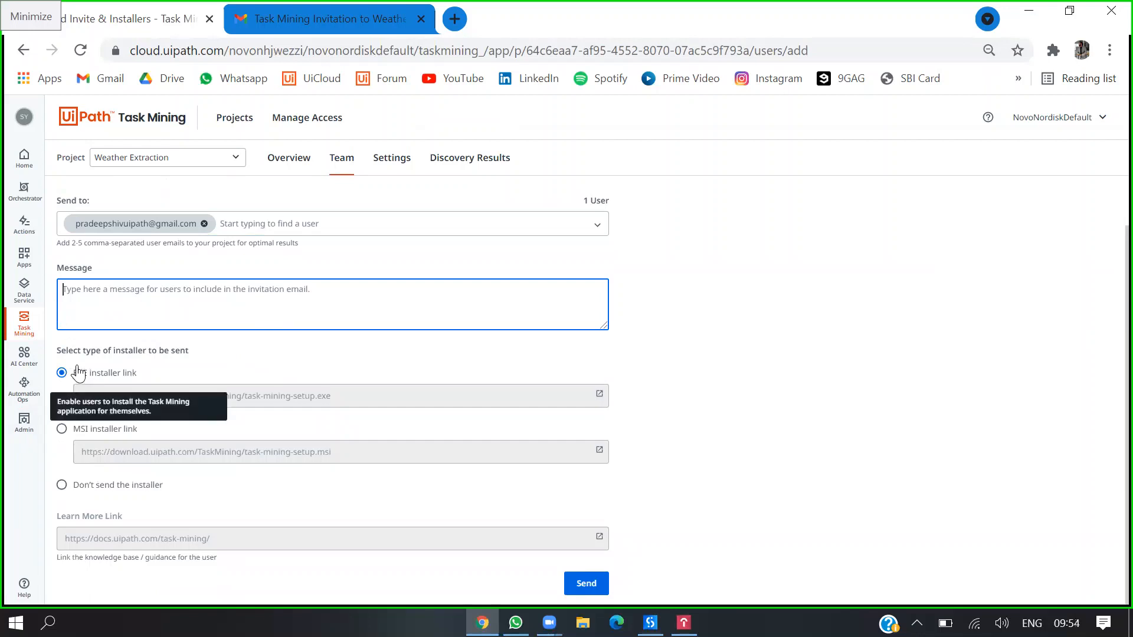
mouse_move(135, 433)
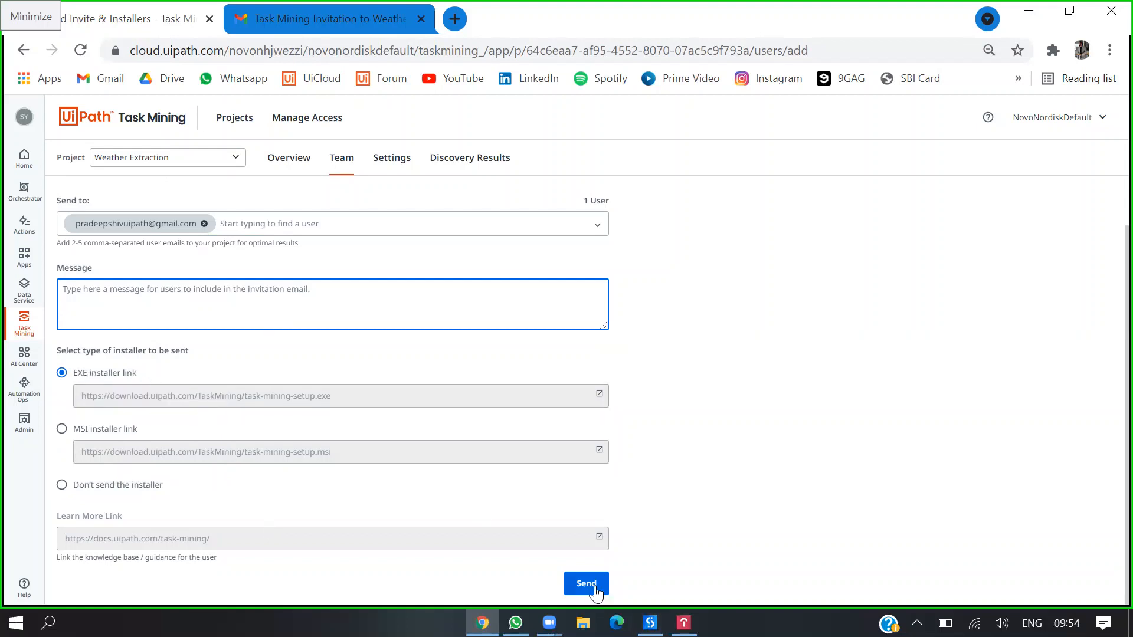
click(587, 583)
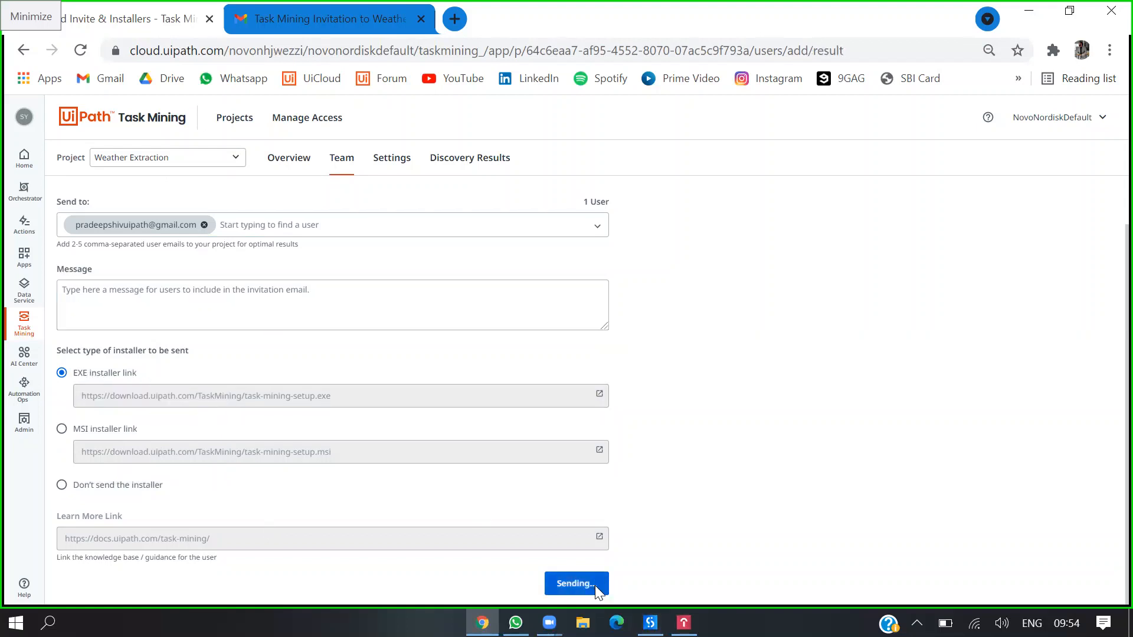
click(576, 584)
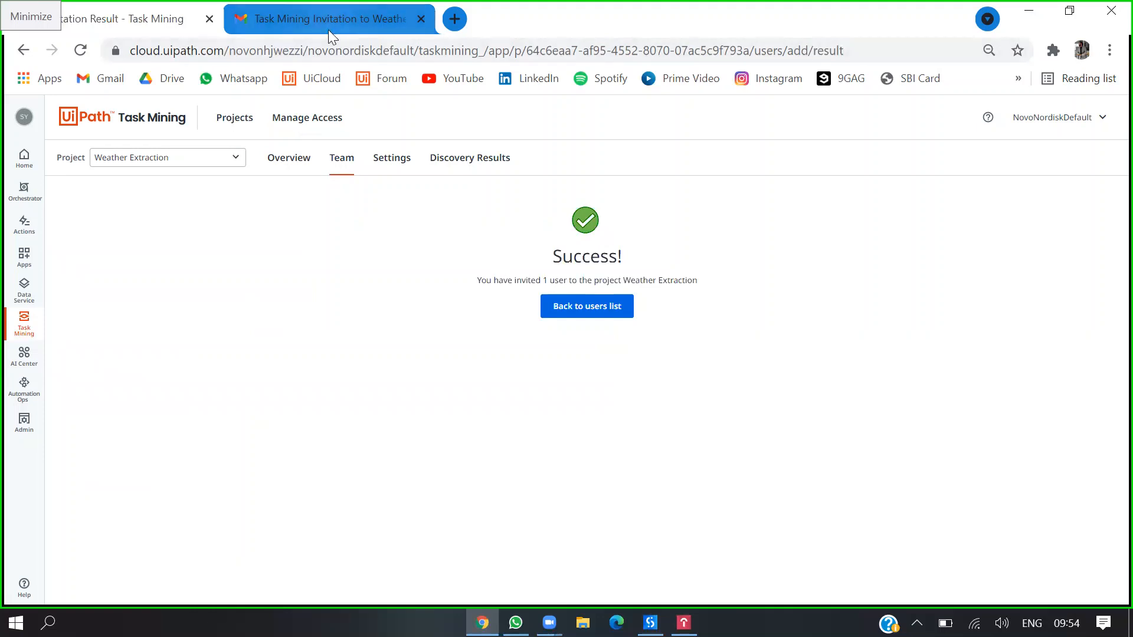
- Switch to the Gmail invitation email and download the Task Mining recorder installer
click(321, 17)
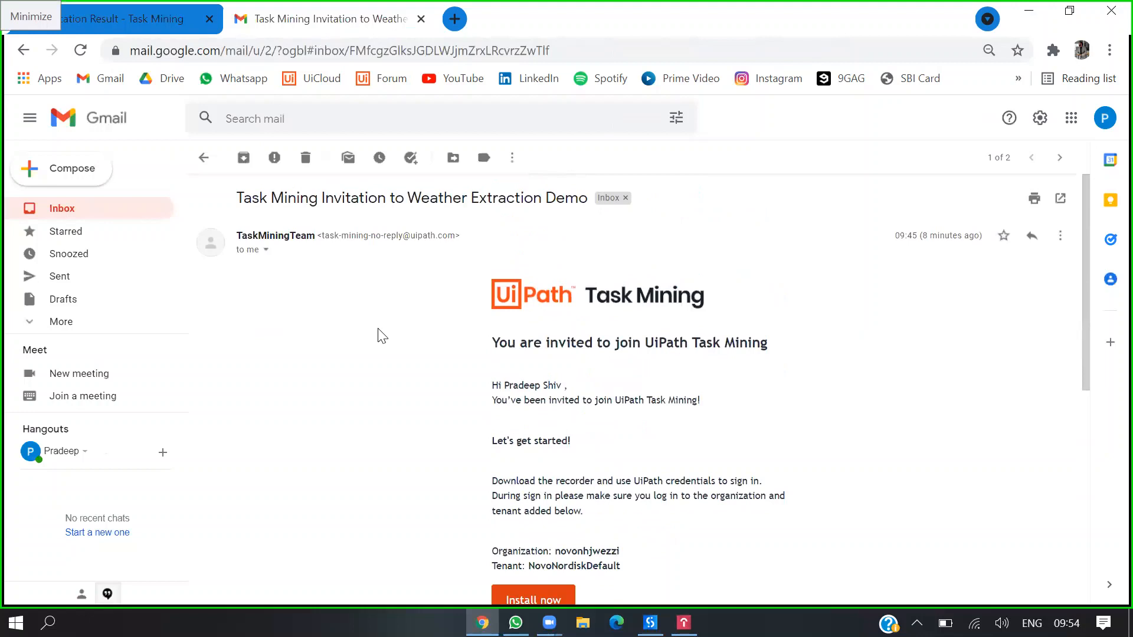
mouse_move(531, 392)
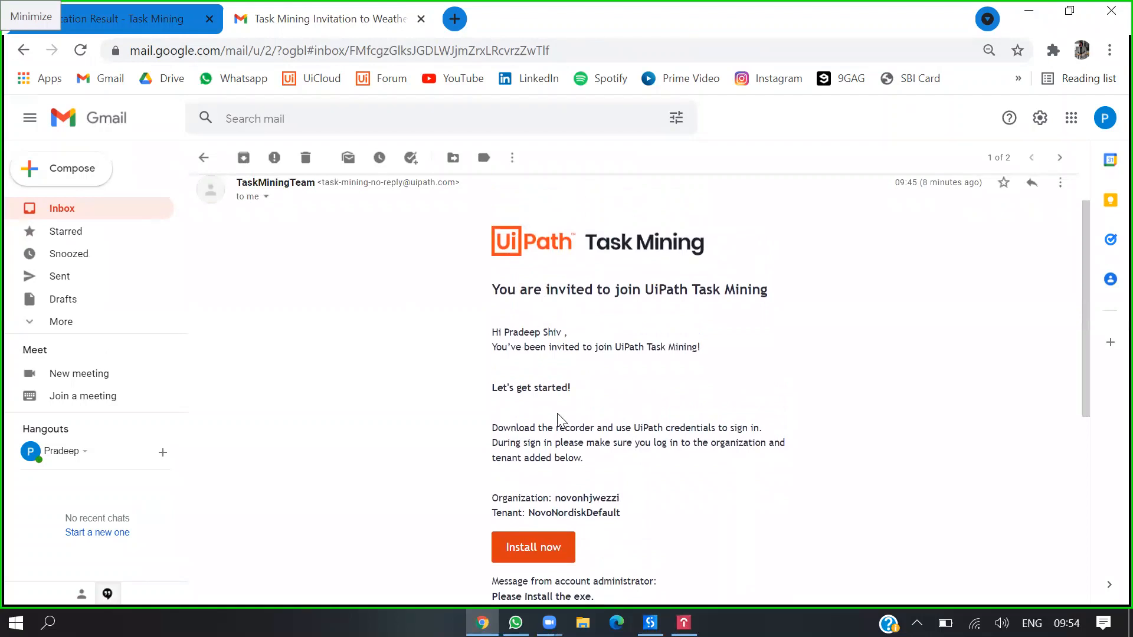
scroll(down, 3)
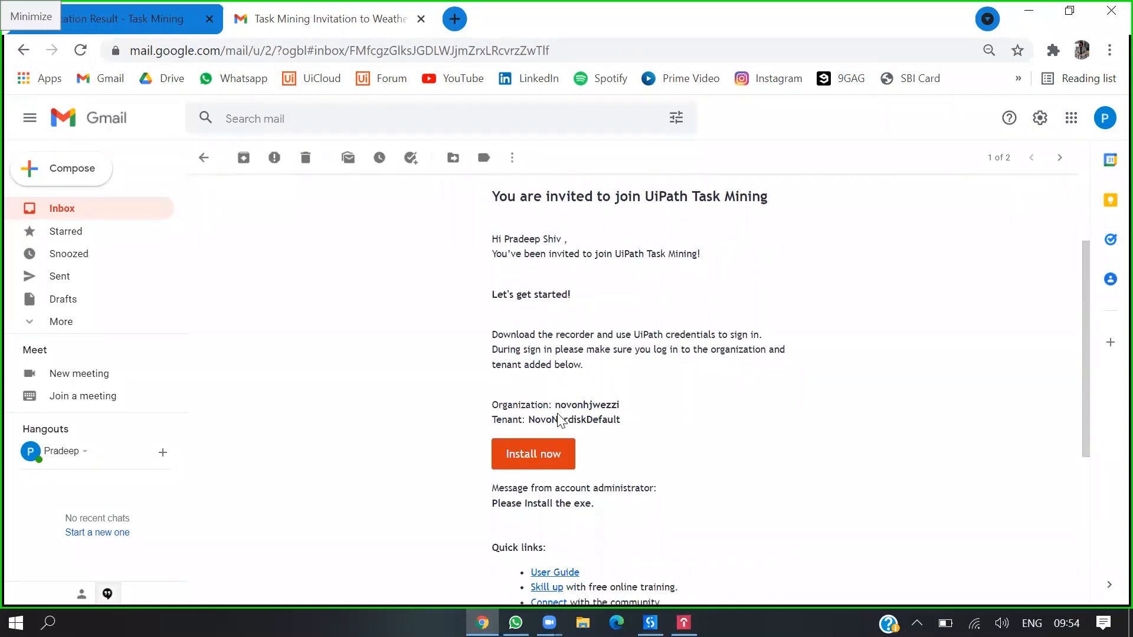
scroll(down, 3)
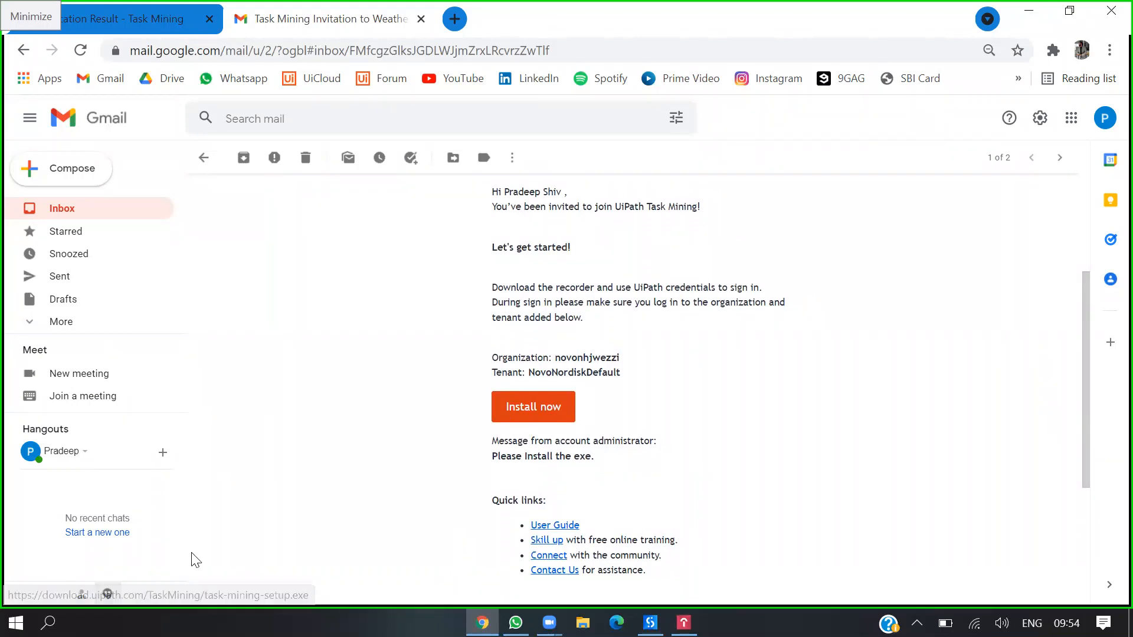
click(48, 623)
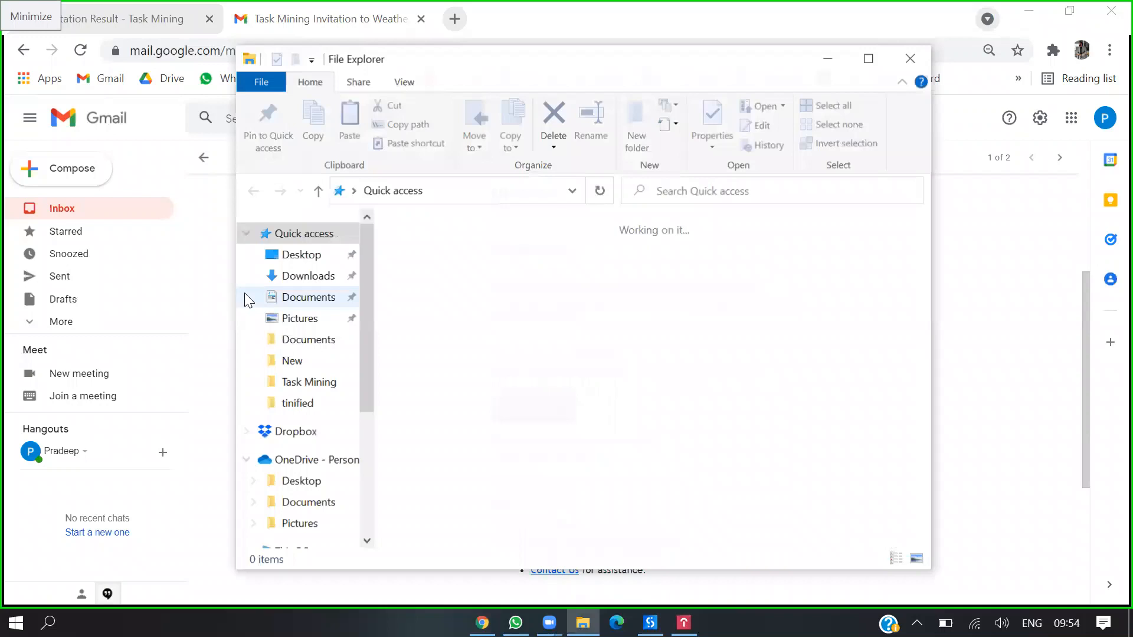
- Check the task-mining-setup installer in Downloads and close File Explorer
click(307, 275)
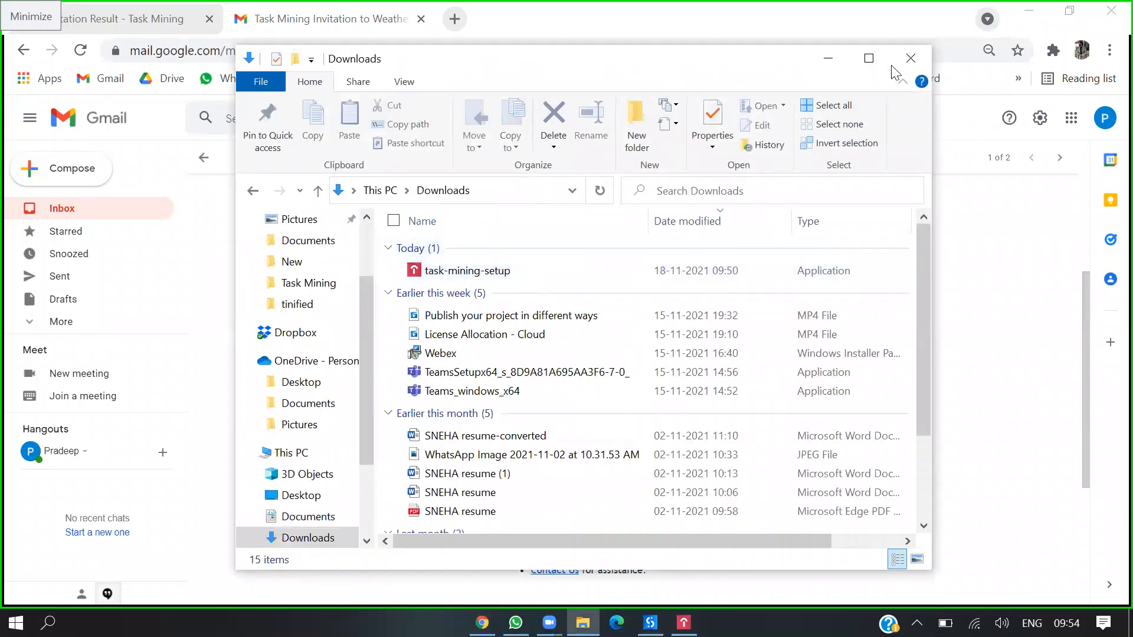
click(910, 58)
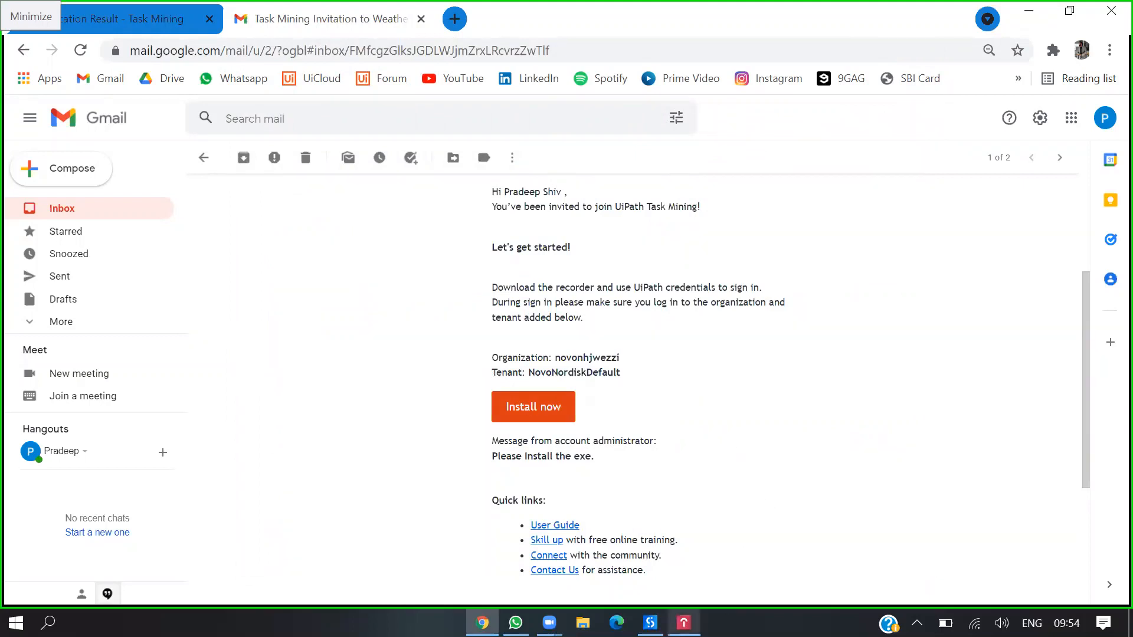
- Launch the Task Mining recorder and sign in, retrying once, so the UiPath login page opens
click(532, 406)
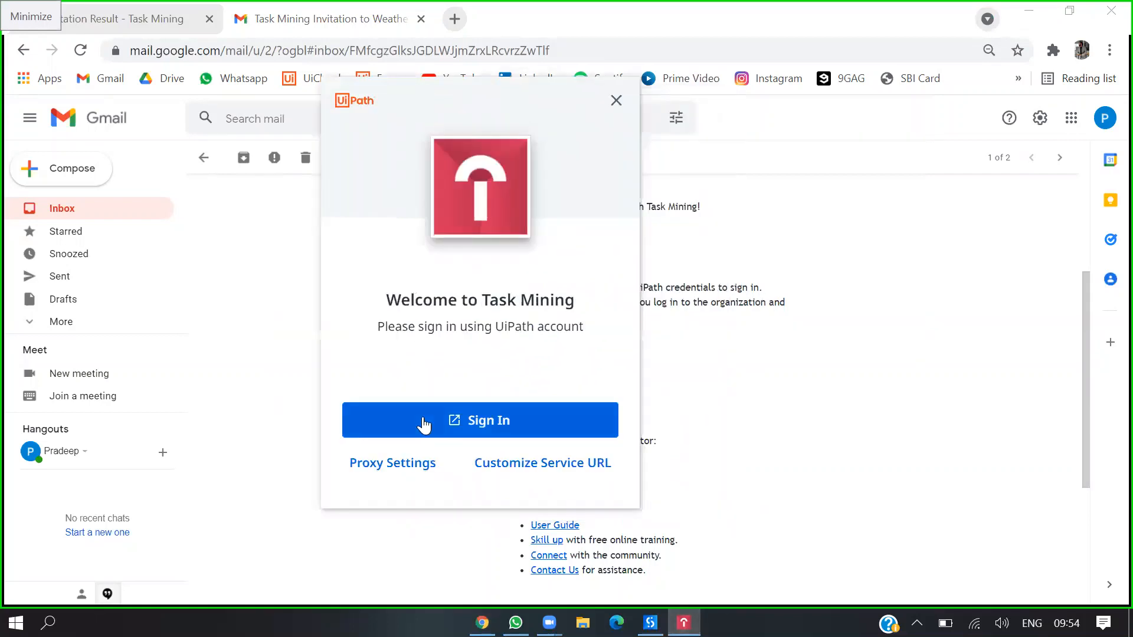
click(479, 420)
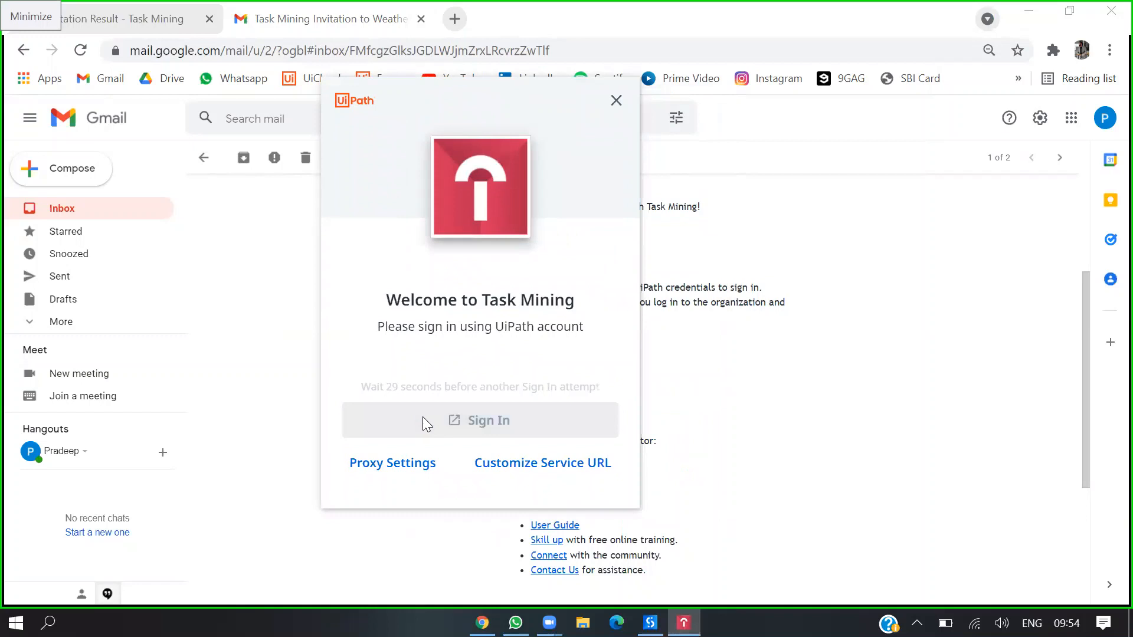
click(481, 420)
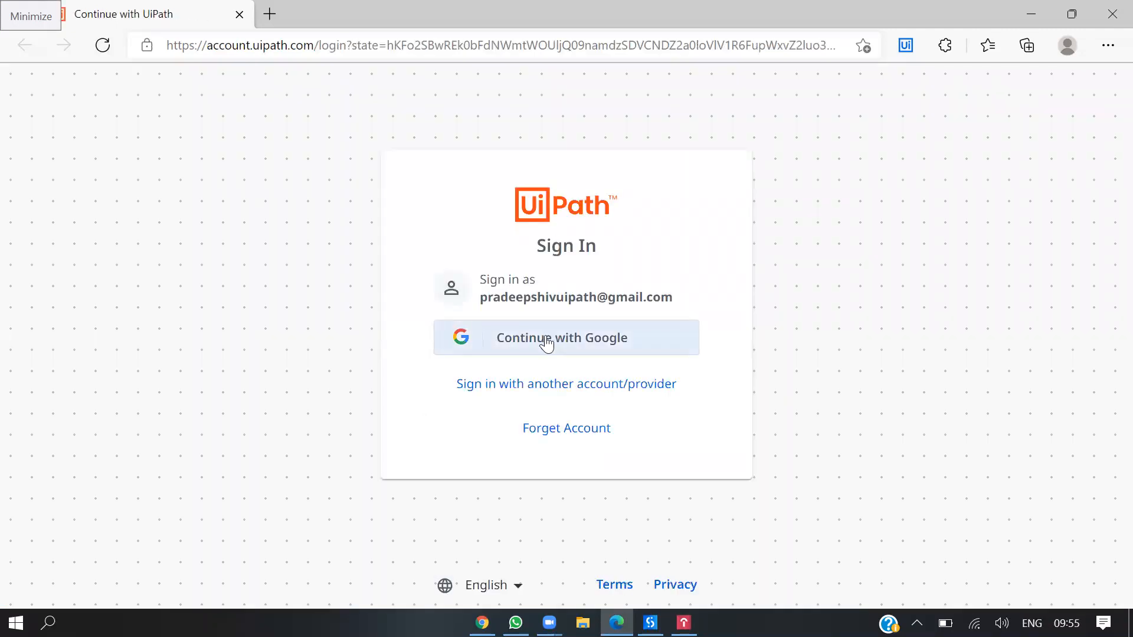
- Continue with Google using the invited account and proceed with the NovoNordiskDefault tenant
click(561, 337)
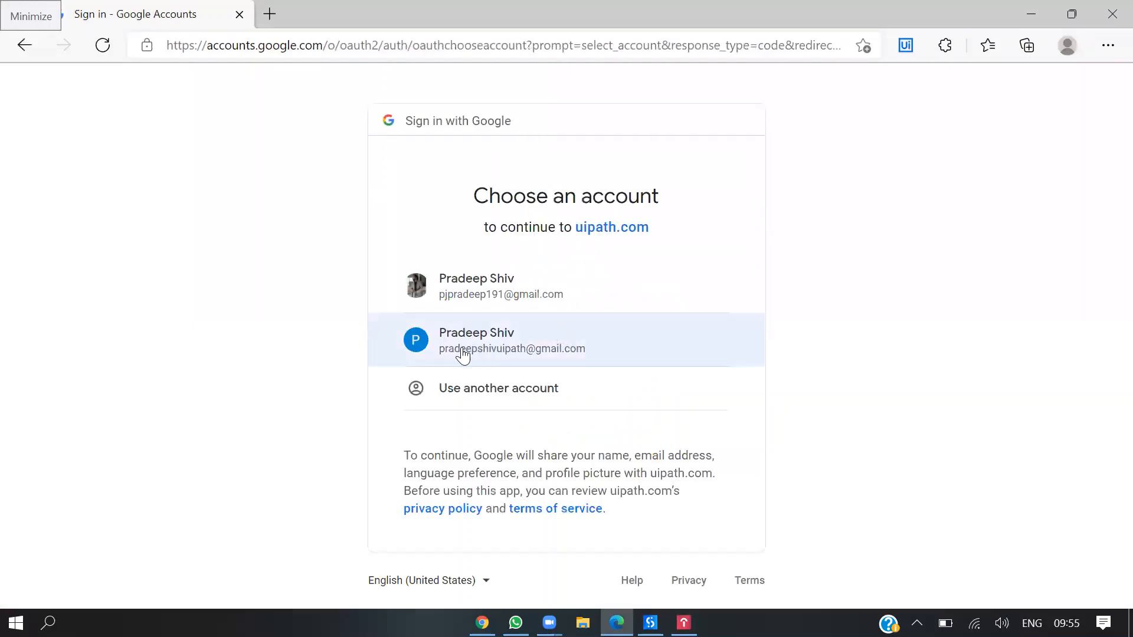
click(511, 340)
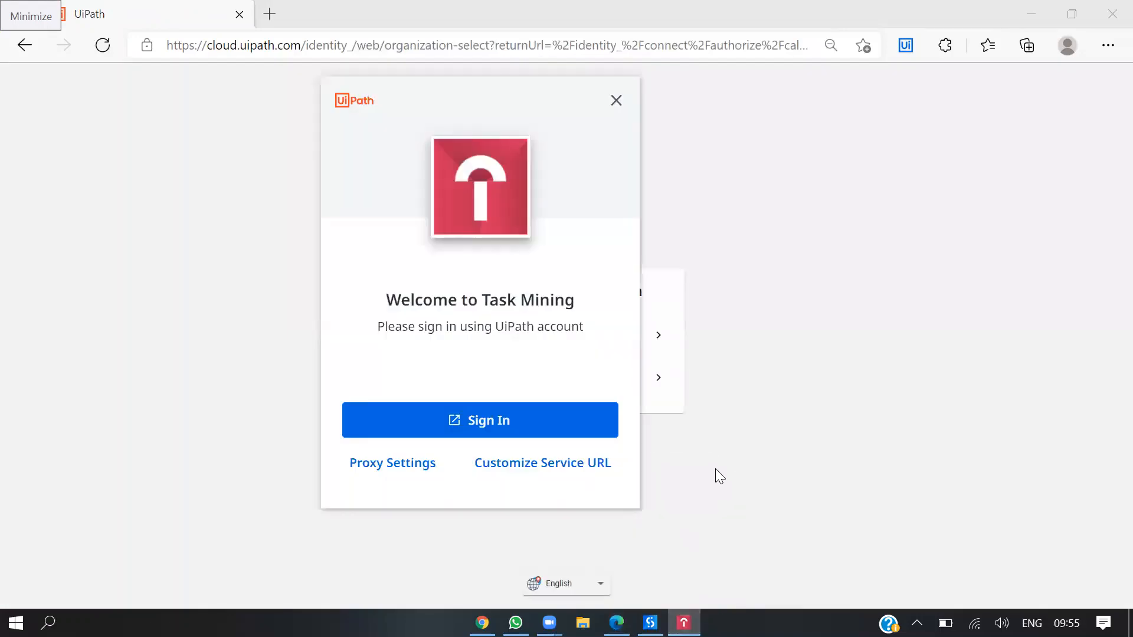
click(481, 420)
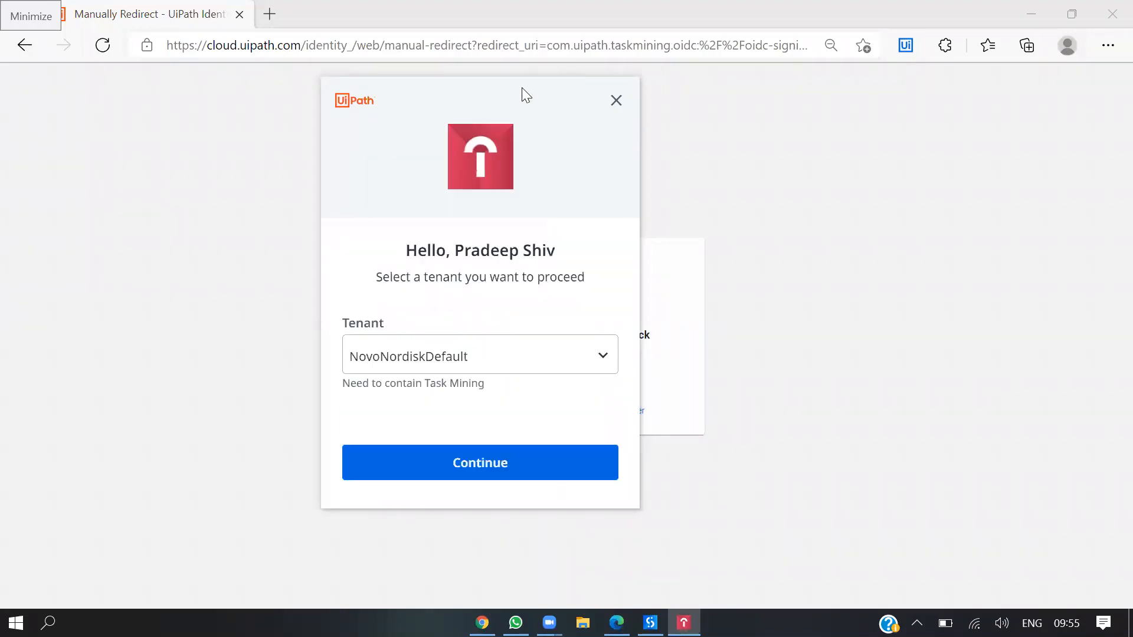
mouse_move(516, 146)
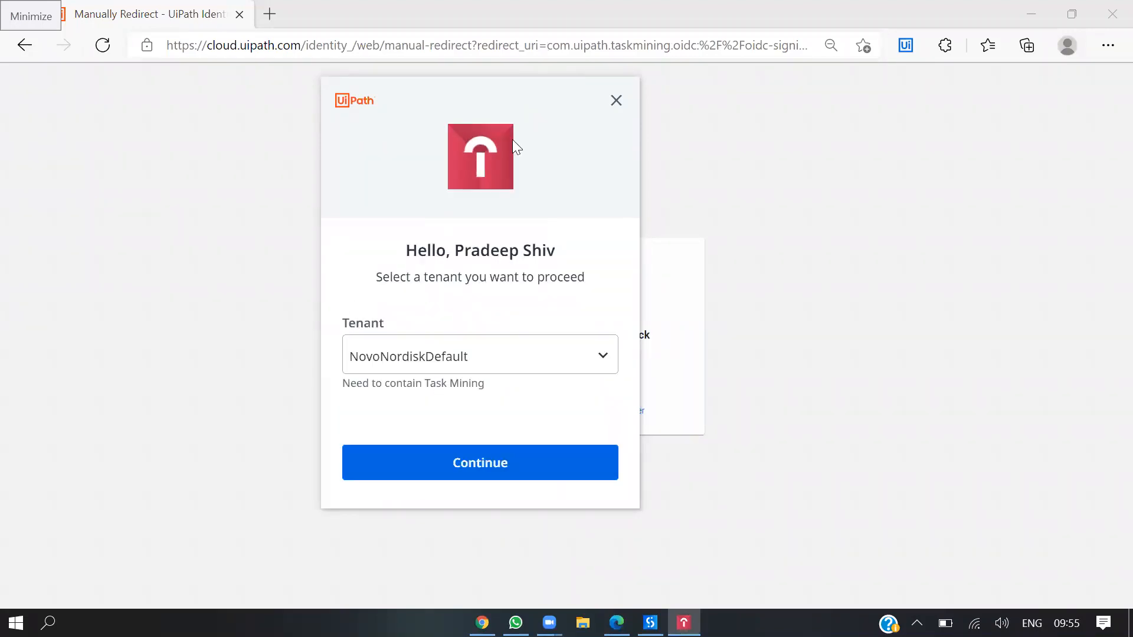
mouse_move(413, 99)
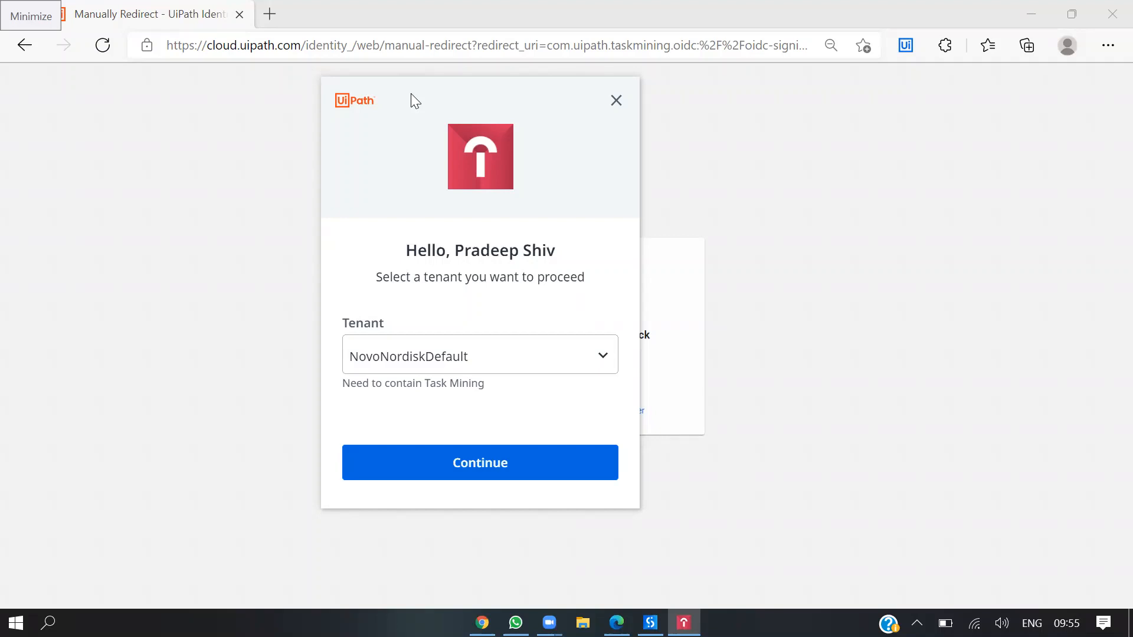
click(480, 463)
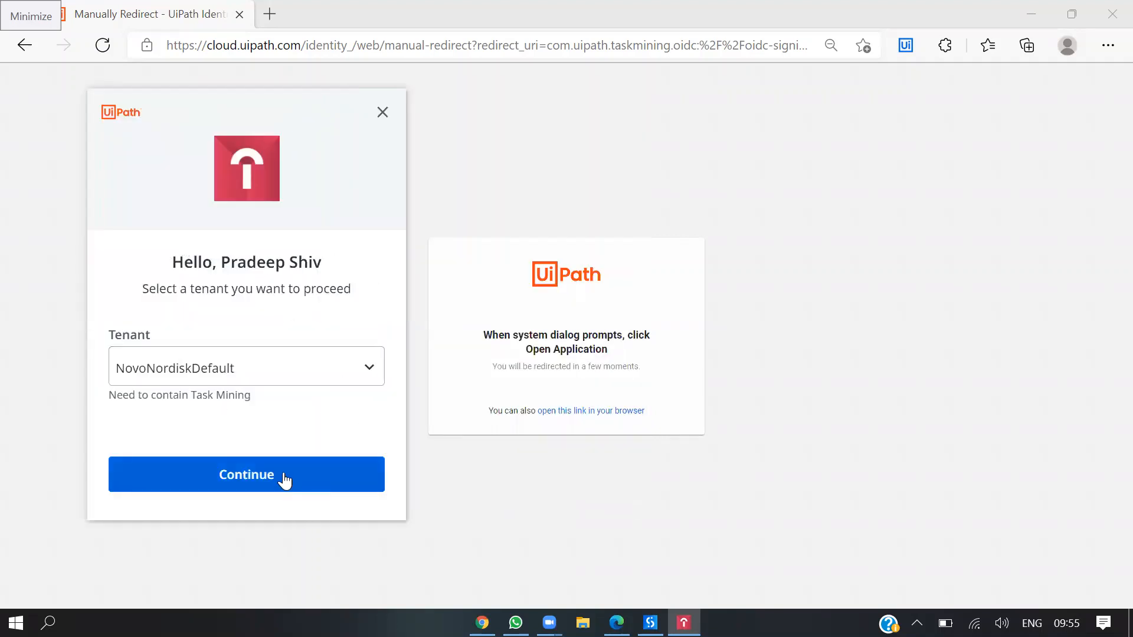
click(245, 474)
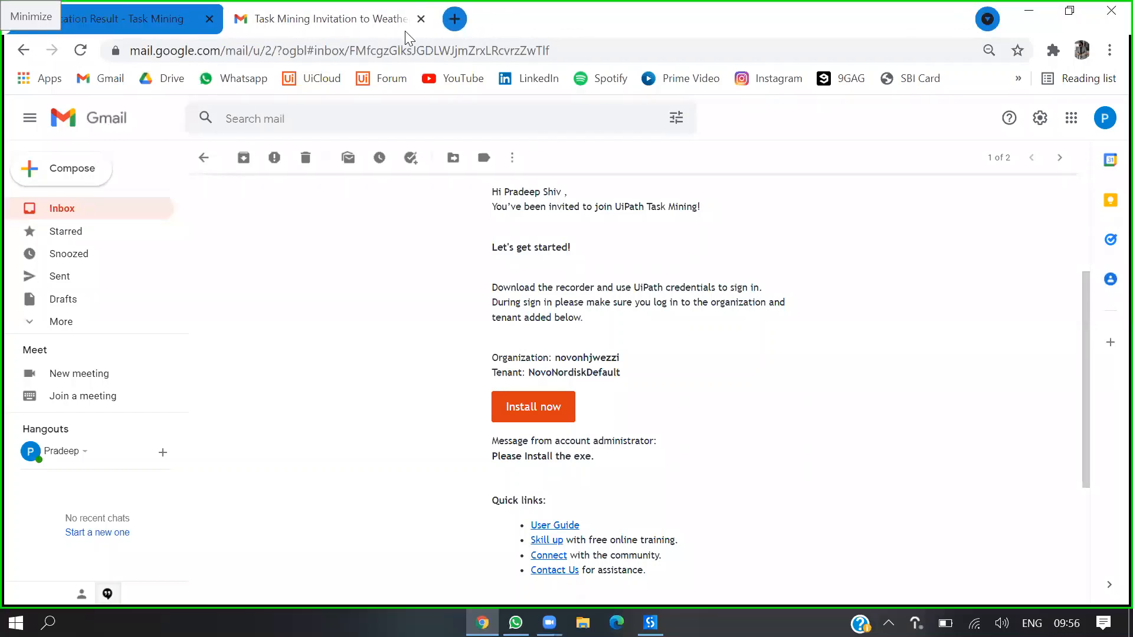
mouse_move(504, 84)
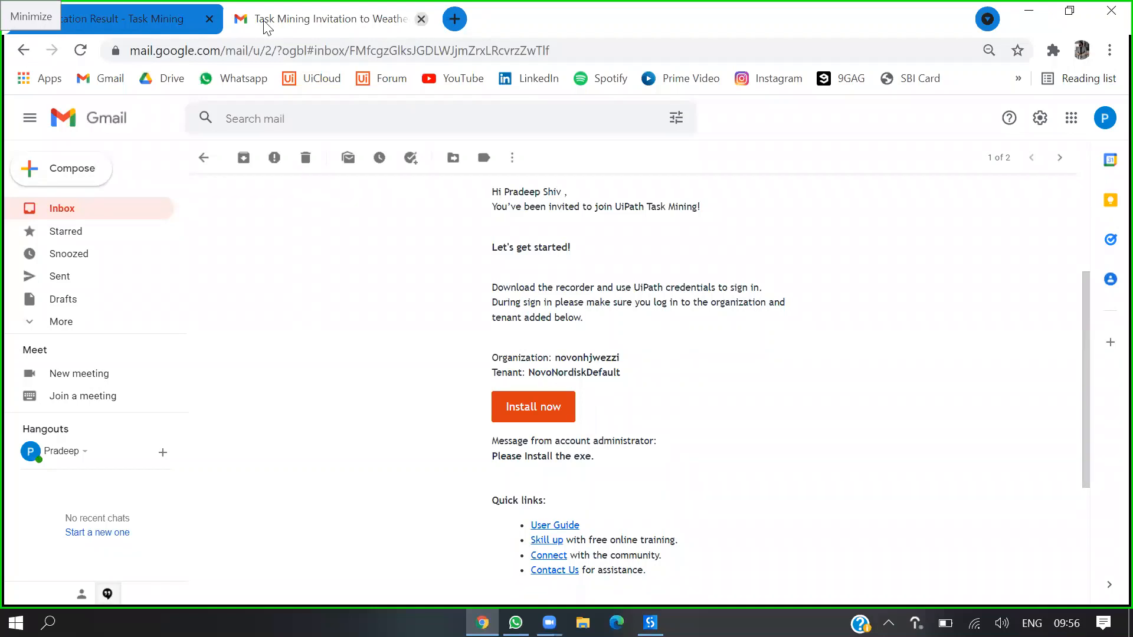
- Return to the Weather Extraction Team list, view Overview, then open the Settings output configuration
click(116, 18)
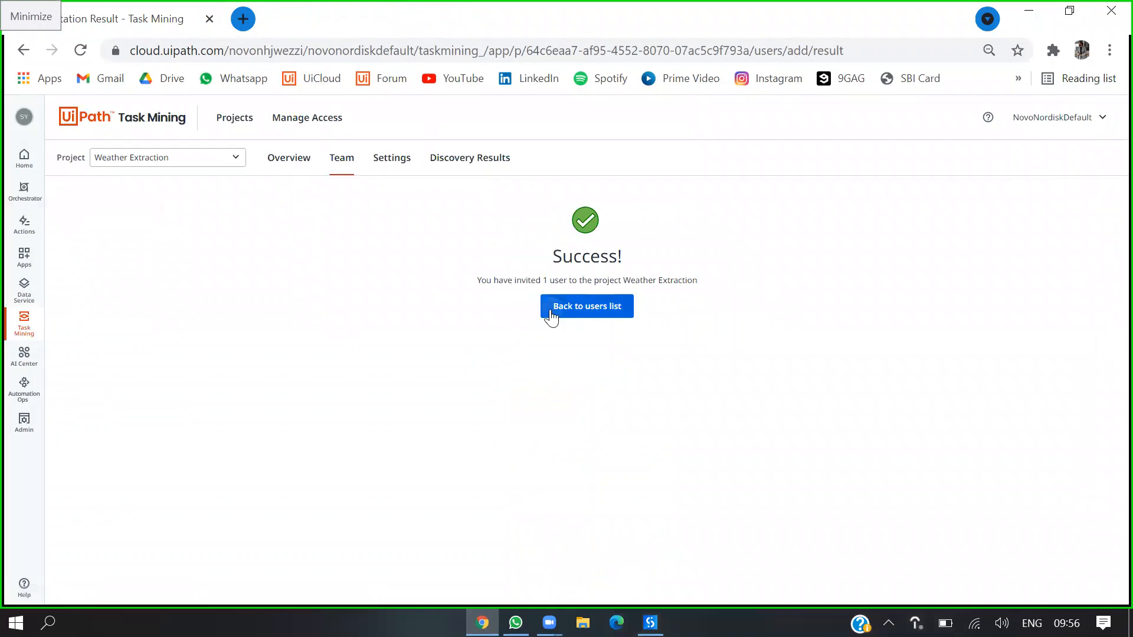
click(586, 305)
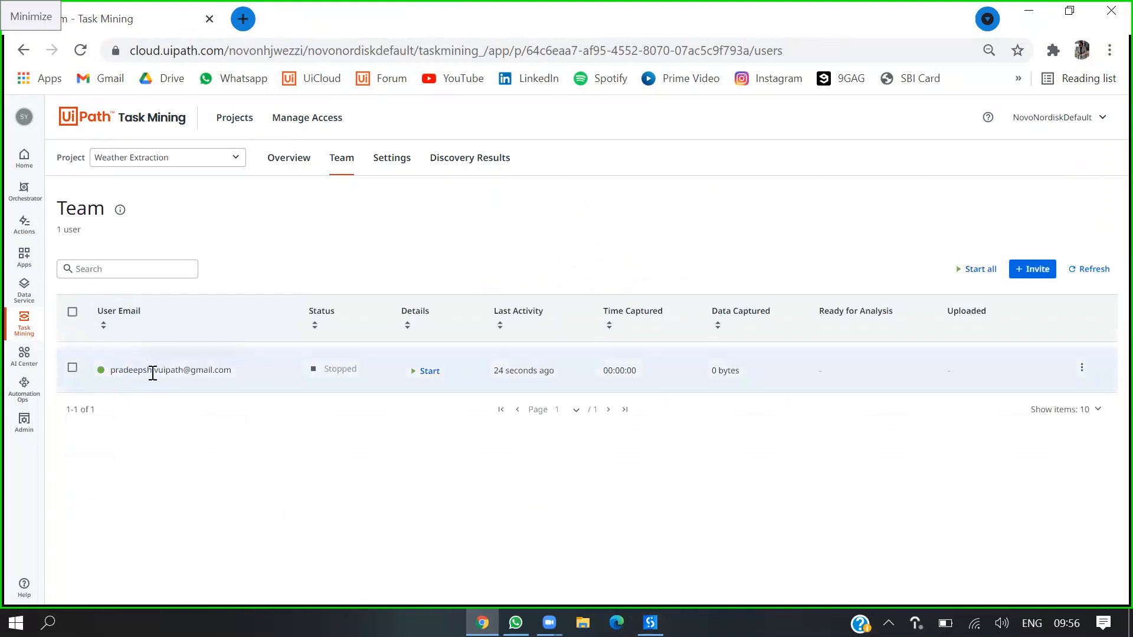
mouse_move(382, 367)
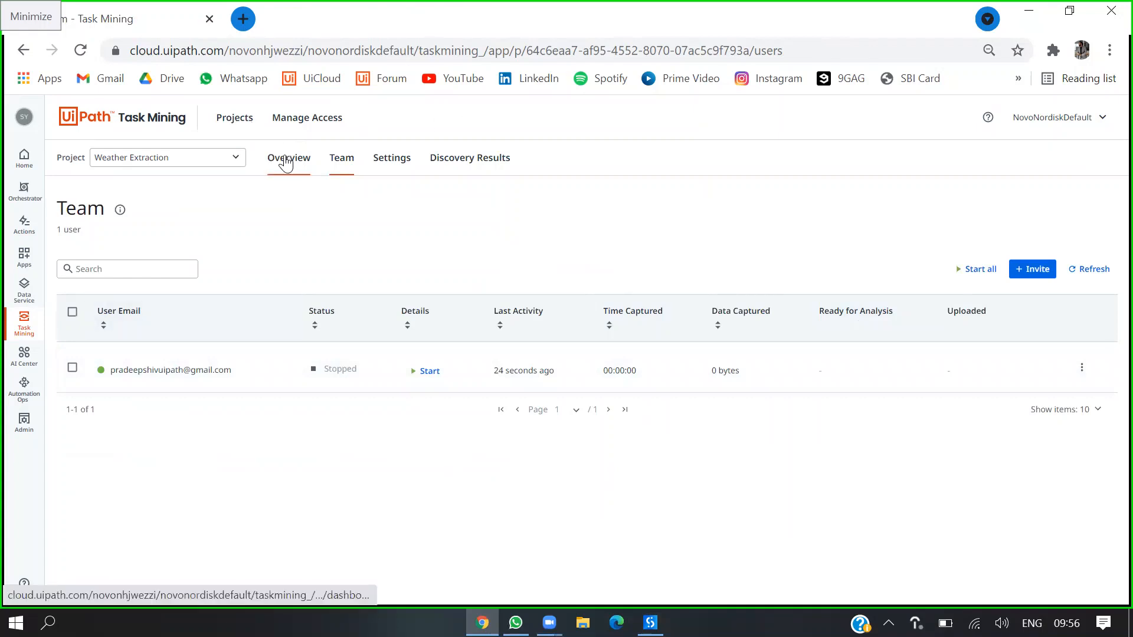
click(288, 157)
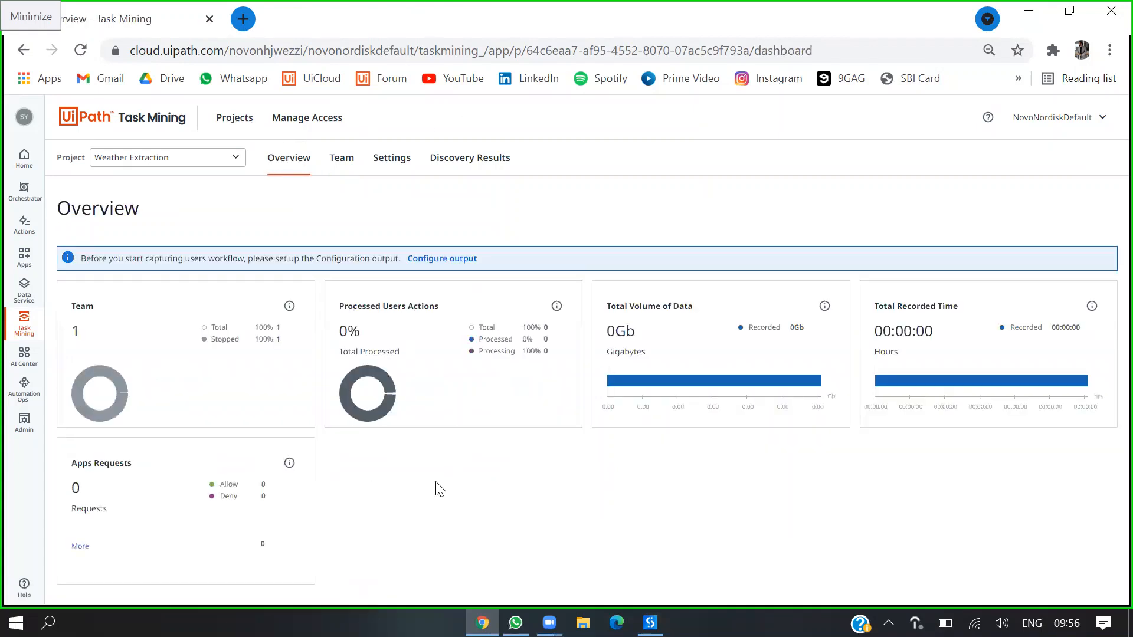
mouse_move(341, 157)
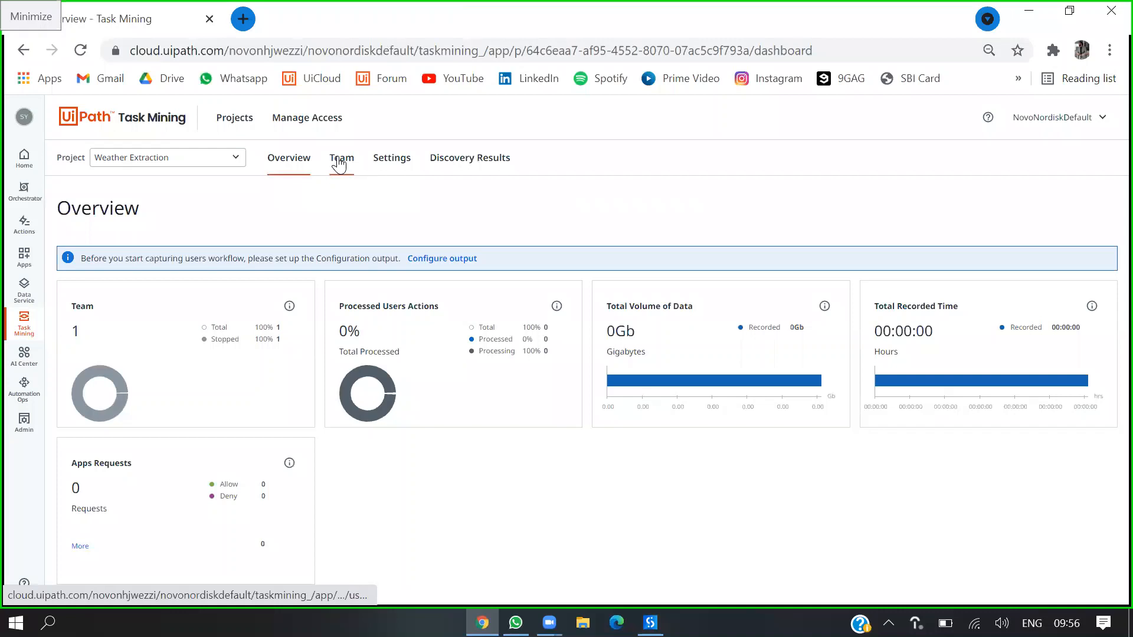
click(341, 157)
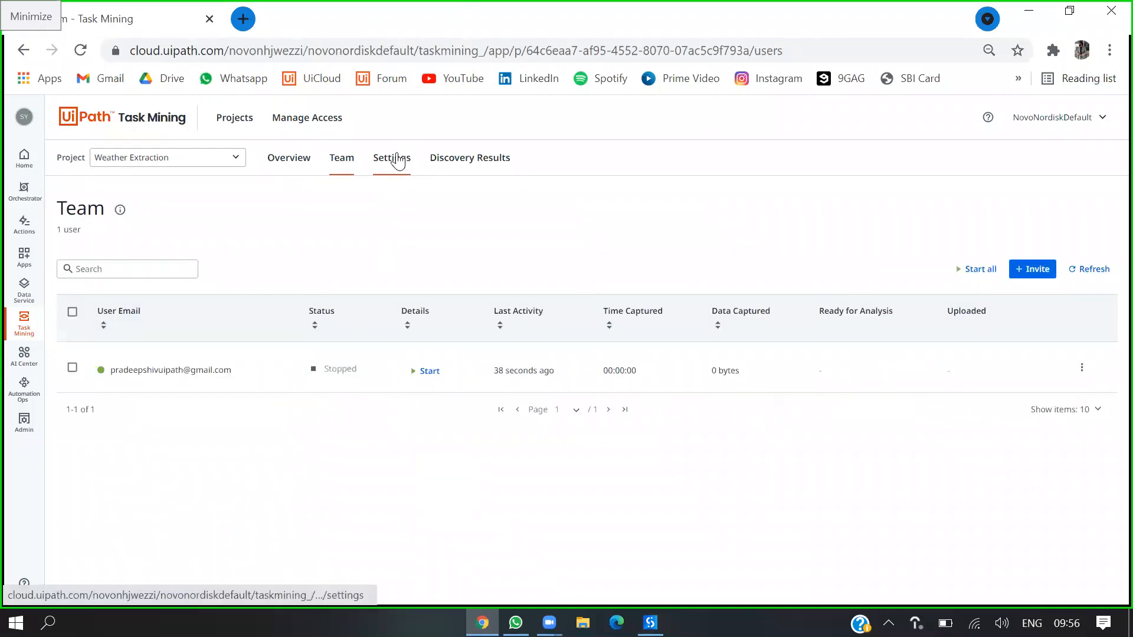
click(390, 157)
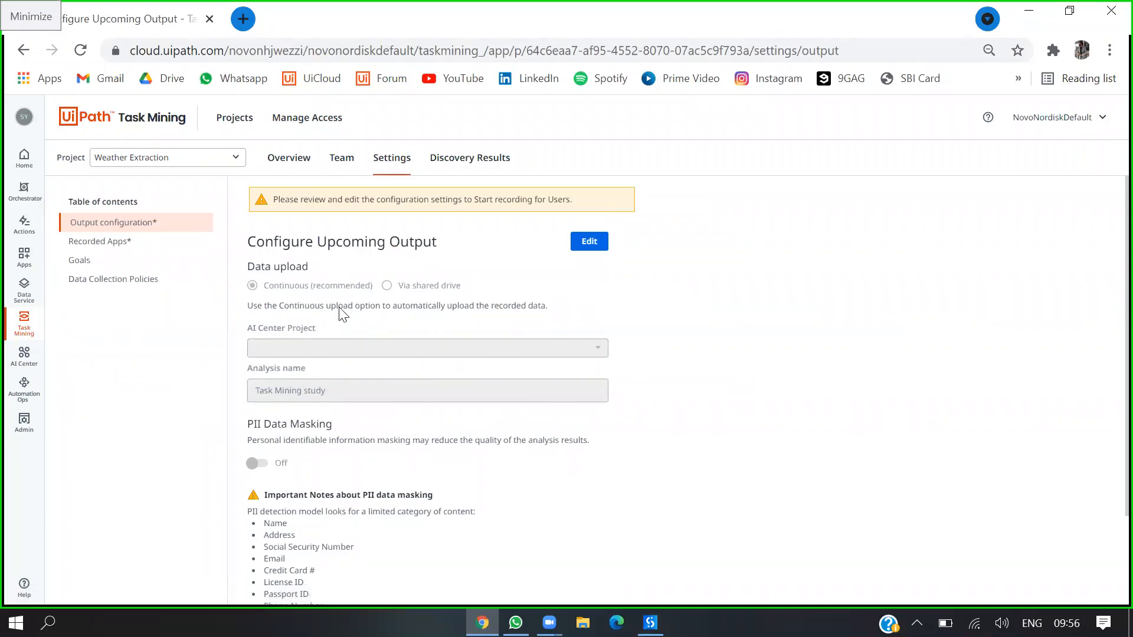
mouse_move(379, 279)
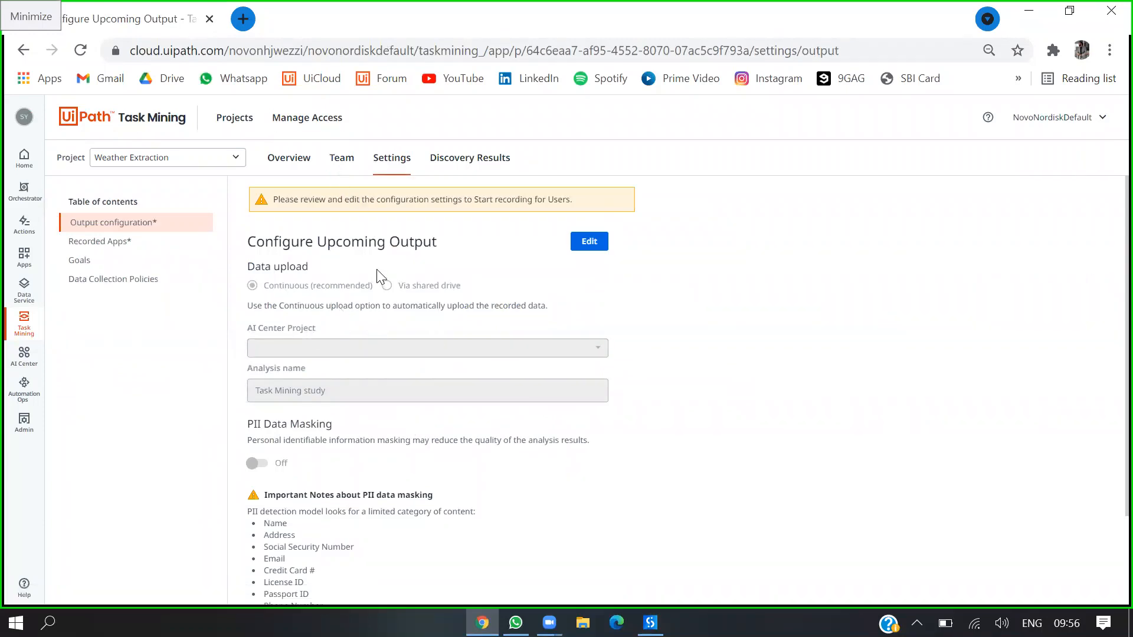
mouse_move(588, 241)
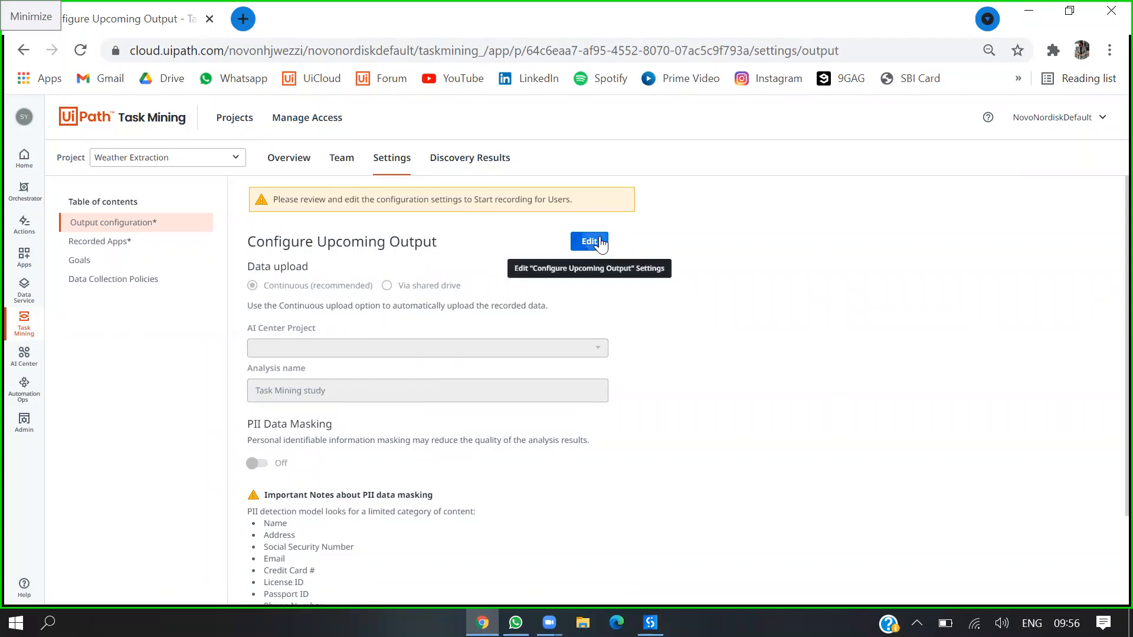
- Cancel editing the output configuration after finding no AI Center project, then go to AI Center
click(589, 240)
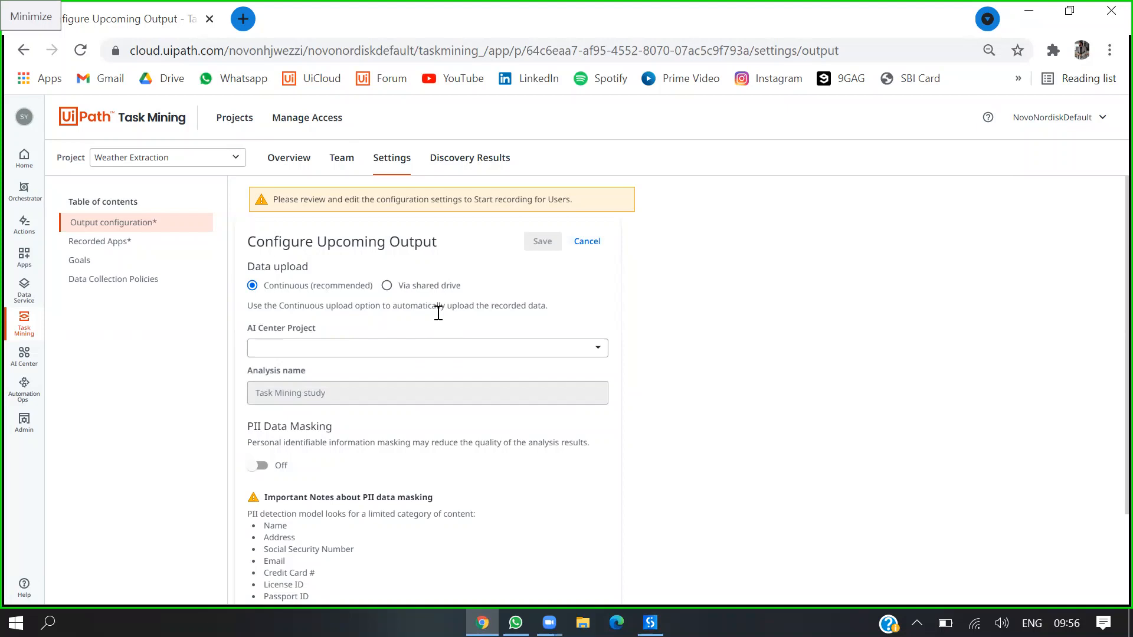
mouse_move(281, 300)
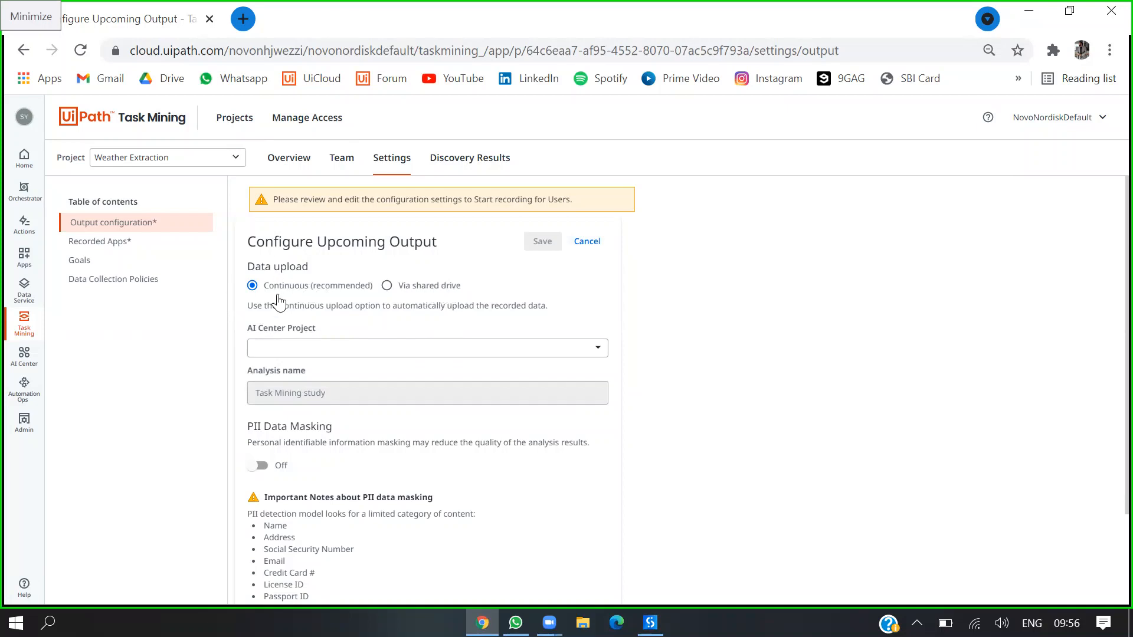
click(428, 347)
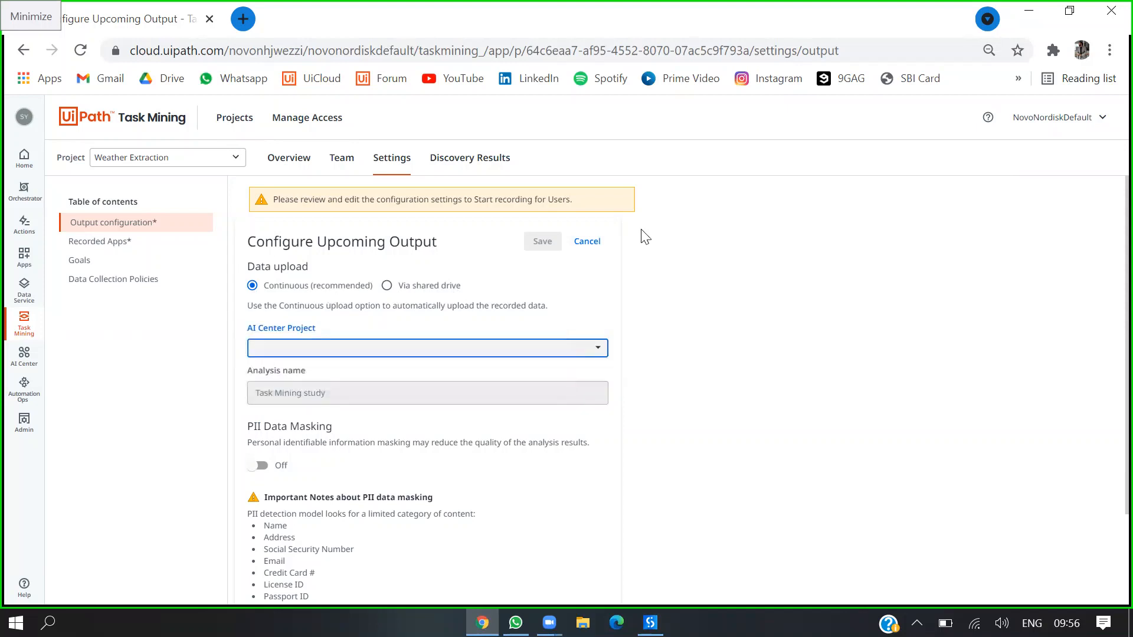
click(586, 241)
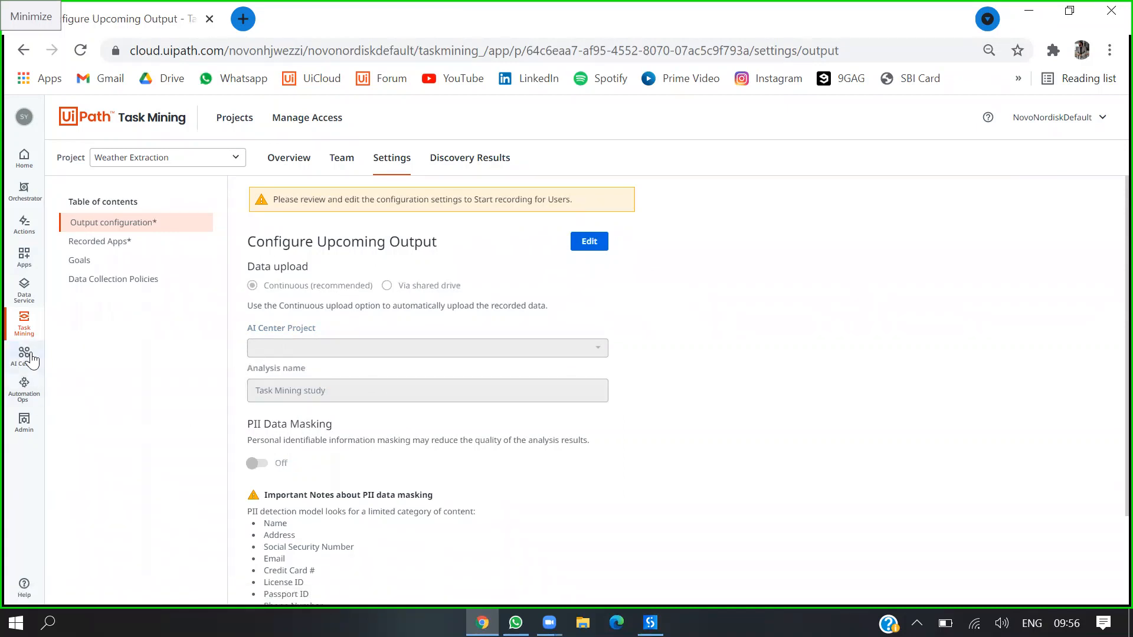
click(23, 356)
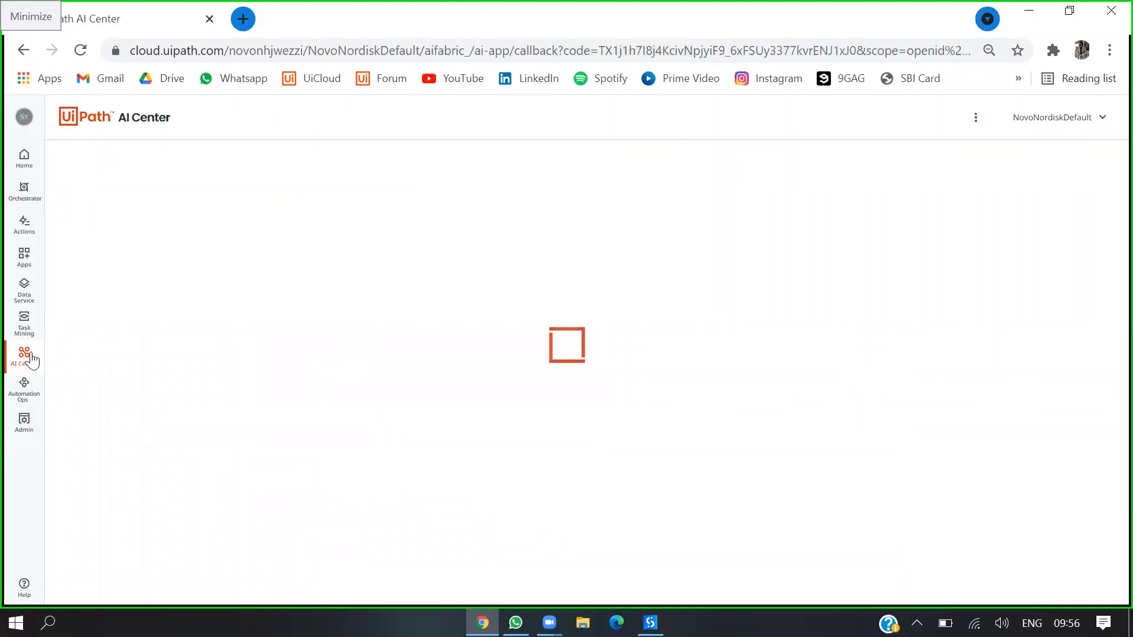
- Create a new AI Center project named Weather Extraction Demo
click(24, 357)
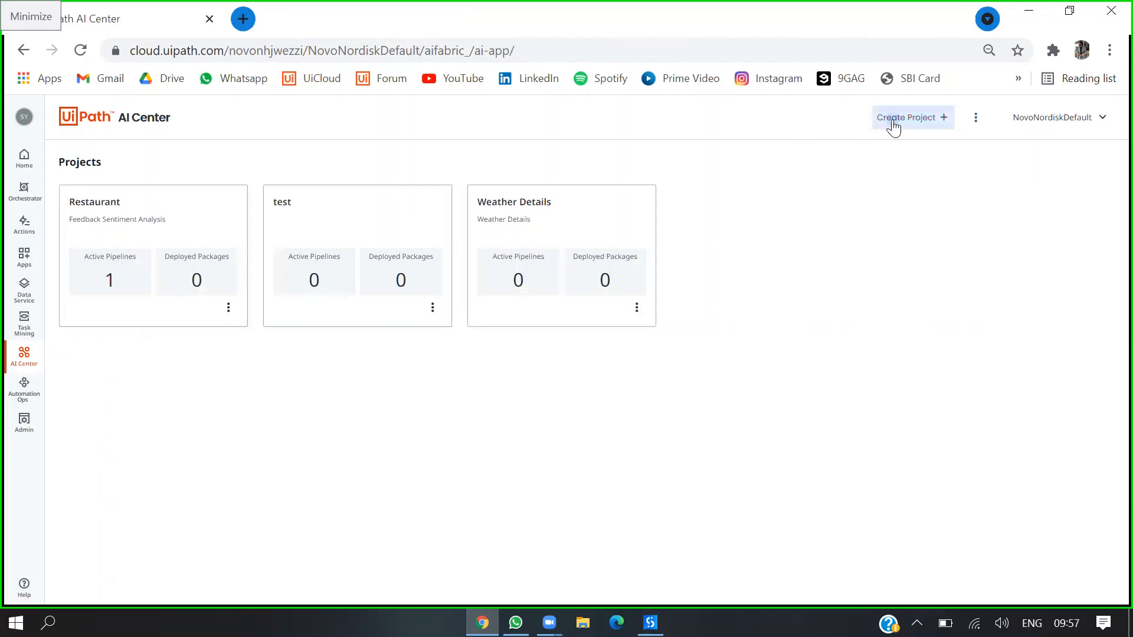
click(906, 117)
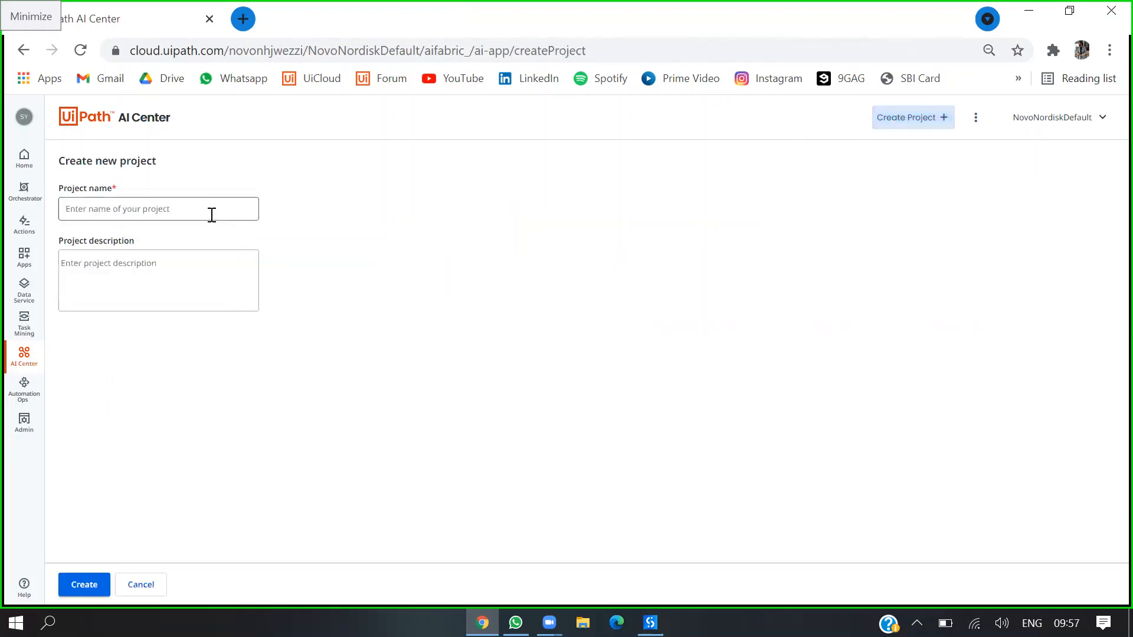
text(Weather Ex)
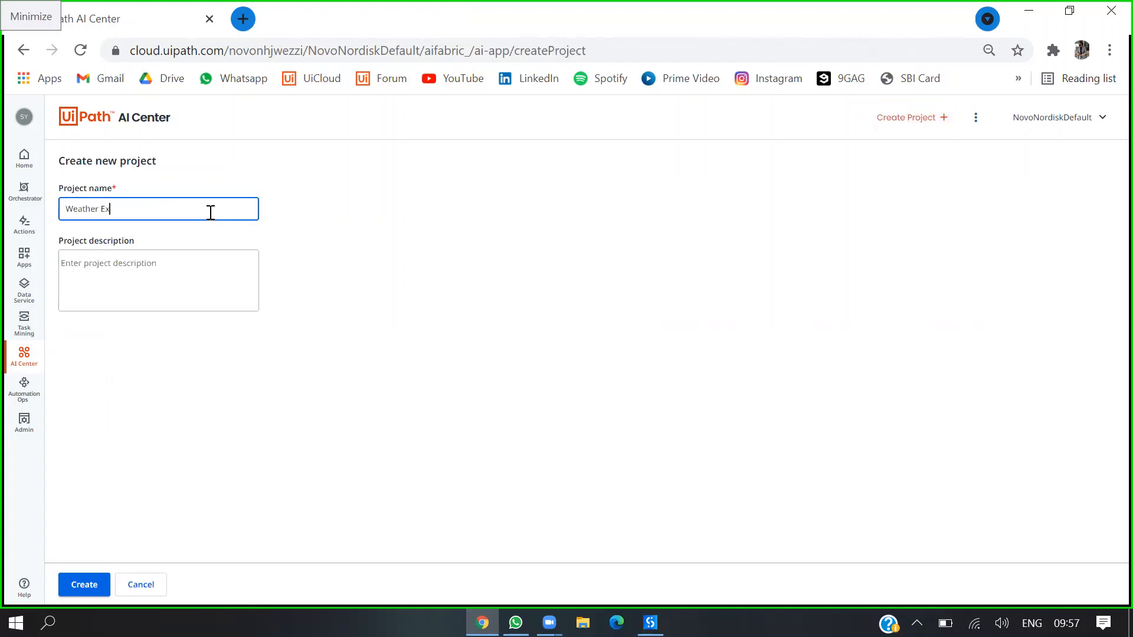
text(traction)
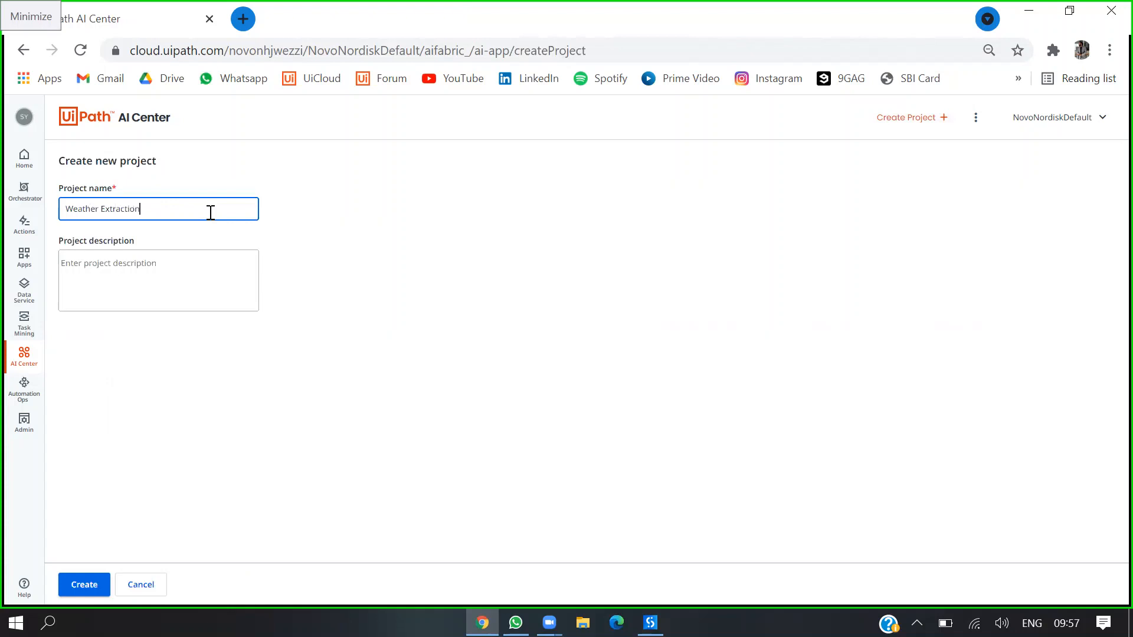
text(Demo)
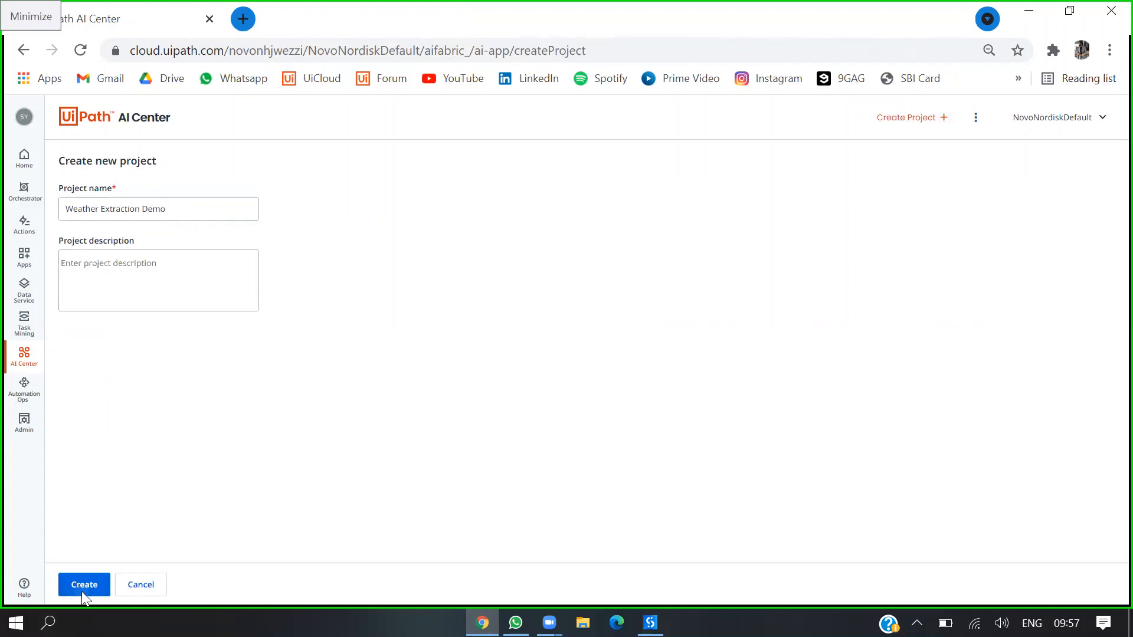
click(84, 584)
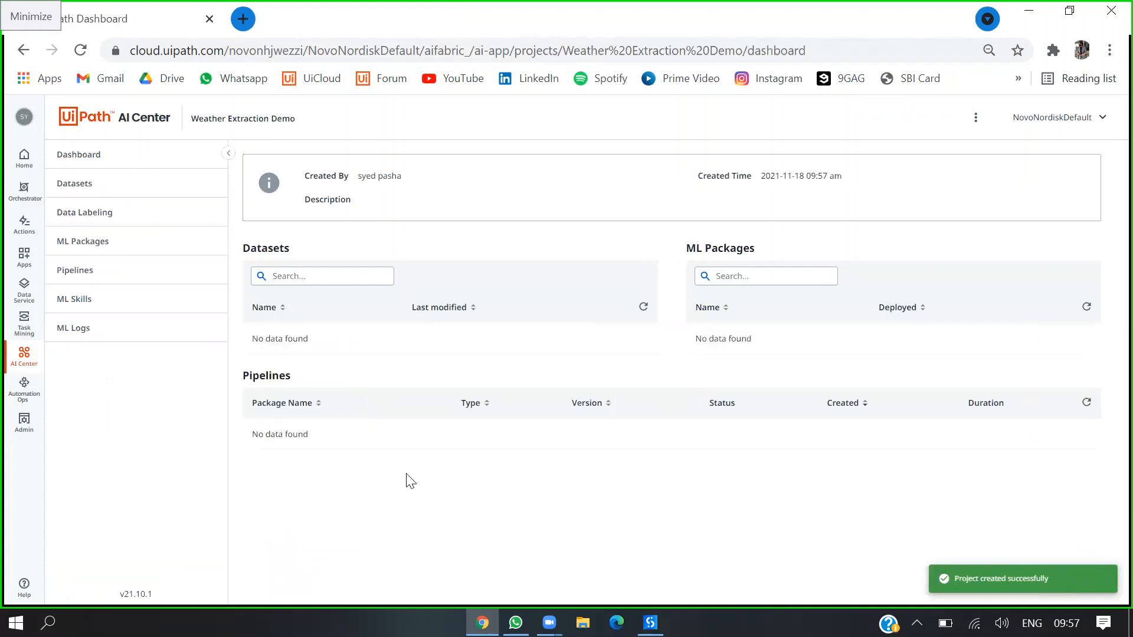
mouse_move(538, 396)
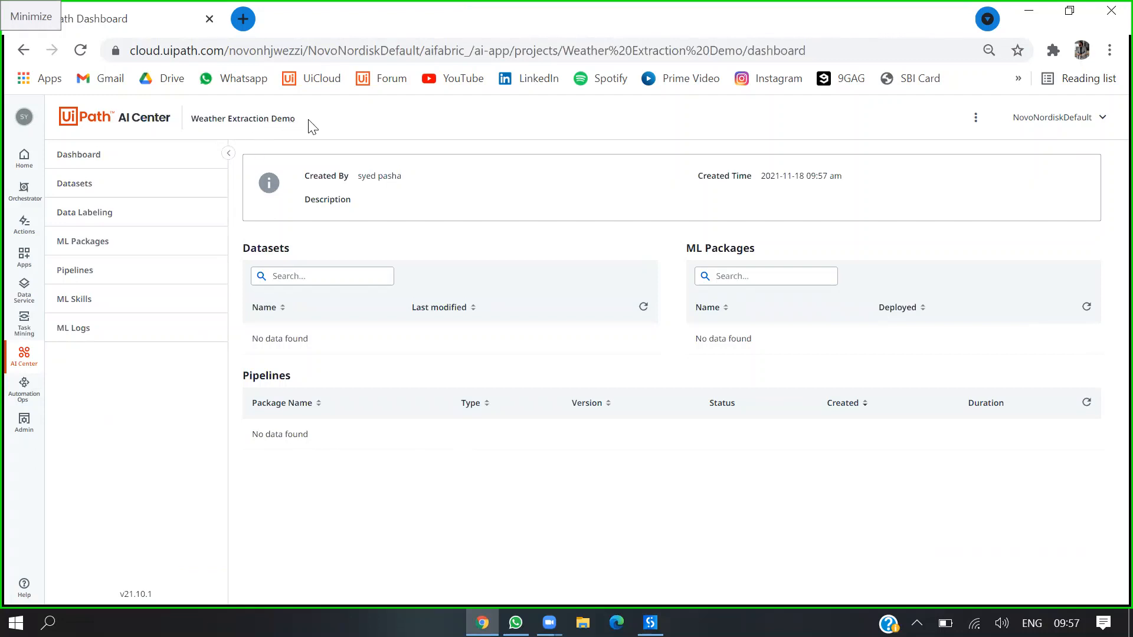
- View the new project's empty Datasets page, then head to Task Mining
click(73, 183)
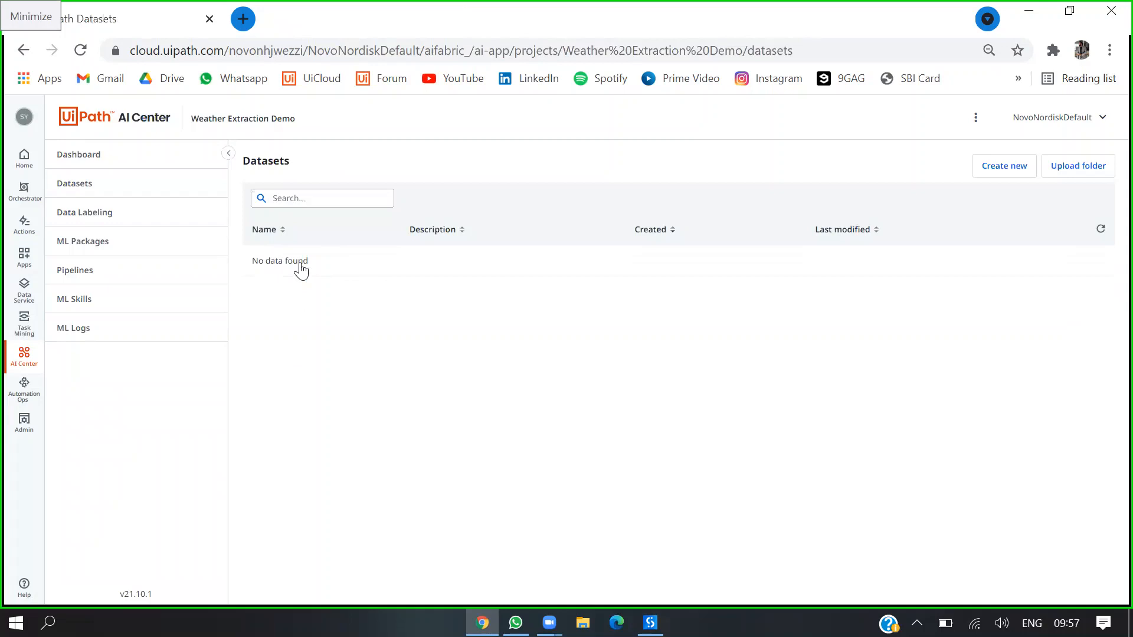
mouse_move(33, 359)
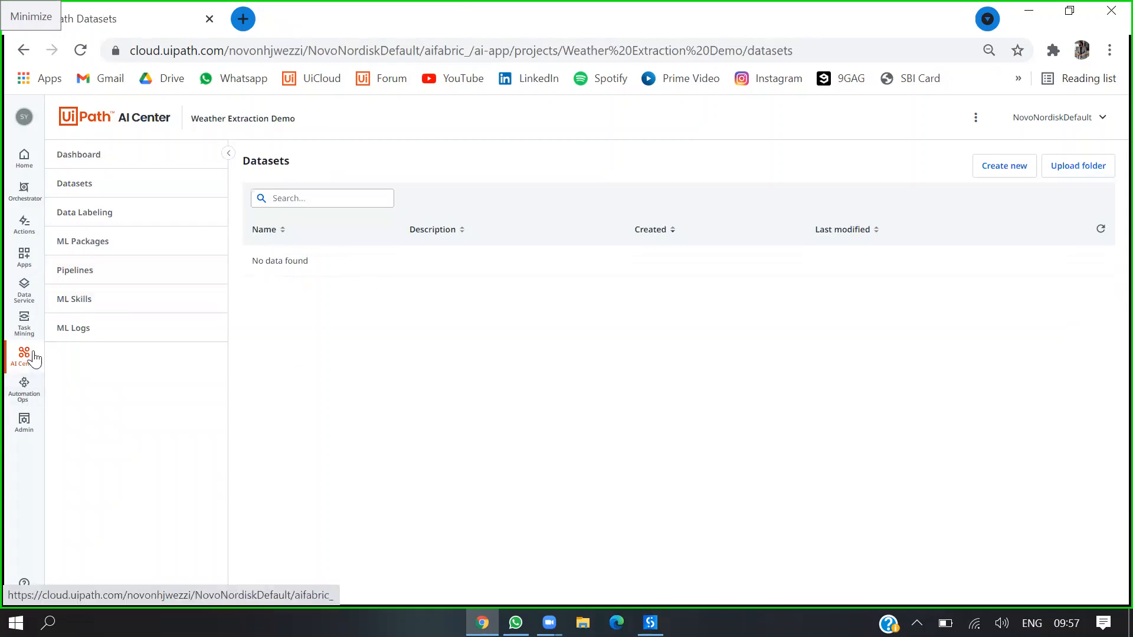
click(24, 321)
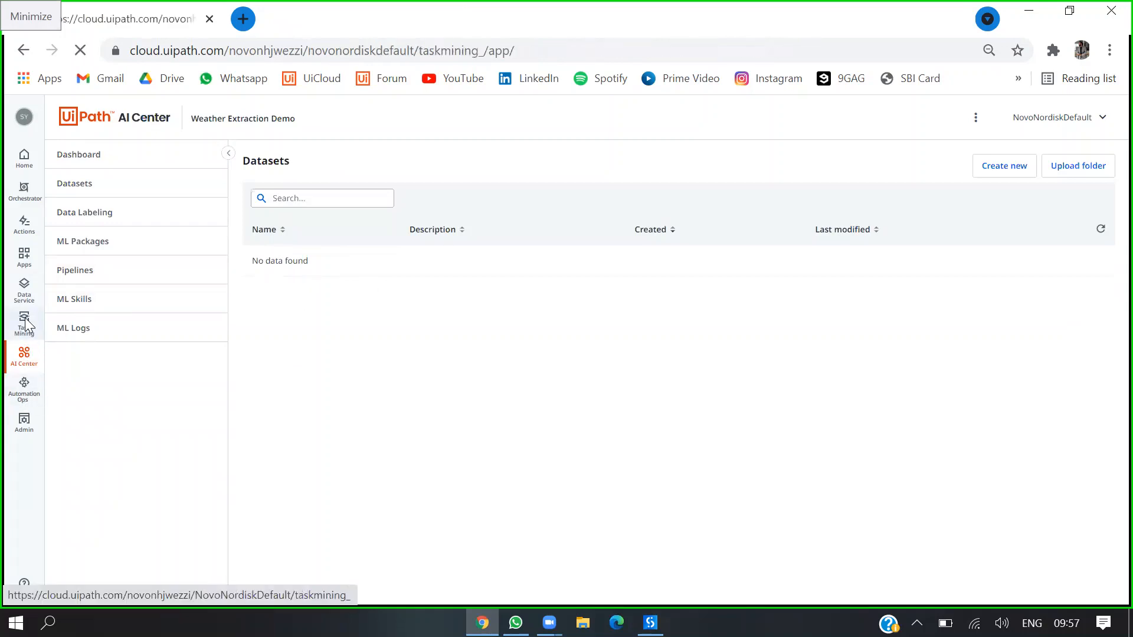
- In Weather Extraction's settings, set the AI Center project to Weather Extraction Demo
click(24, 323)
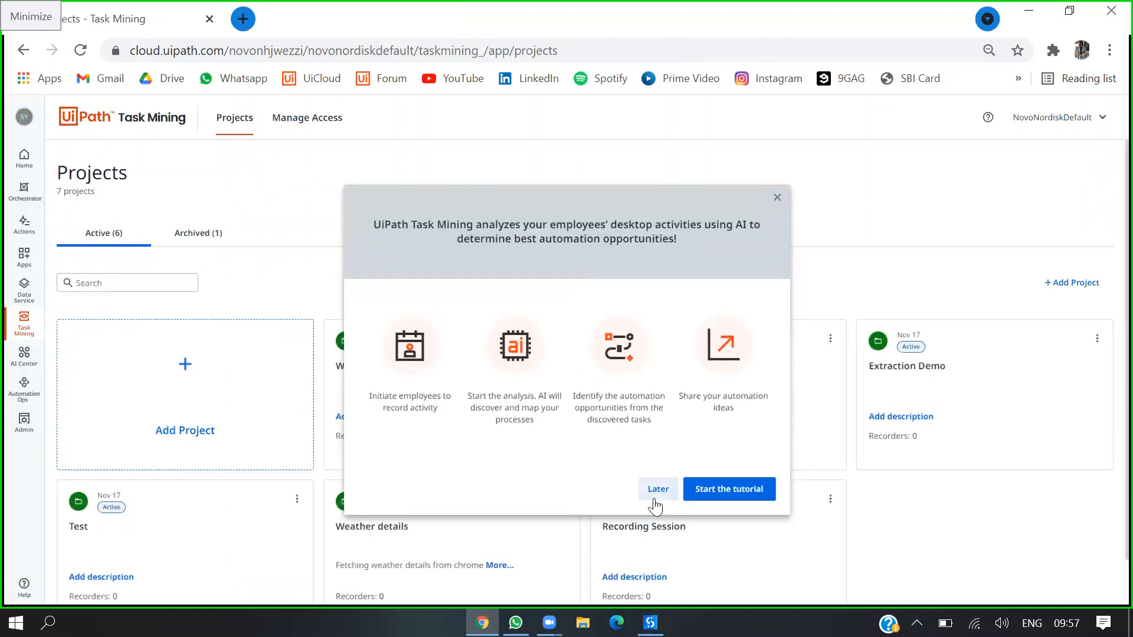
click(657, 488)
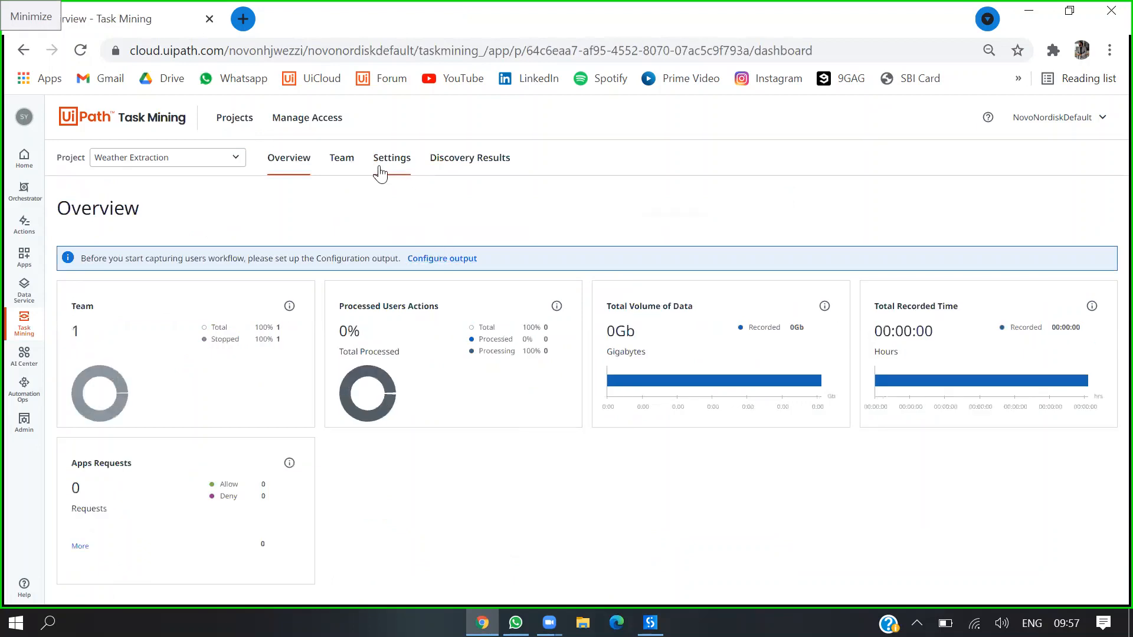
click(391, 157)
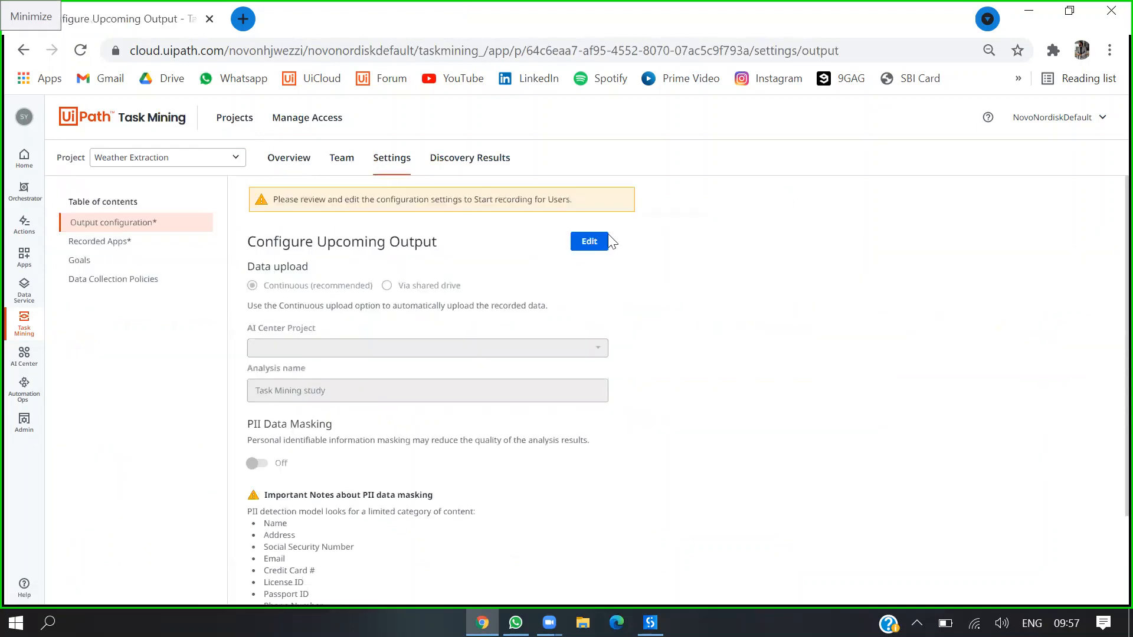
click(588, 241)
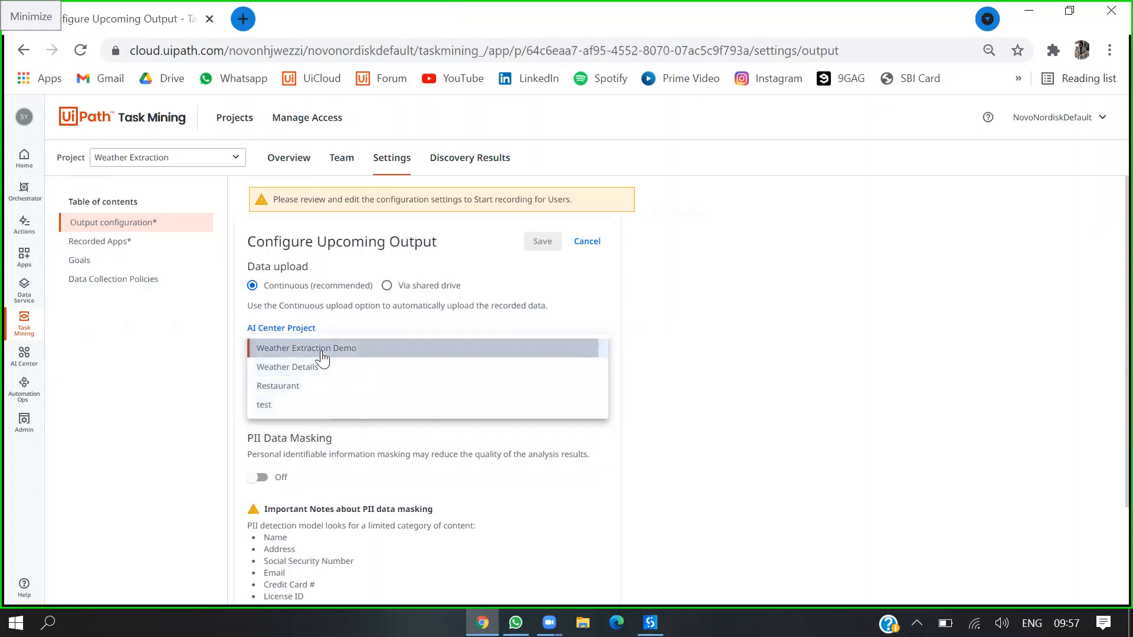
click(306, 347)
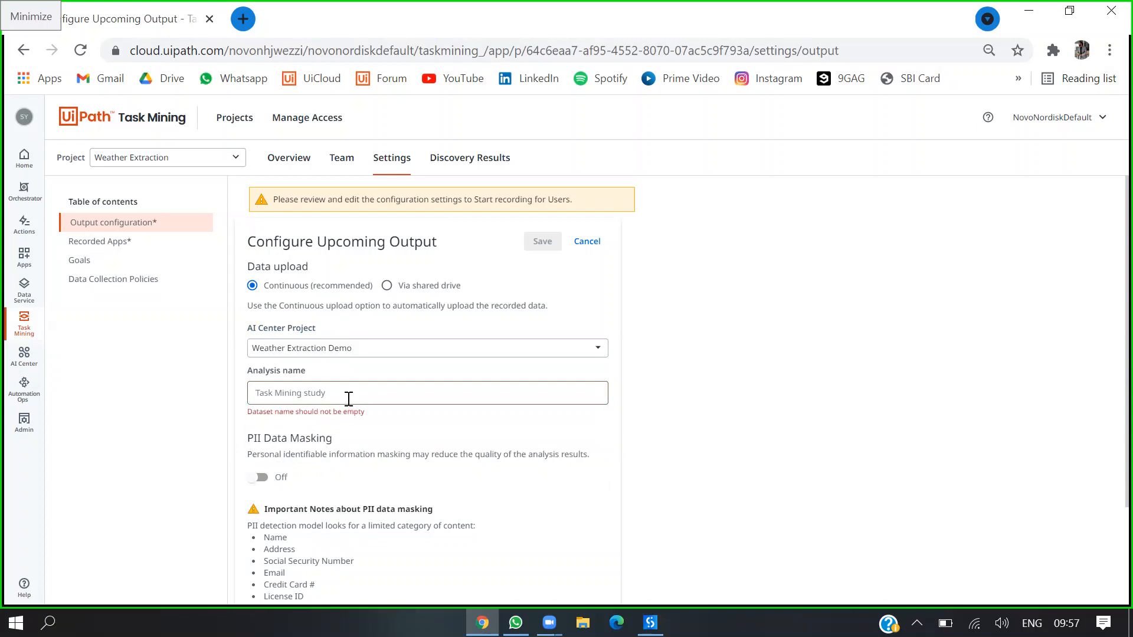
- Enter analysis name Weather Extraction Demo and save the output configuration
click(427, 391)
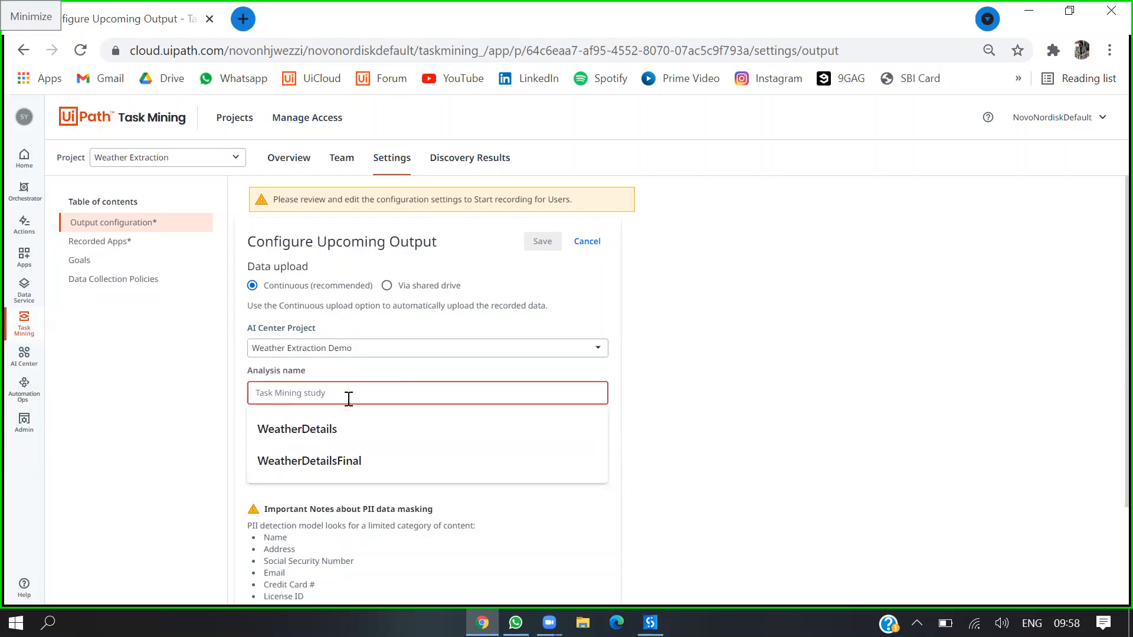
text(Weather Extraction)
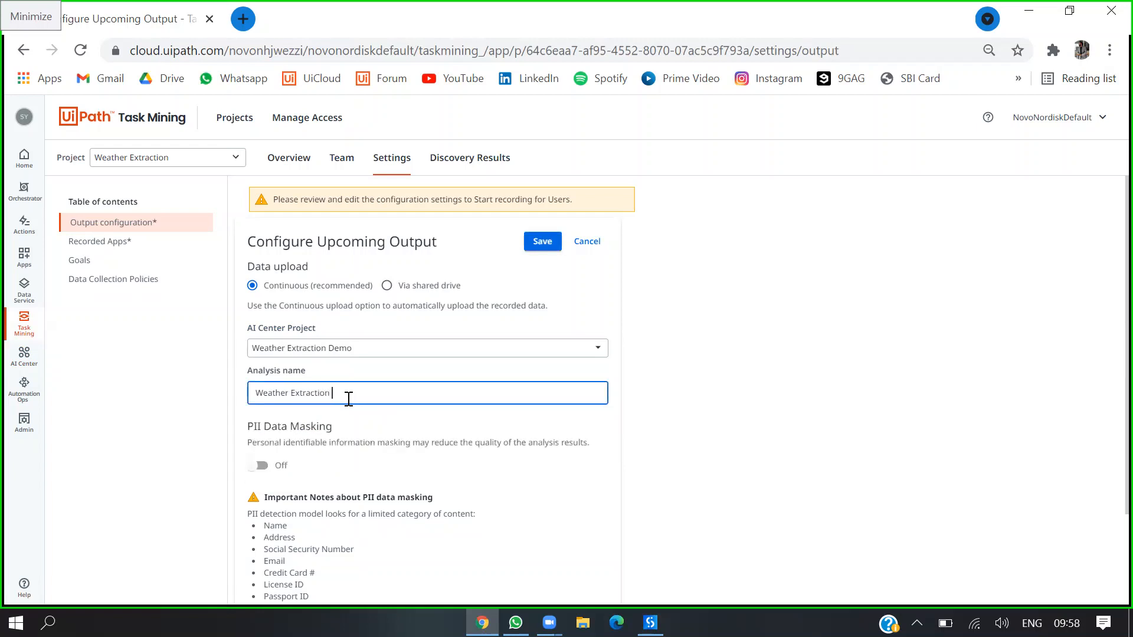
text(Demo)
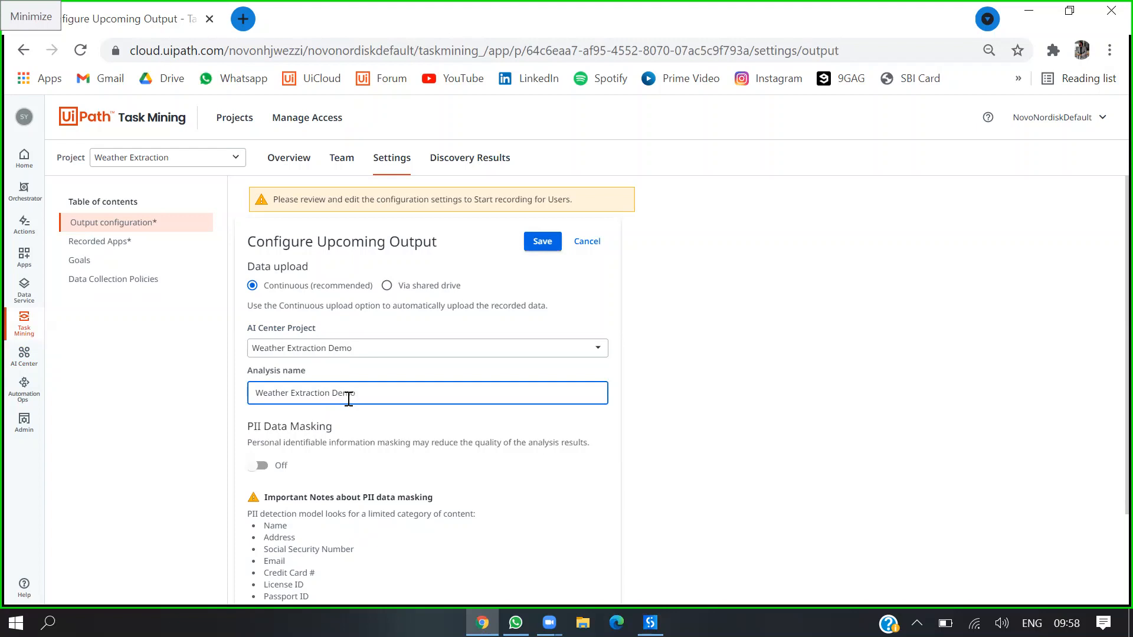
scroll(down, 3)
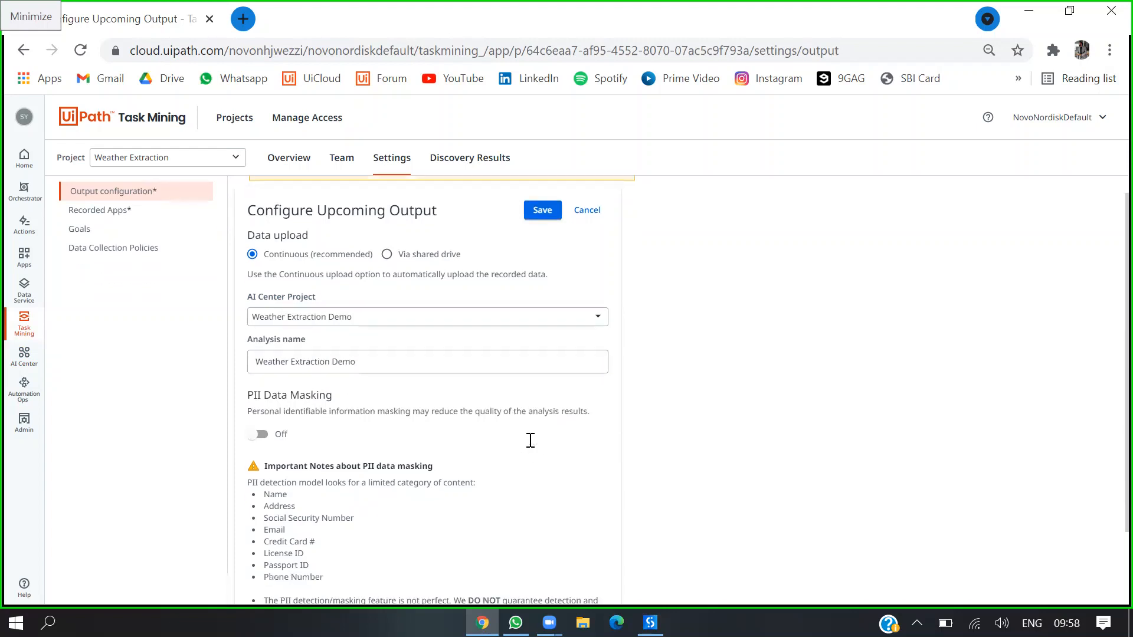
click(542, 210)
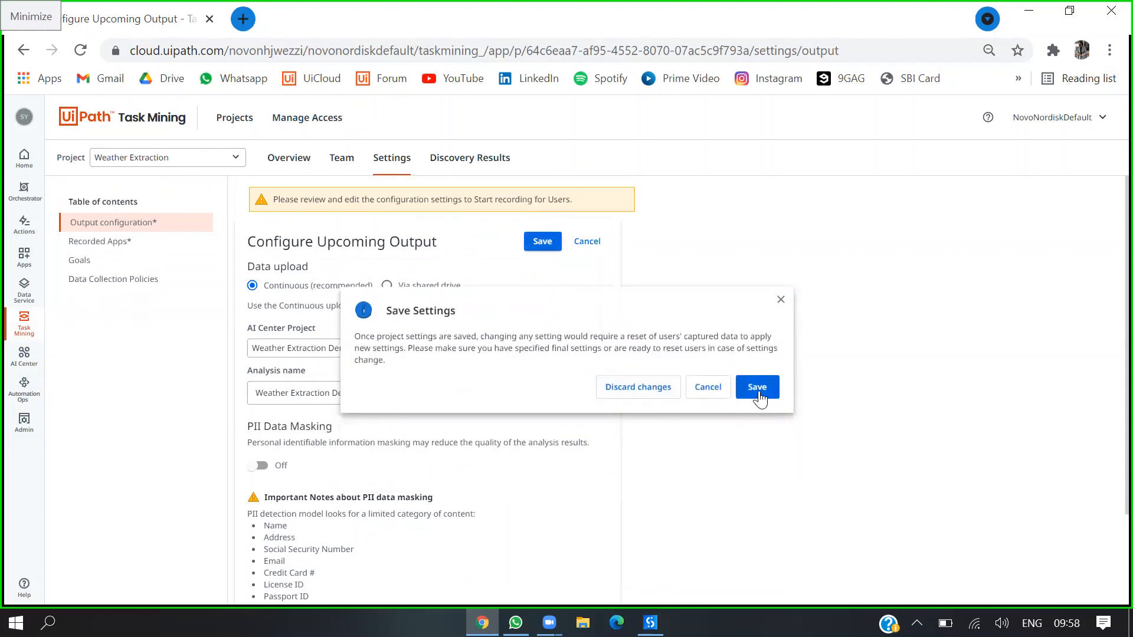
click(755, 387)
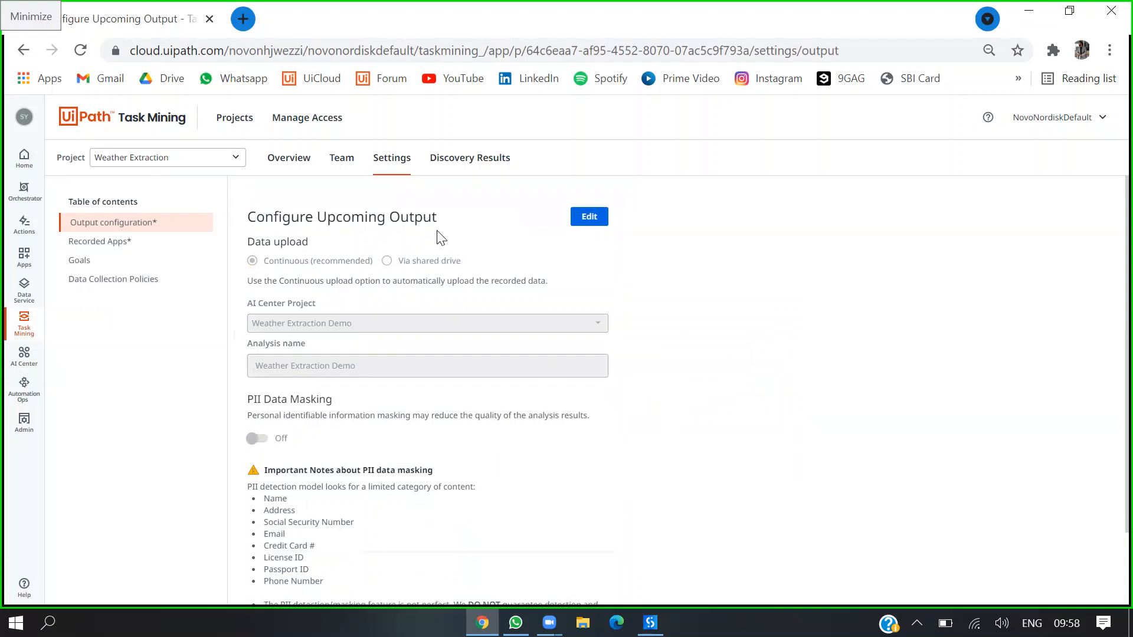
click(469, 157)
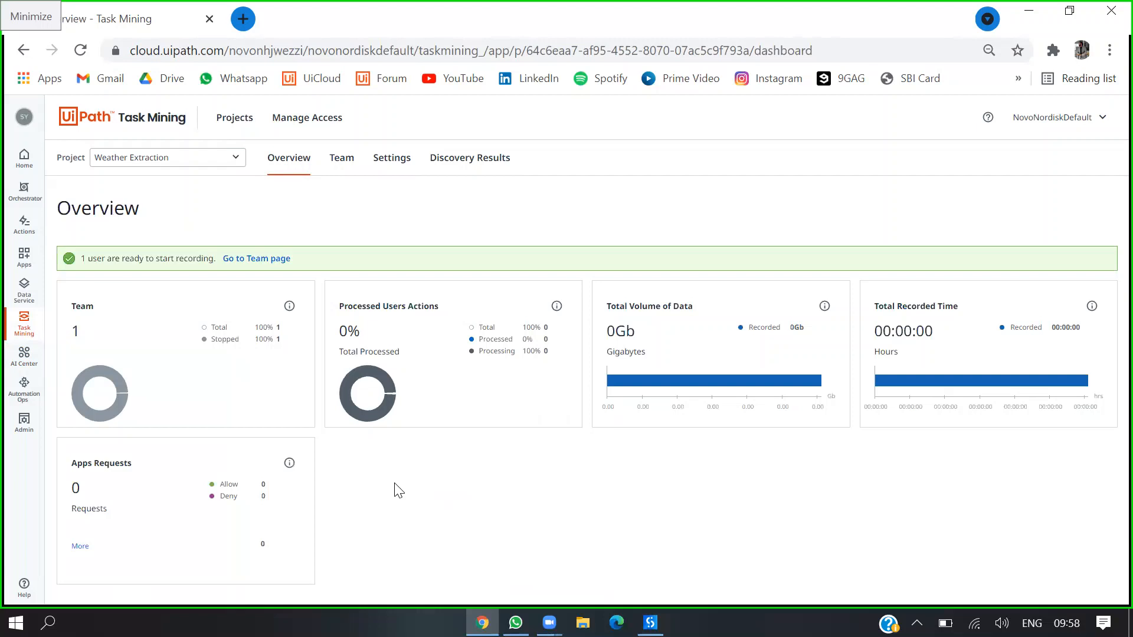
mouse_move(354, 183)
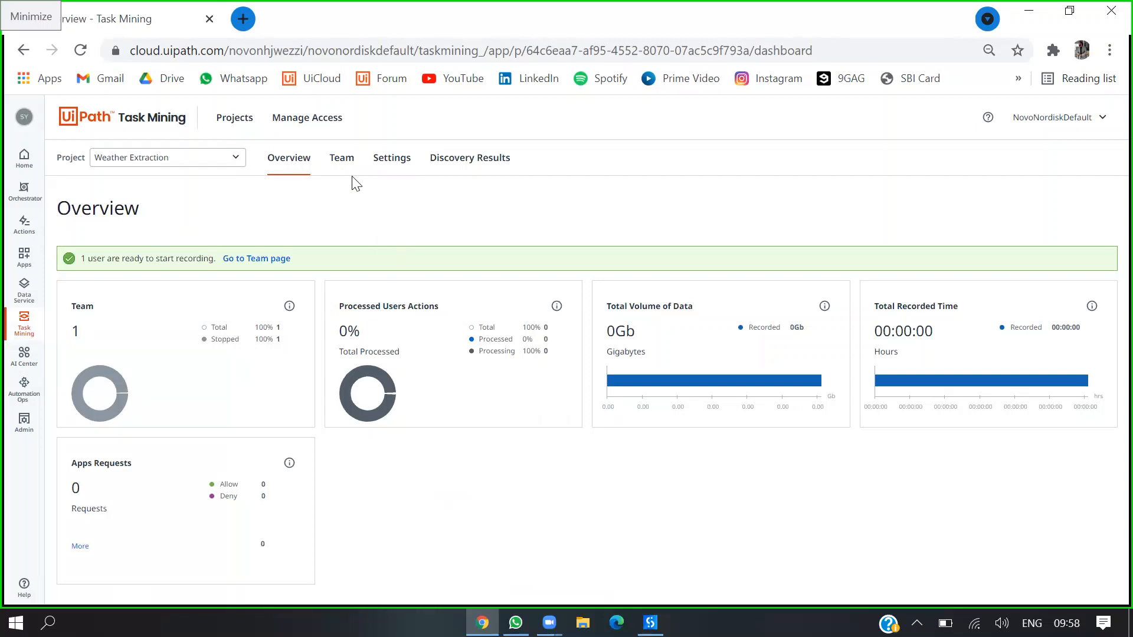
- View the Weather Extraction project's Team page listing one stopped user
click(341, 157)
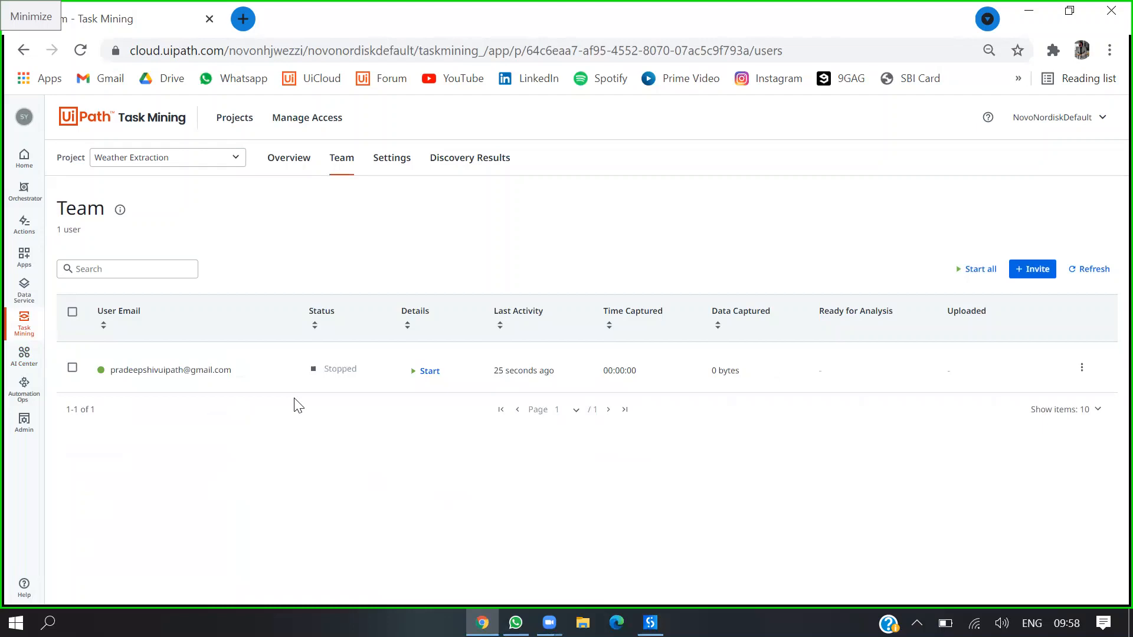
mouse_move(429, 514)
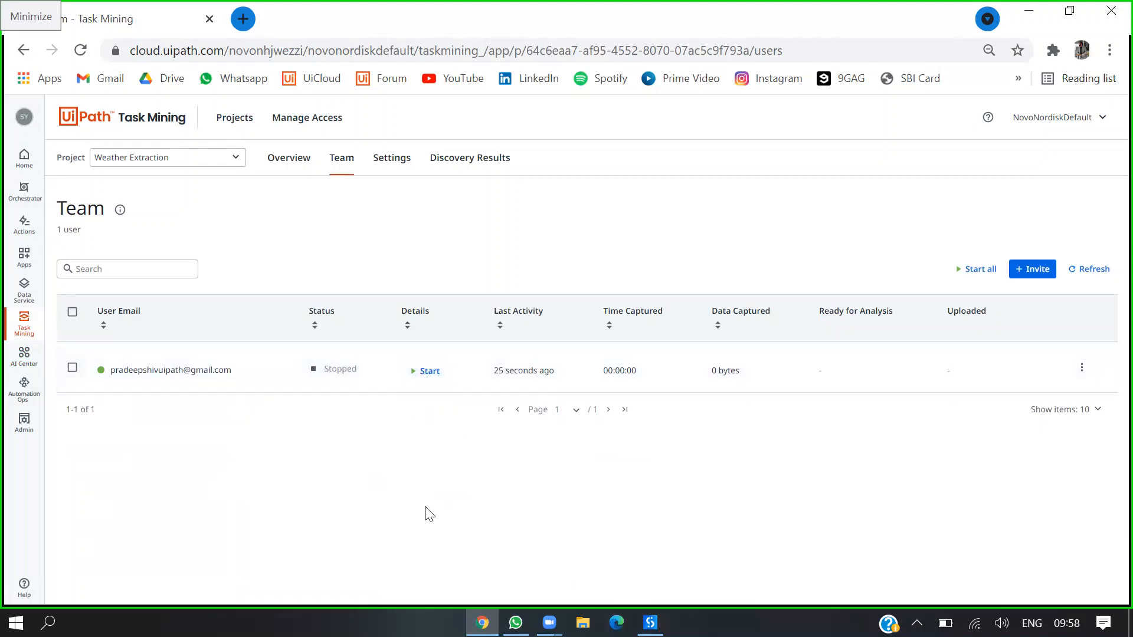
mouse_move(485, 432)
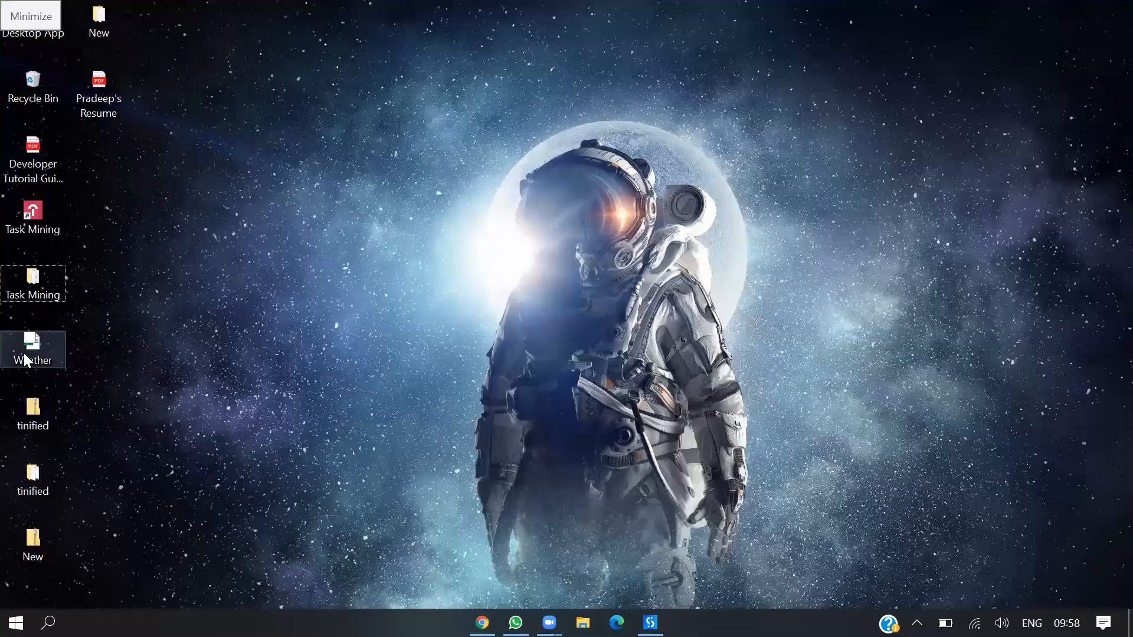
- Open the Weather workbook from the desktop and deselect the Weather Details cells
double_click(33, 342)
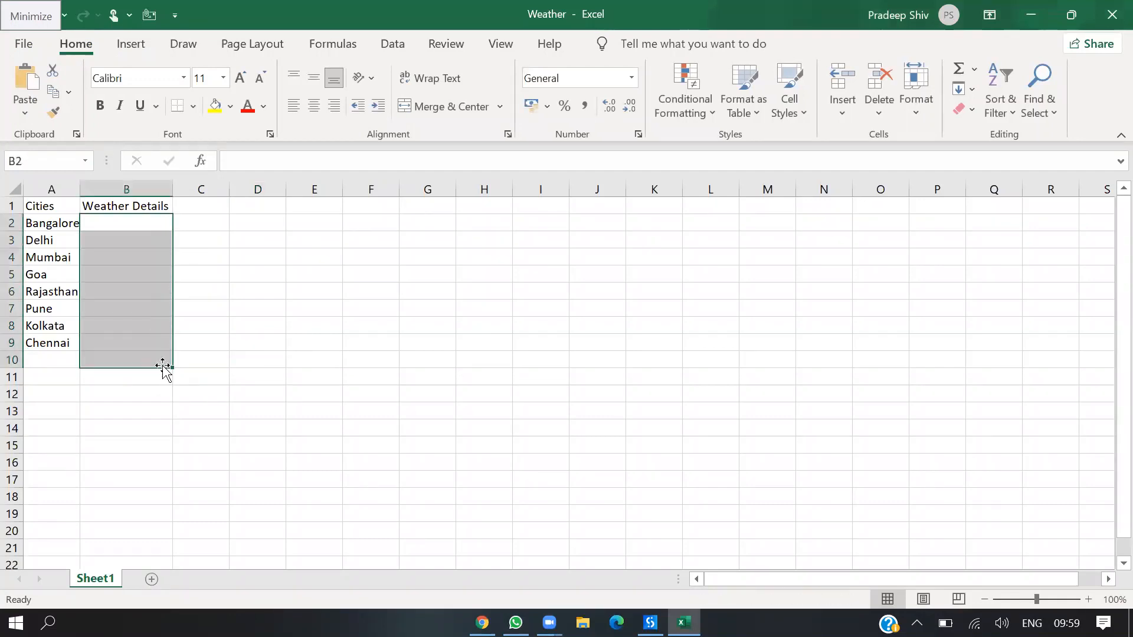
mouse_move(111, 342)
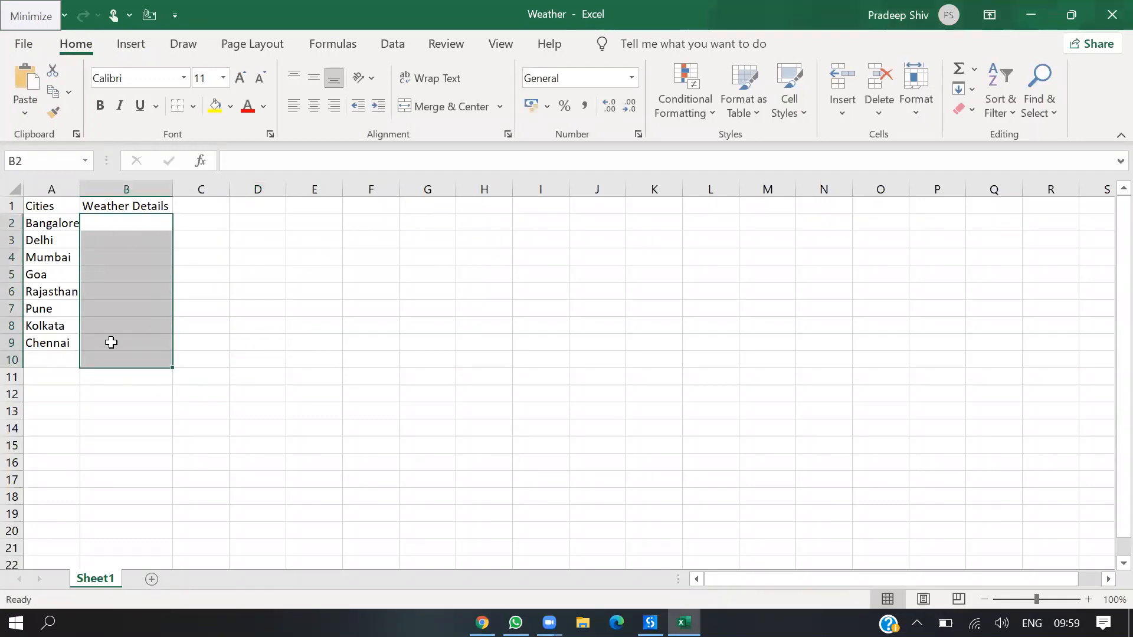
click(370, 428)
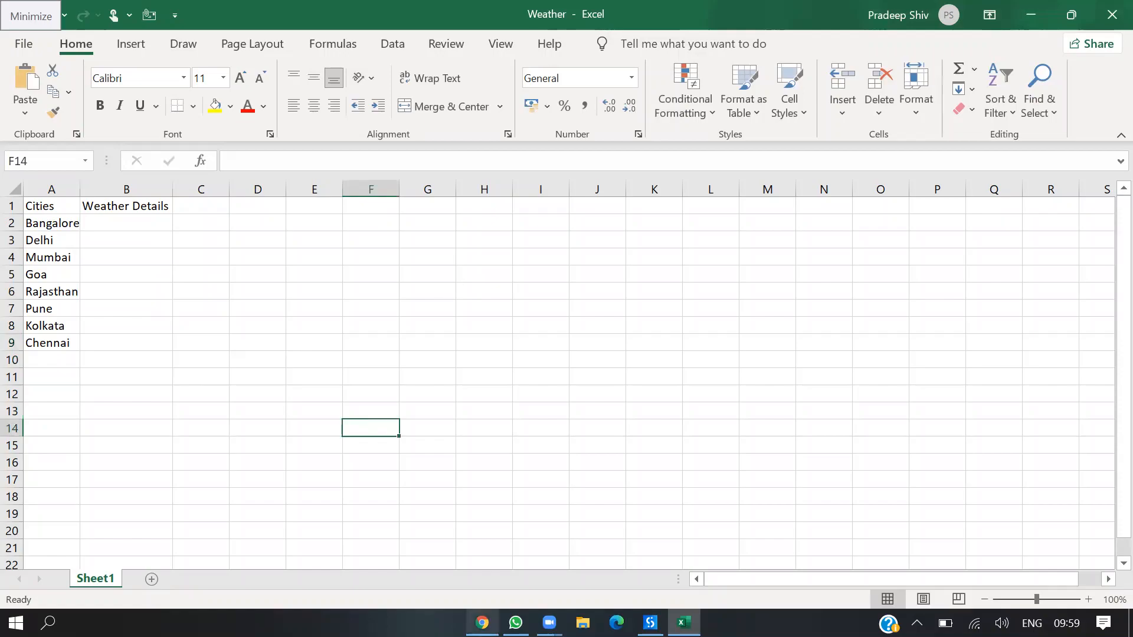
mouse_move(94, 307)
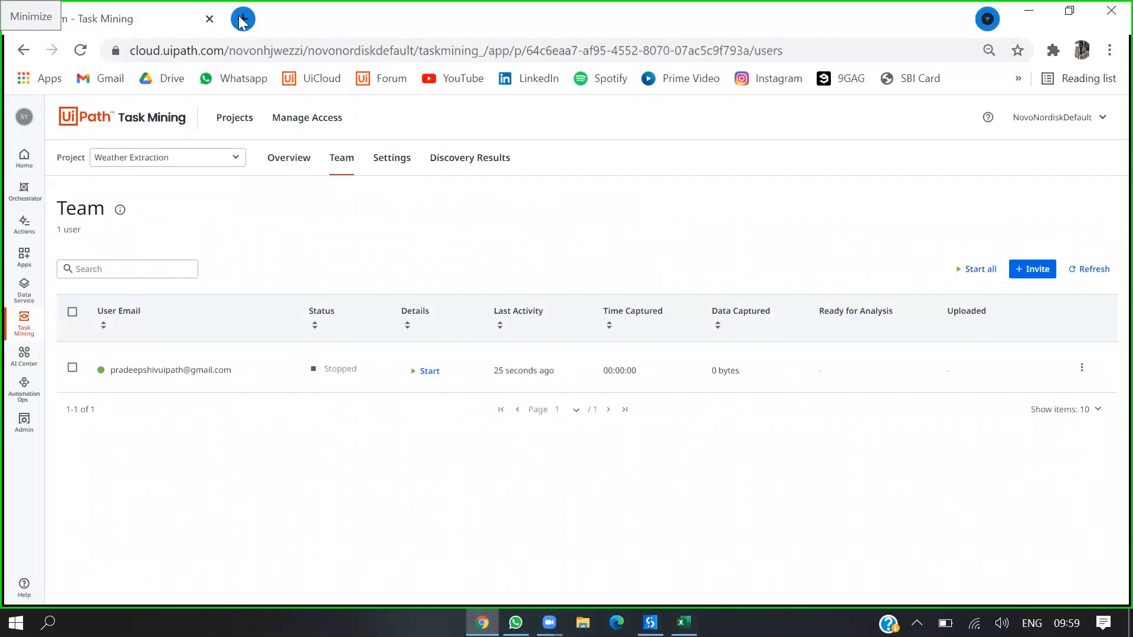
- Search Bangalore weather in a new tab and select its current temperature, 21
click(241, 18)
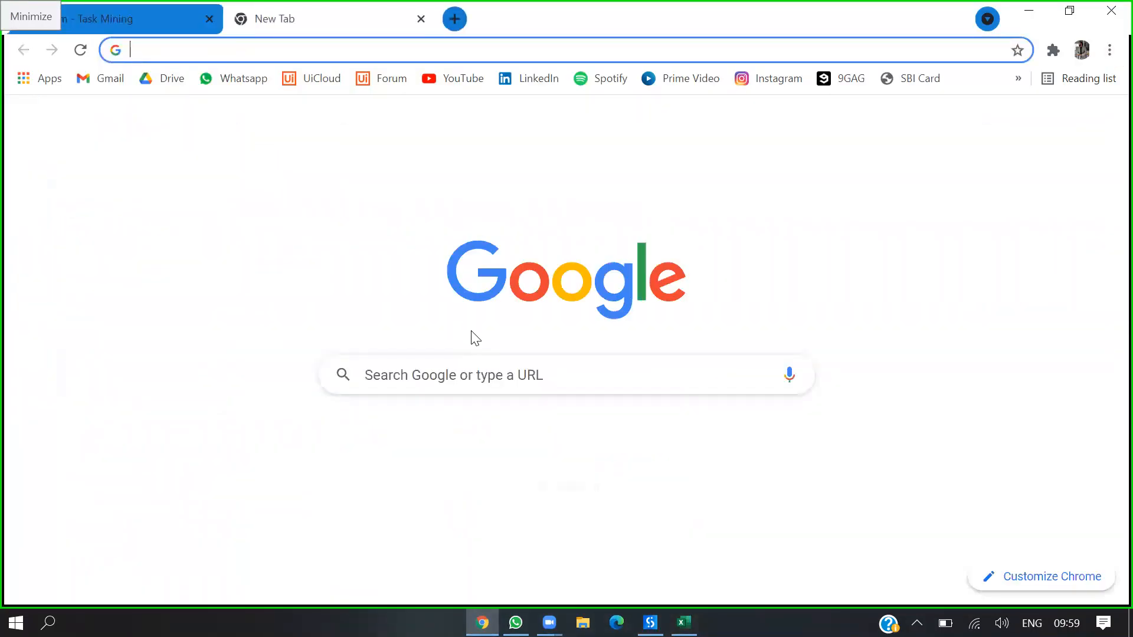
text(Bangalore)
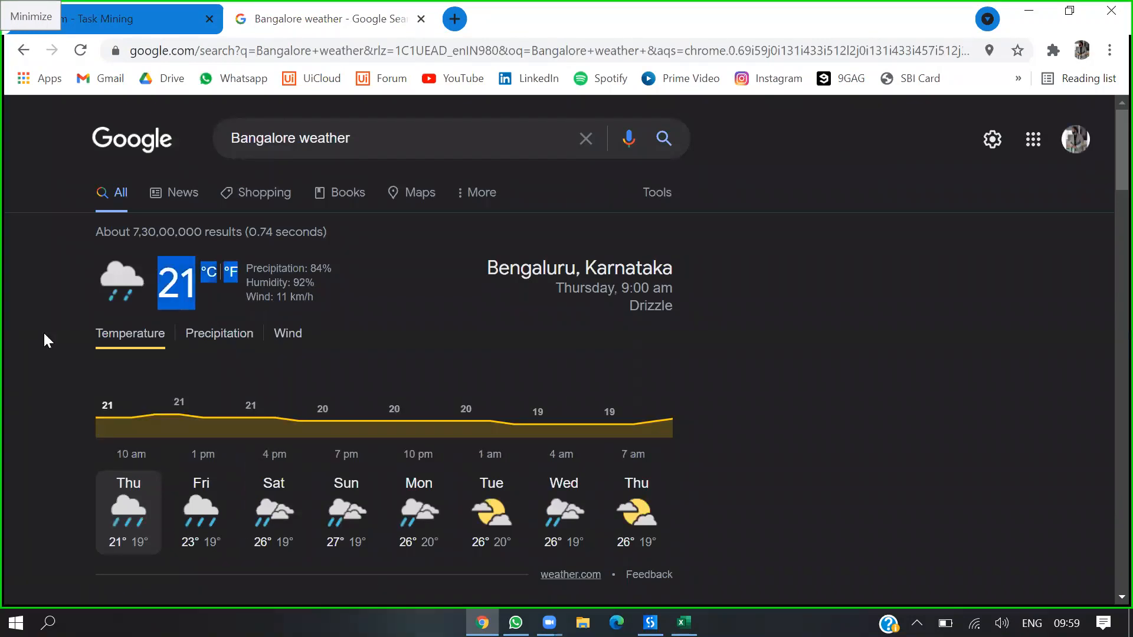
click(232, 273)
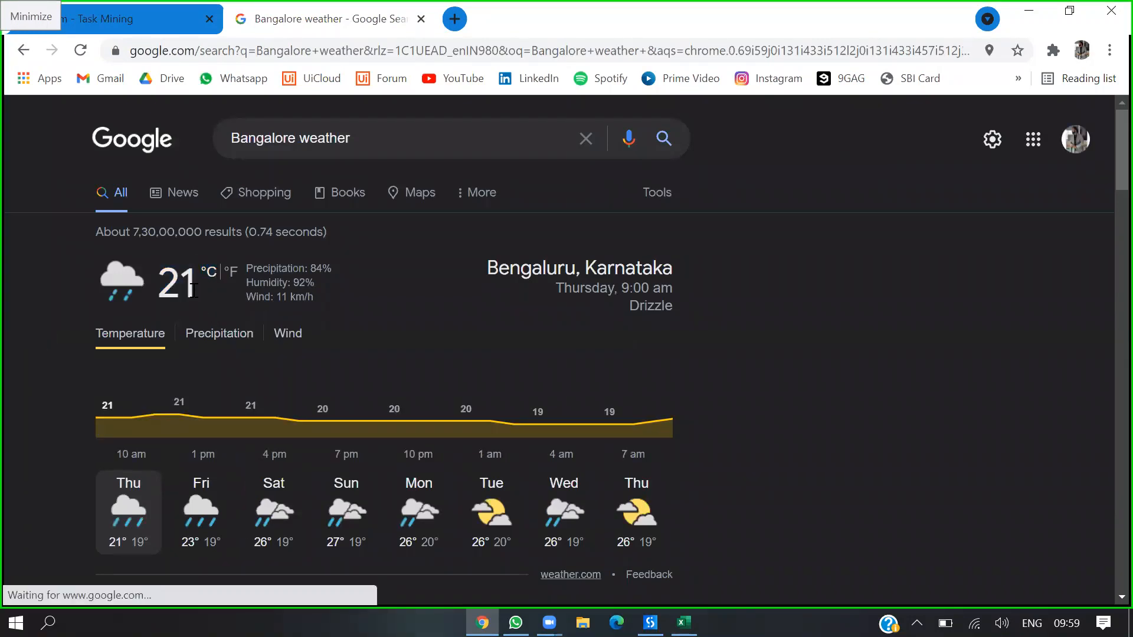
double_click(175, 283)
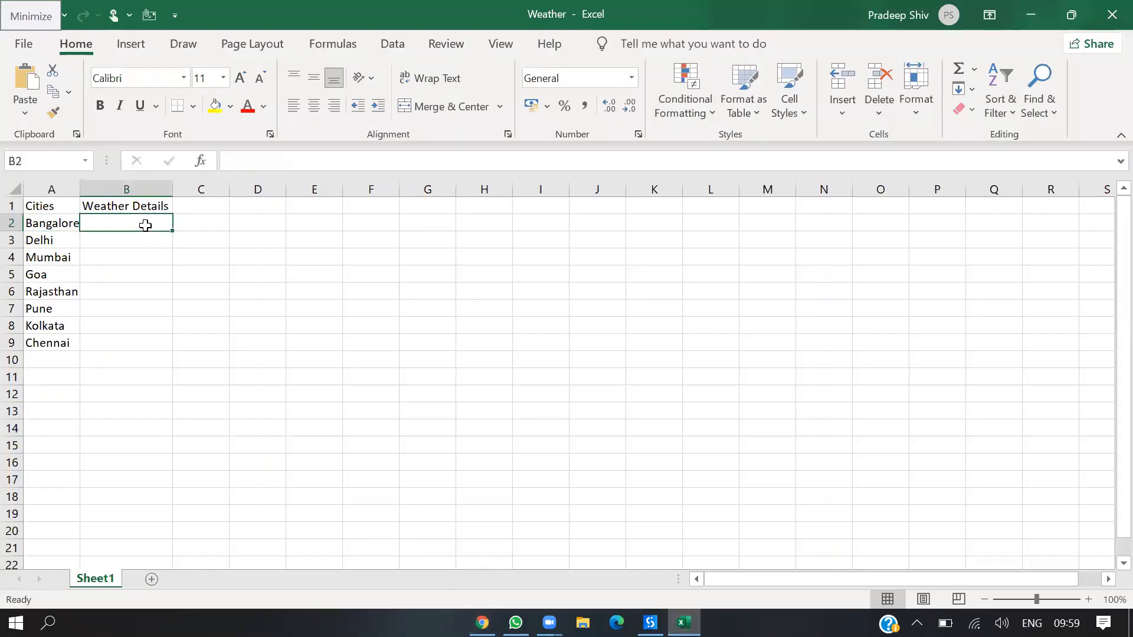
key(ctrl+v)
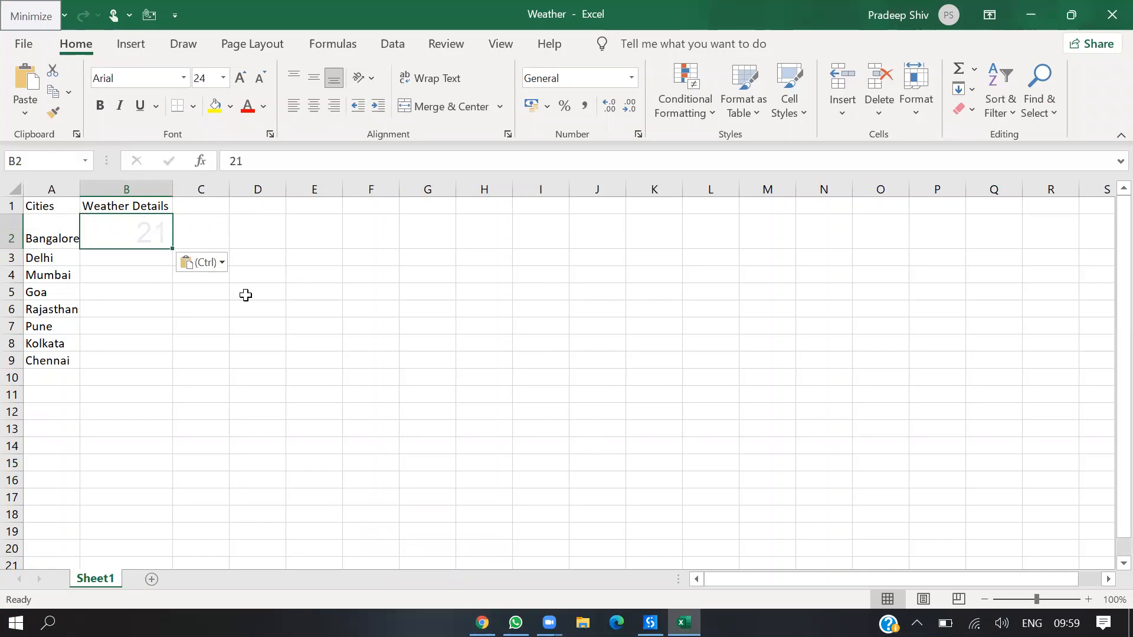
click(53, 112)
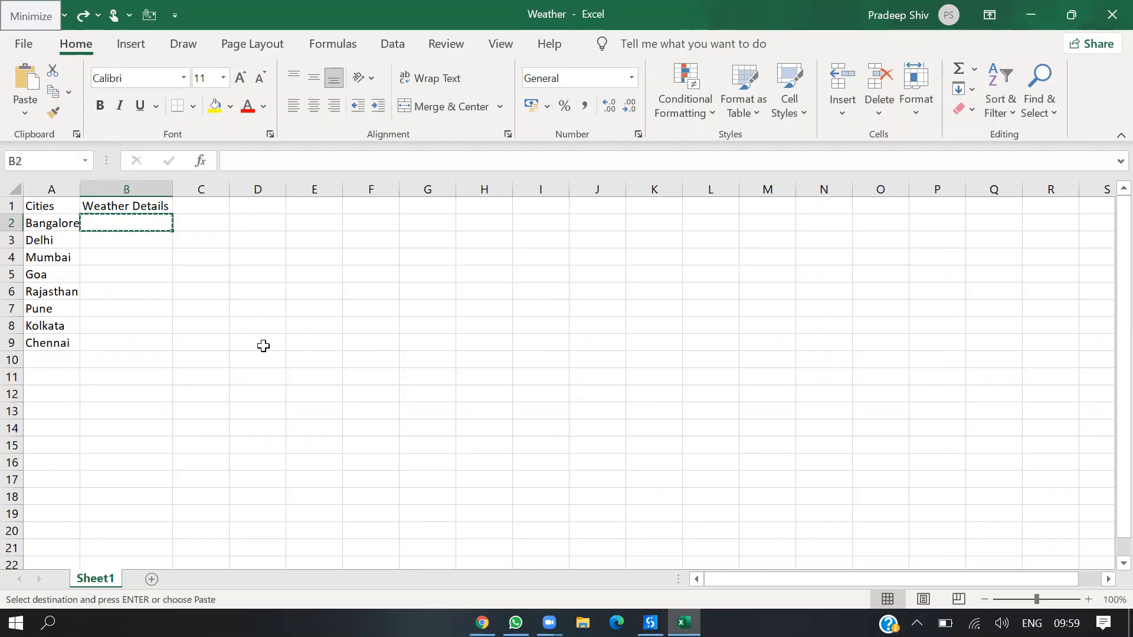
click(257, 342)
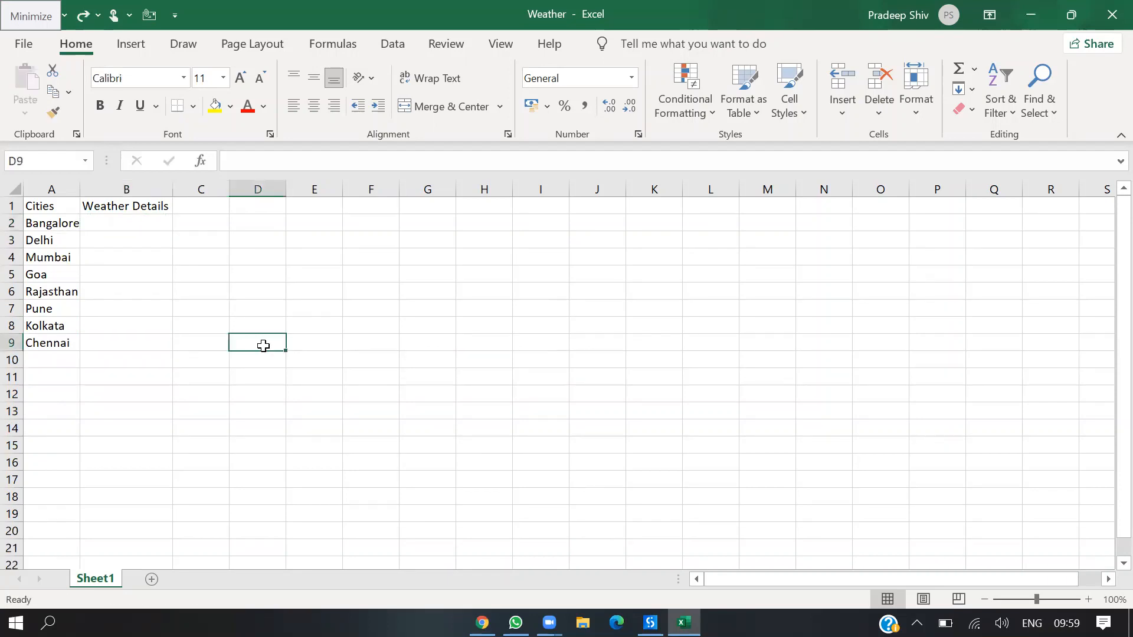
mouse_move(952, 59)
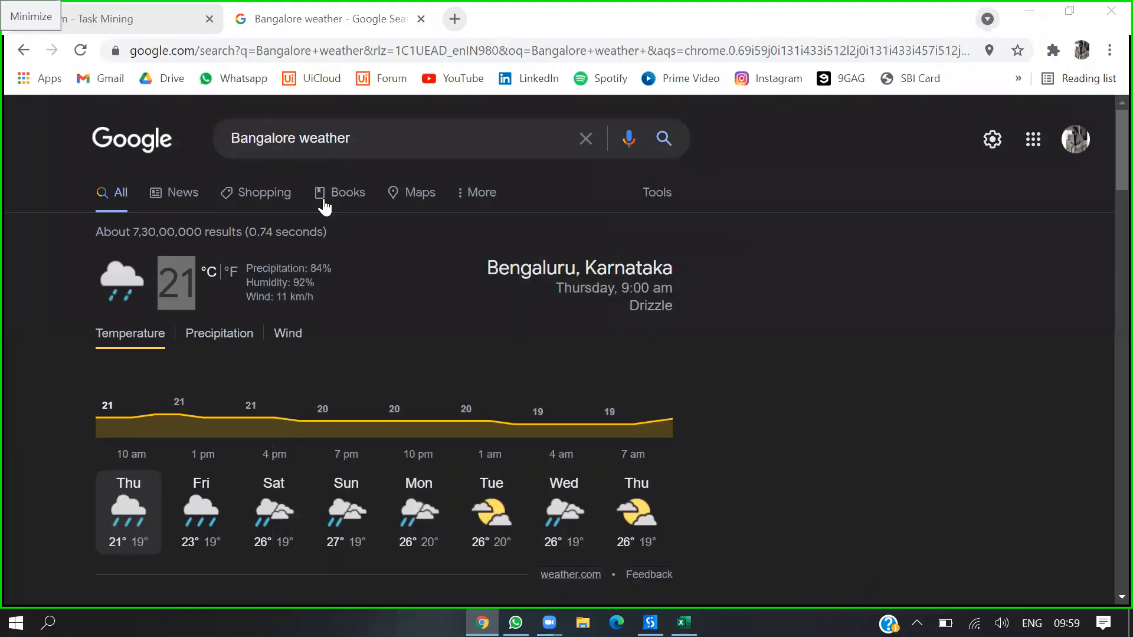
- Switch back to the Weather Extraction Task Mining Team page
click(109, 19)
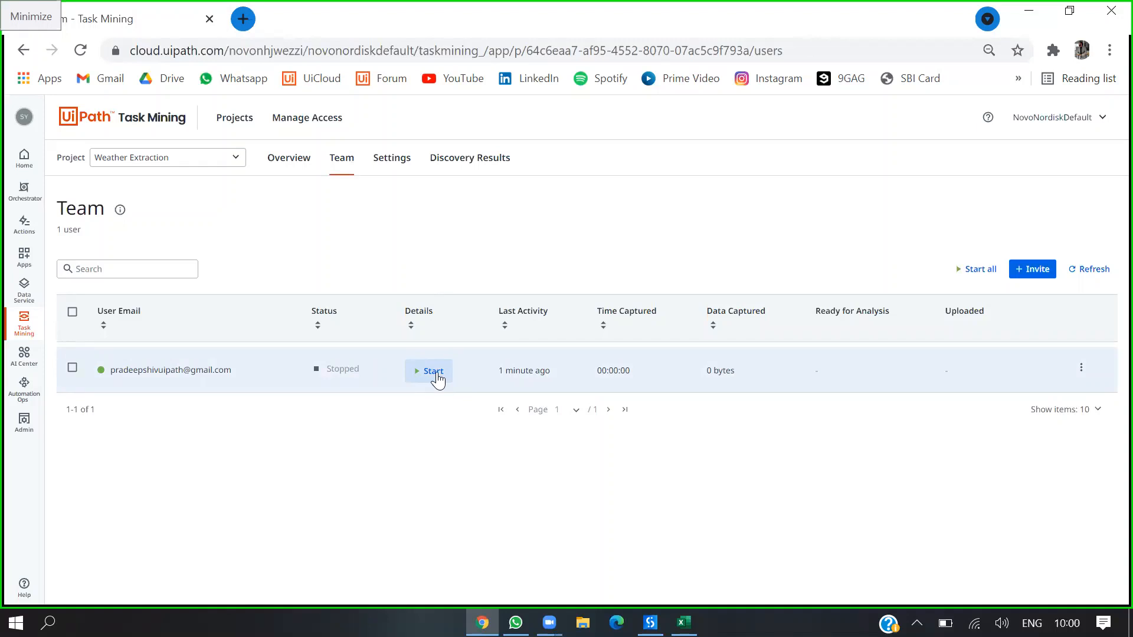
- From Start, go to Add apps and view the Globally for all users allow list
click(433, 370)
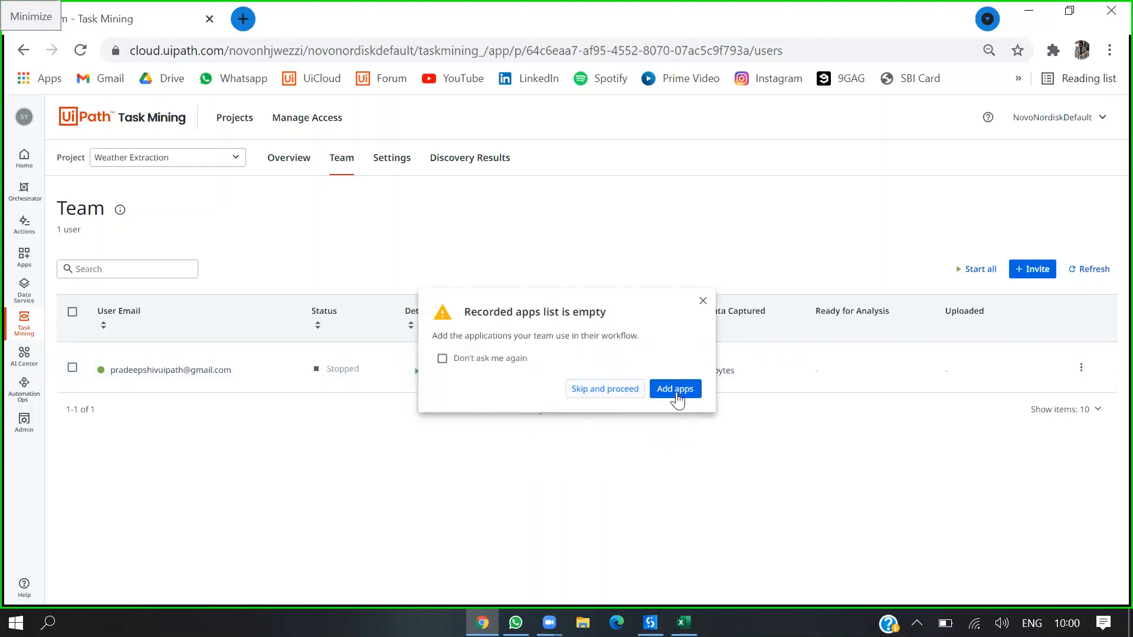
click(673, 388)
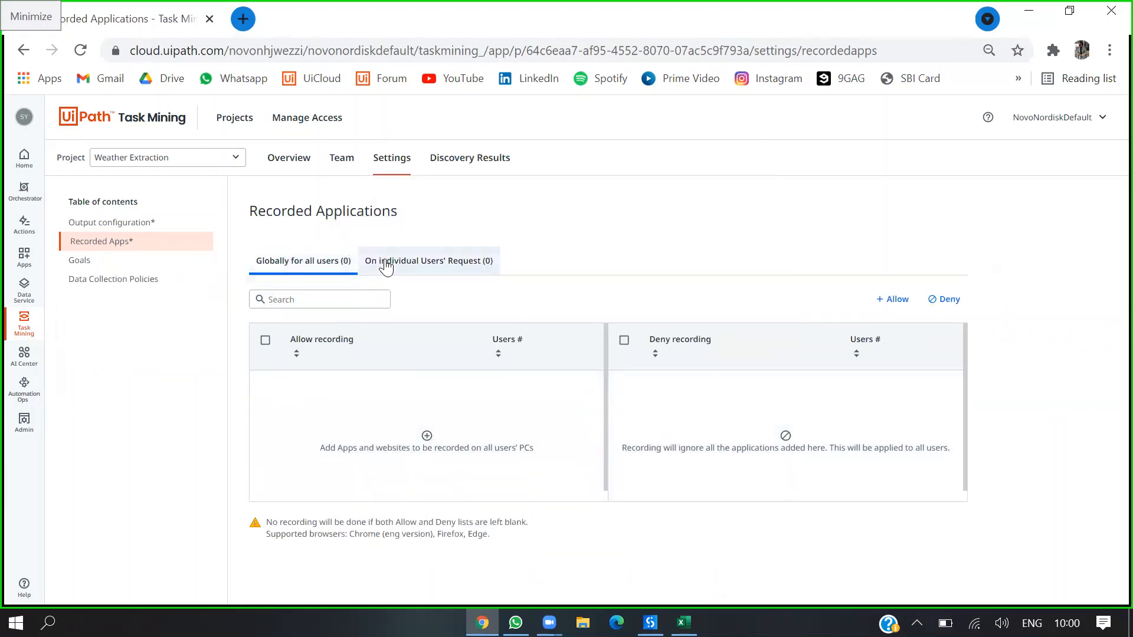
click(427, 261)
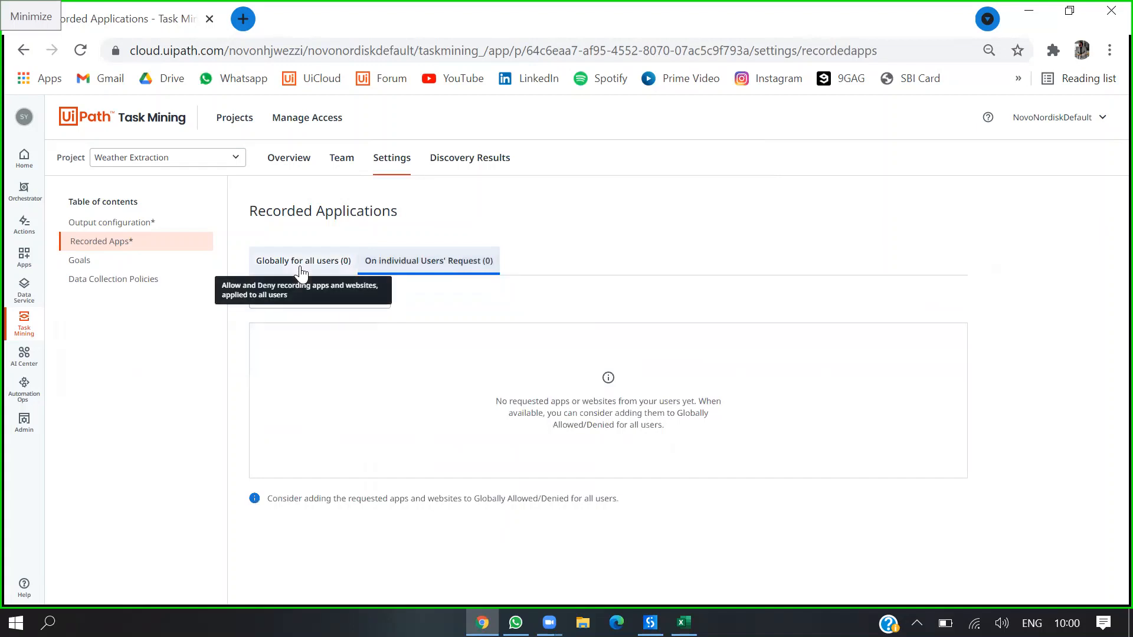
click(303, 260)
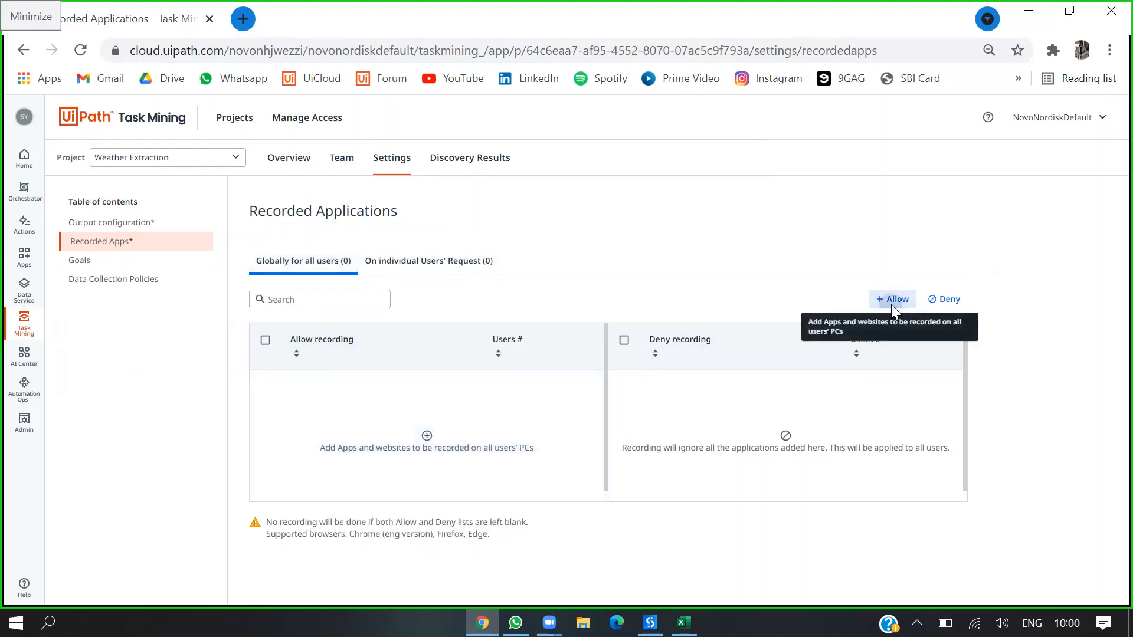
- Allow Excel.exe and Chrome.exe for recording globally, then return to the Team page
click(892, 299)
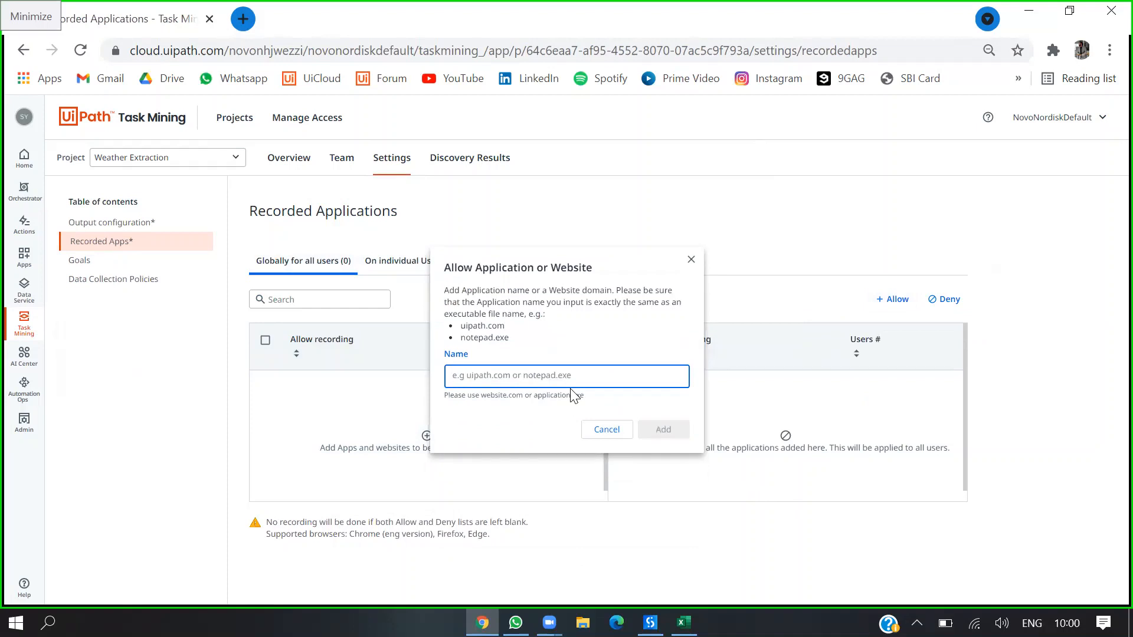
text(Excel)
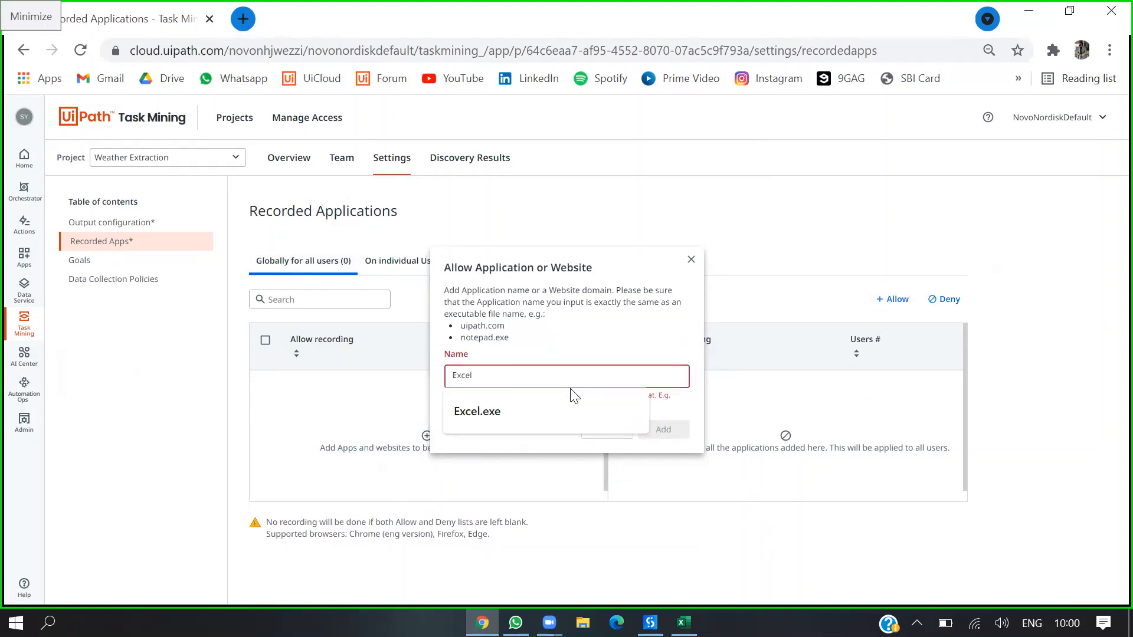
click(476, 411)
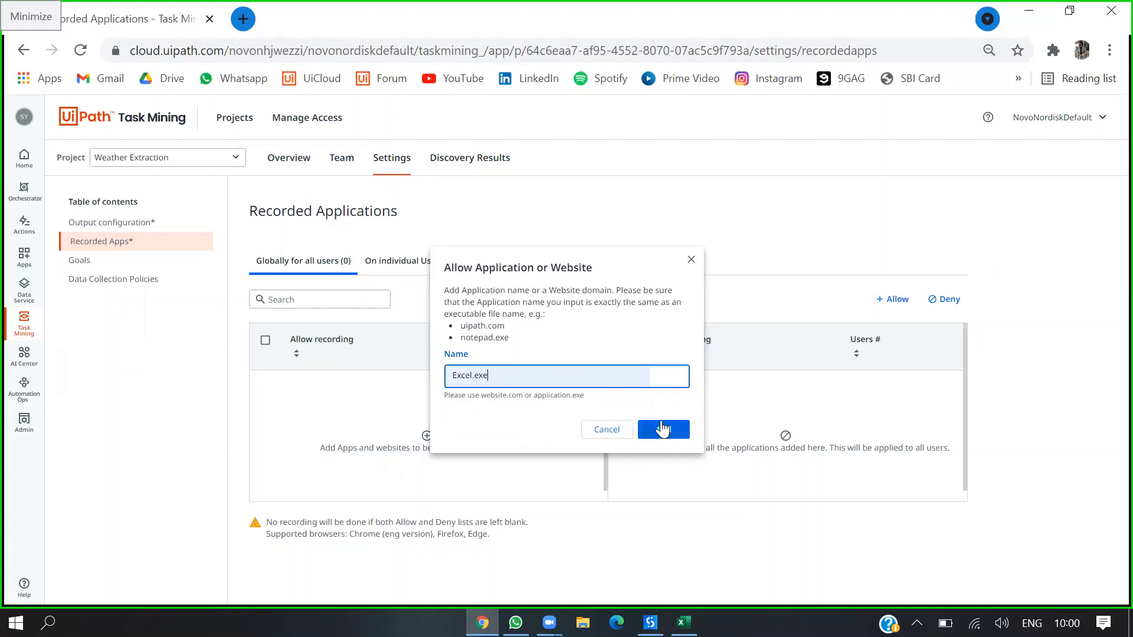
click(662, 430)
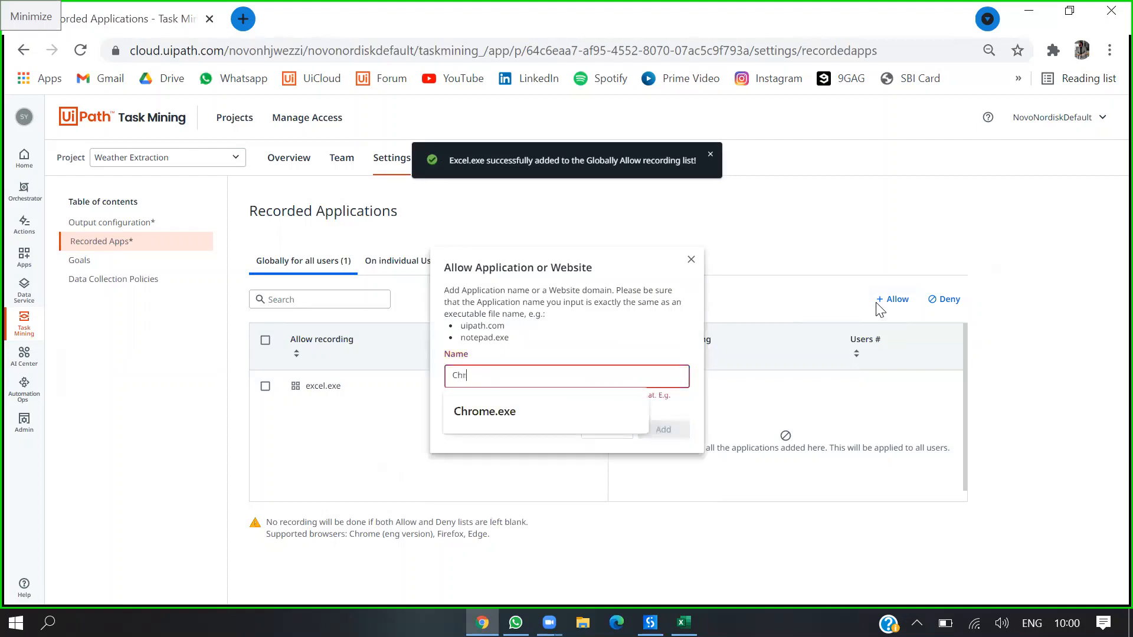
click(484, 410)
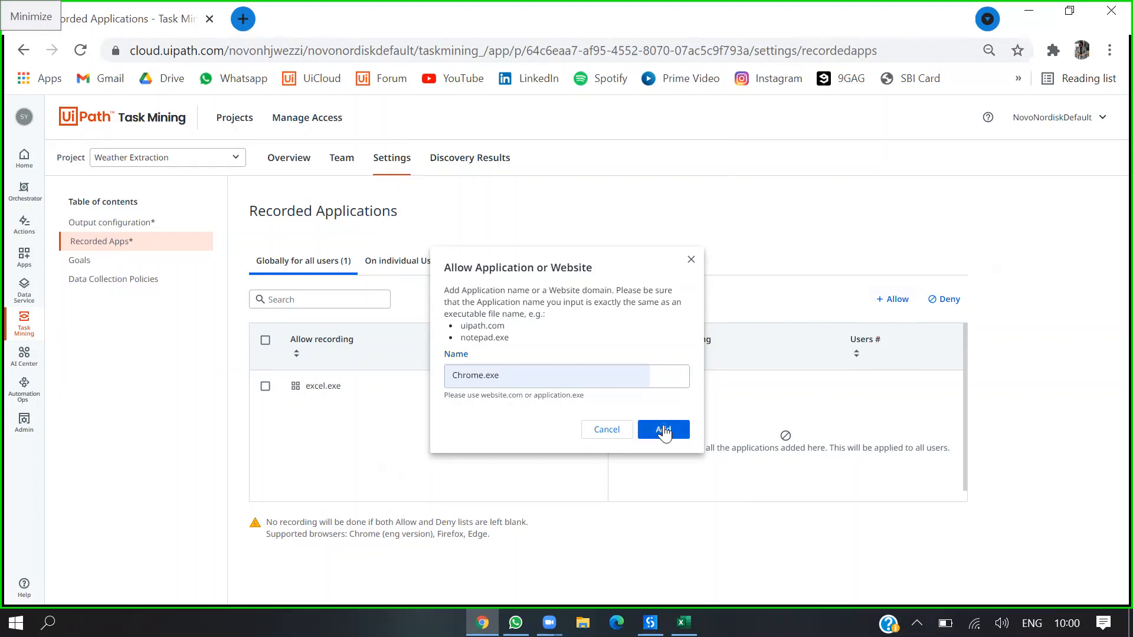
click(662, 429)
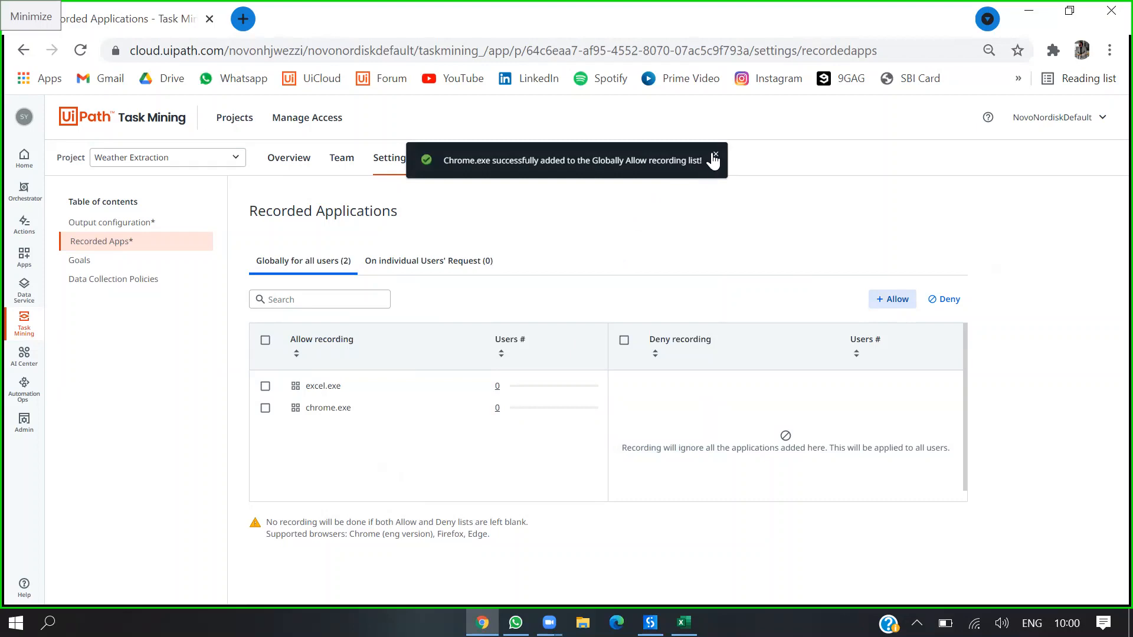
click(713, 159)
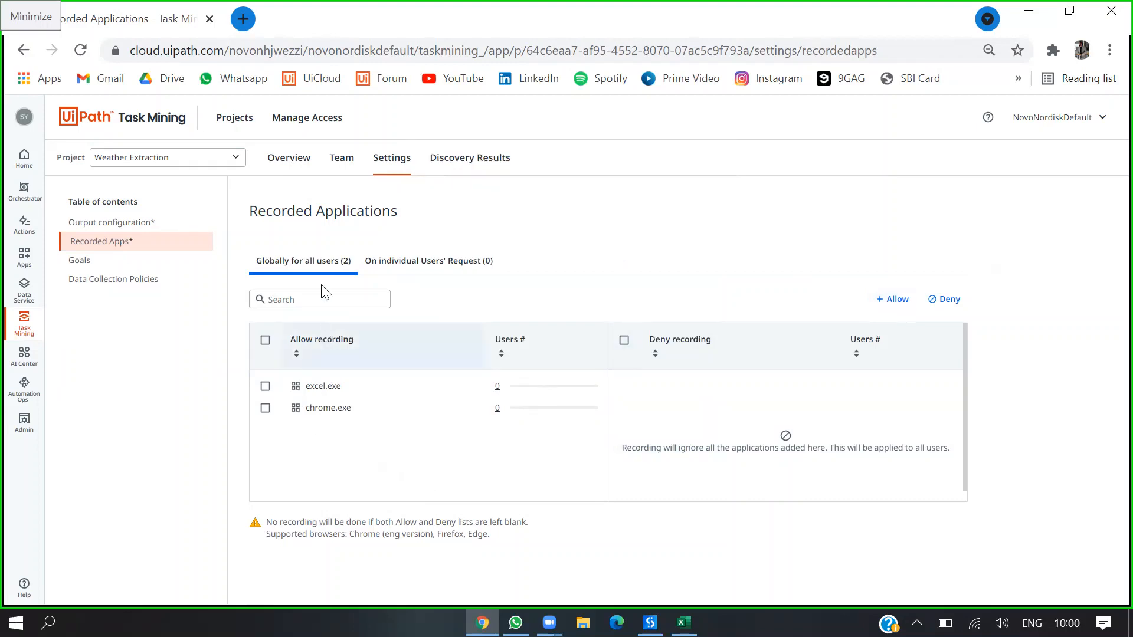
click(341, 157)
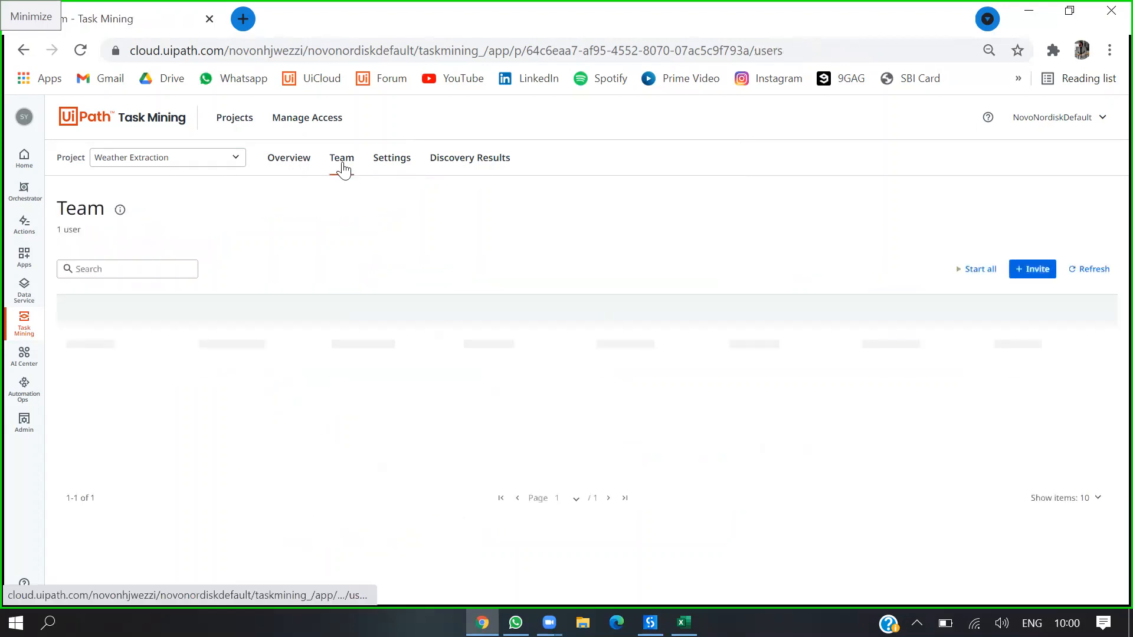
- Start capture for the team member and accept the Task Mining recording consent
click(341, 157)
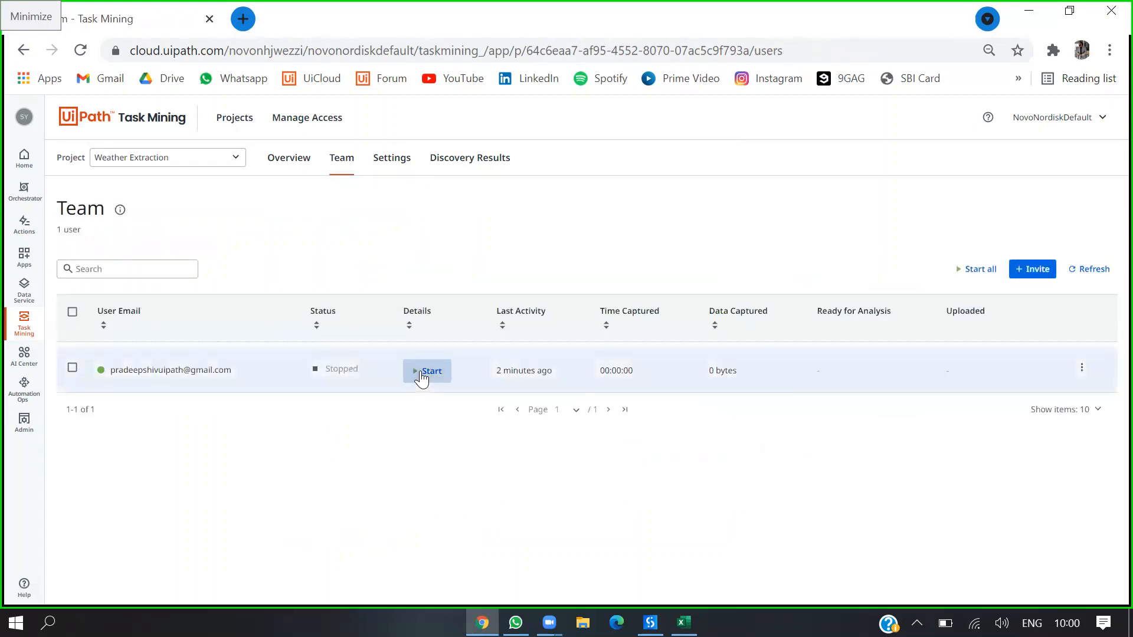
click(428, 369)
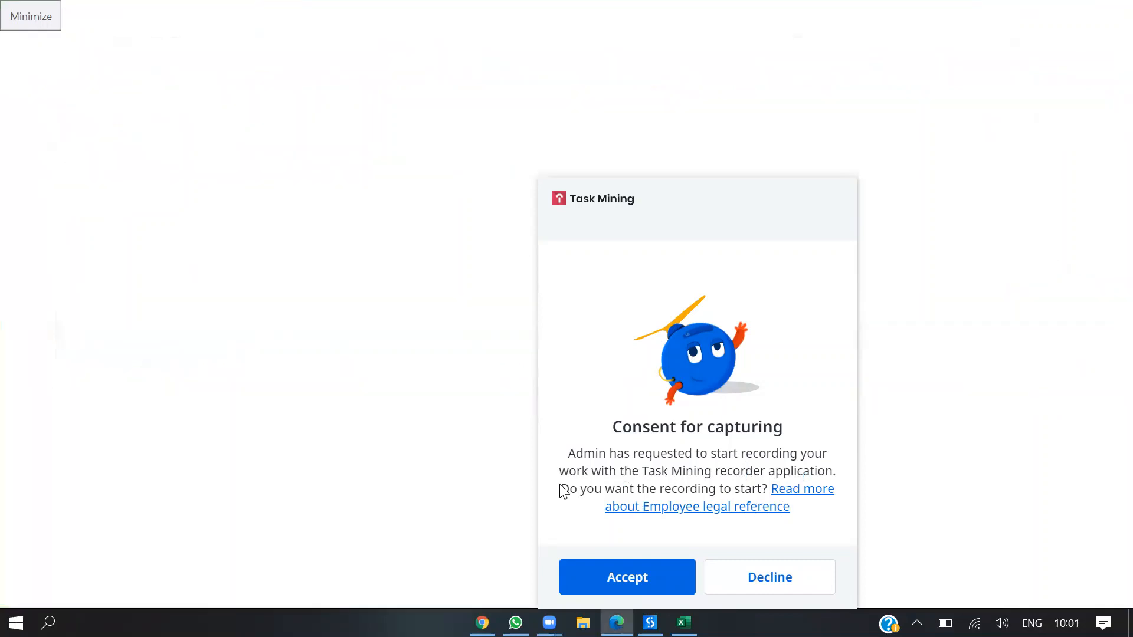
click(801, 489)
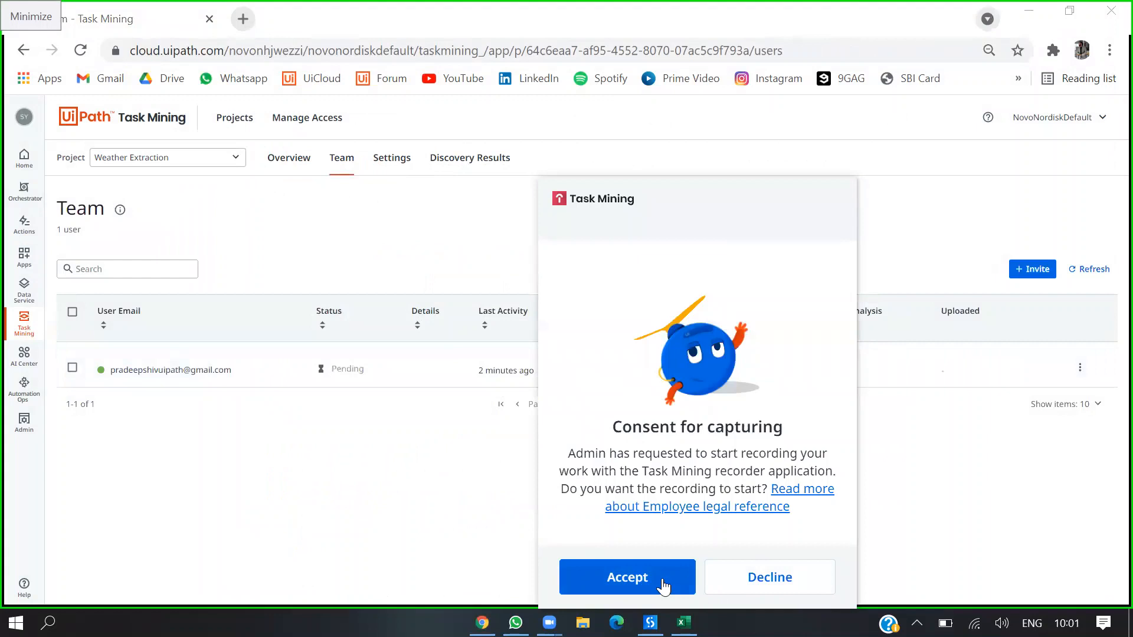
click(626, 577)
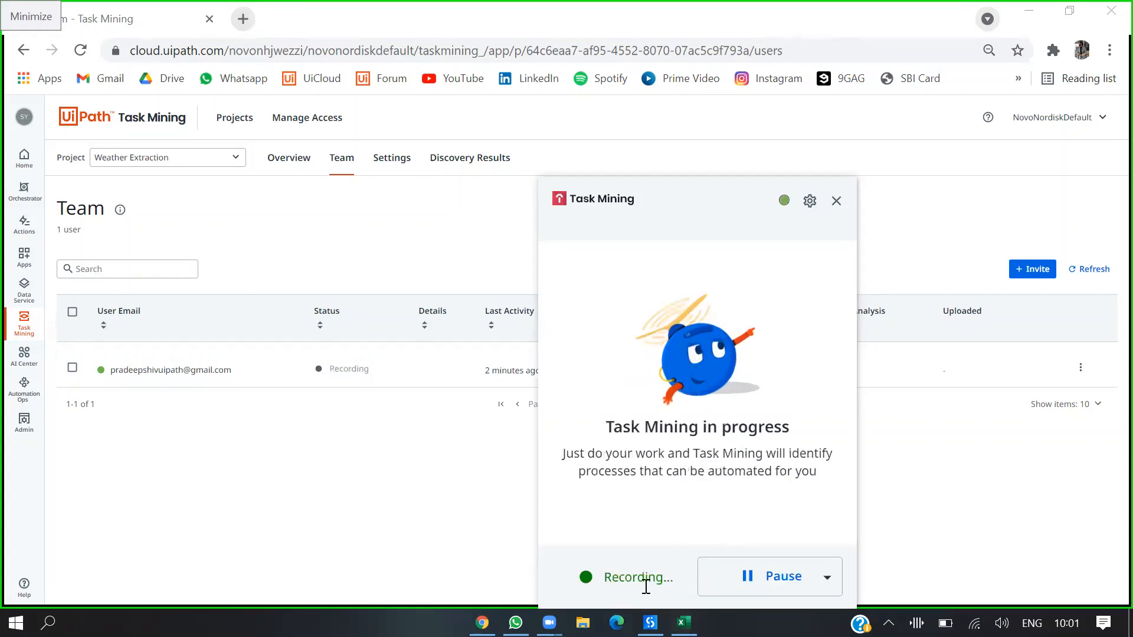
mouse_move(596, 542)
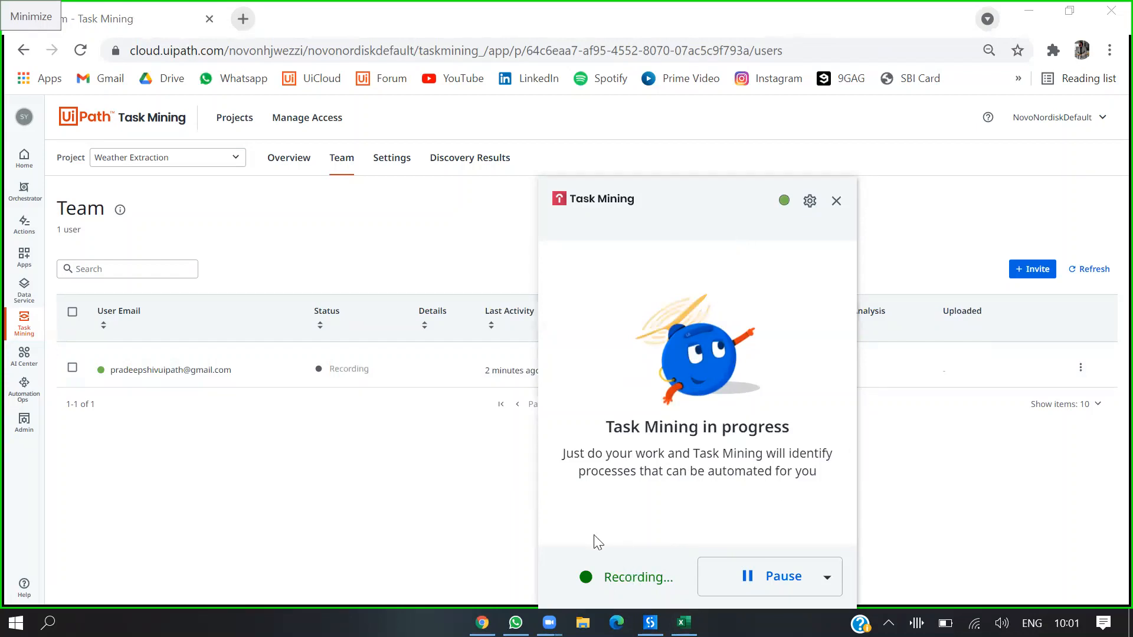
click(835, 200)
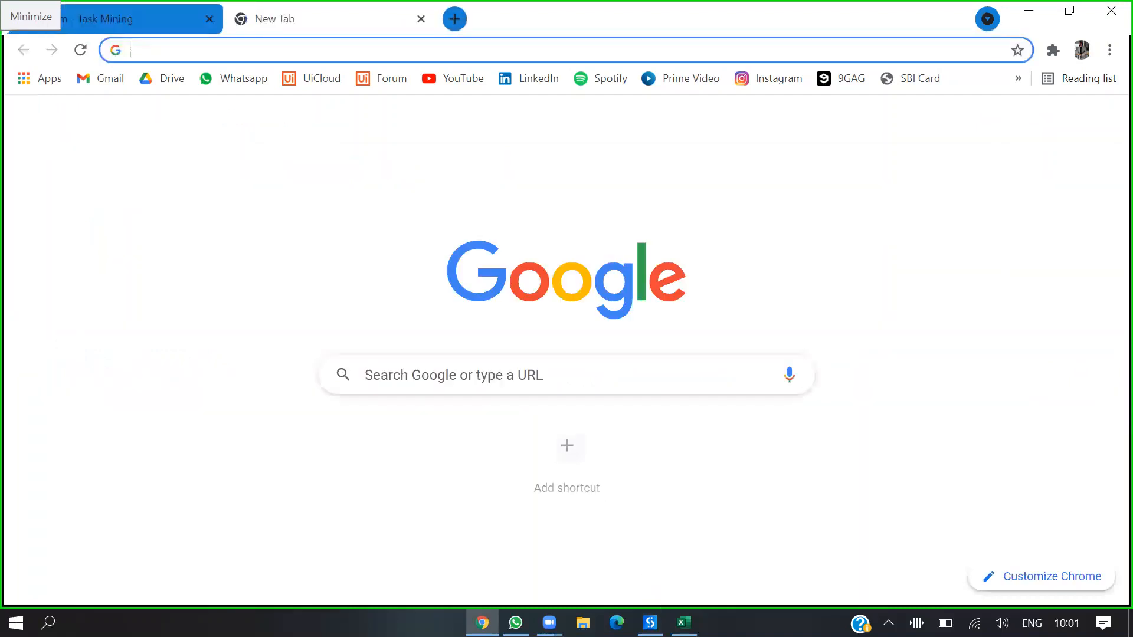
- Search Bangalore weather and paste its temperature 21 into the Weather workbook
click(682, 624)
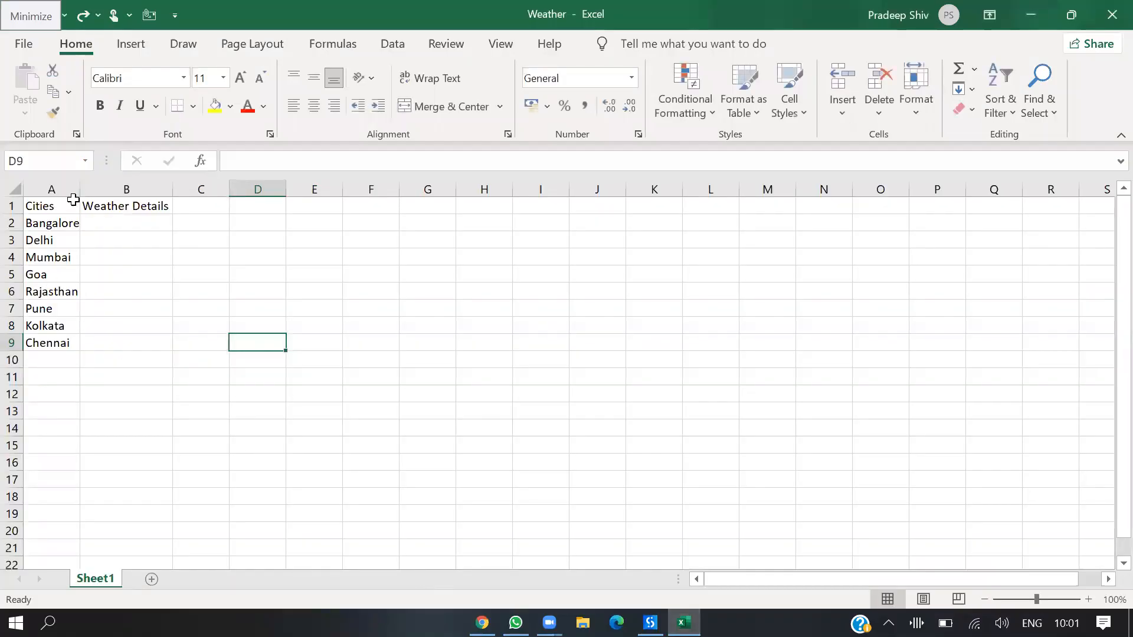
click(51, 223)
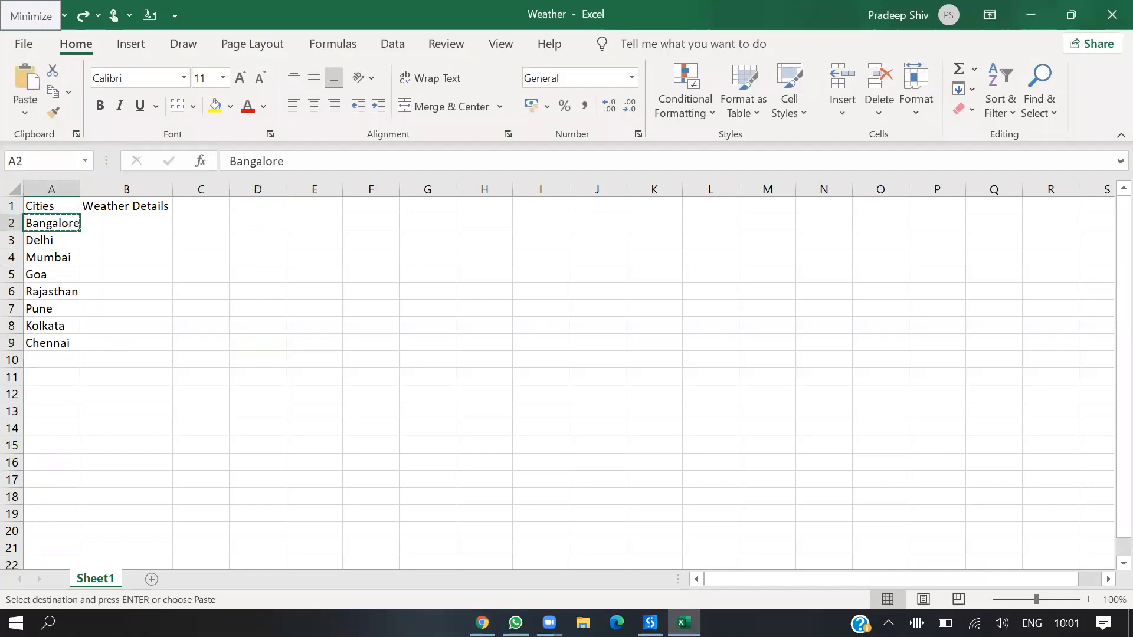
click(481, 621)
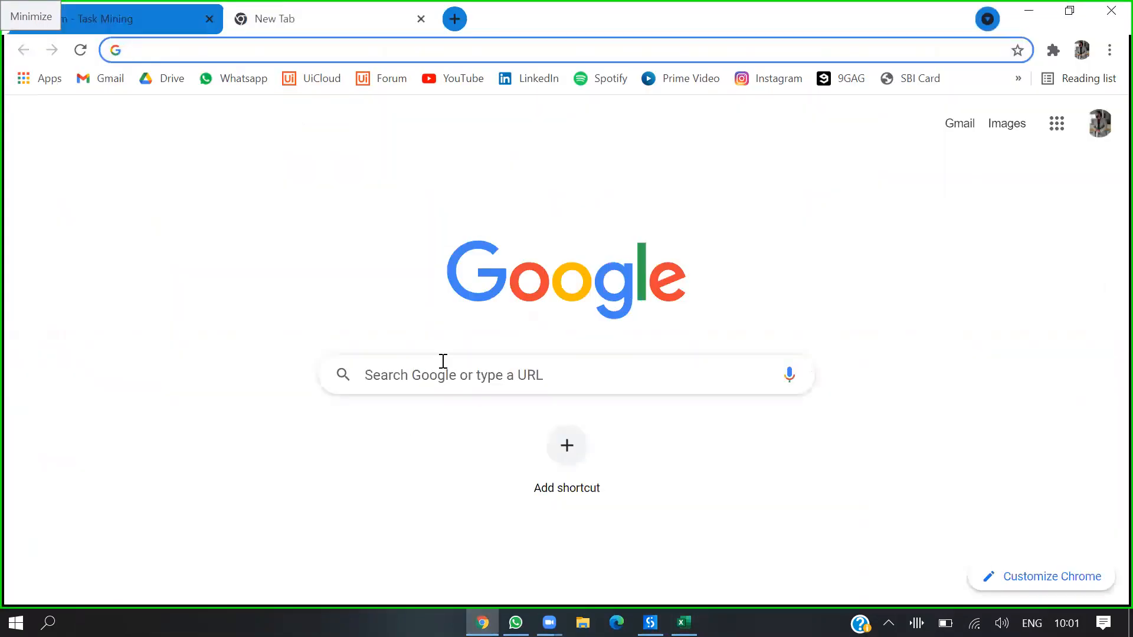
text(Bangalore weather)
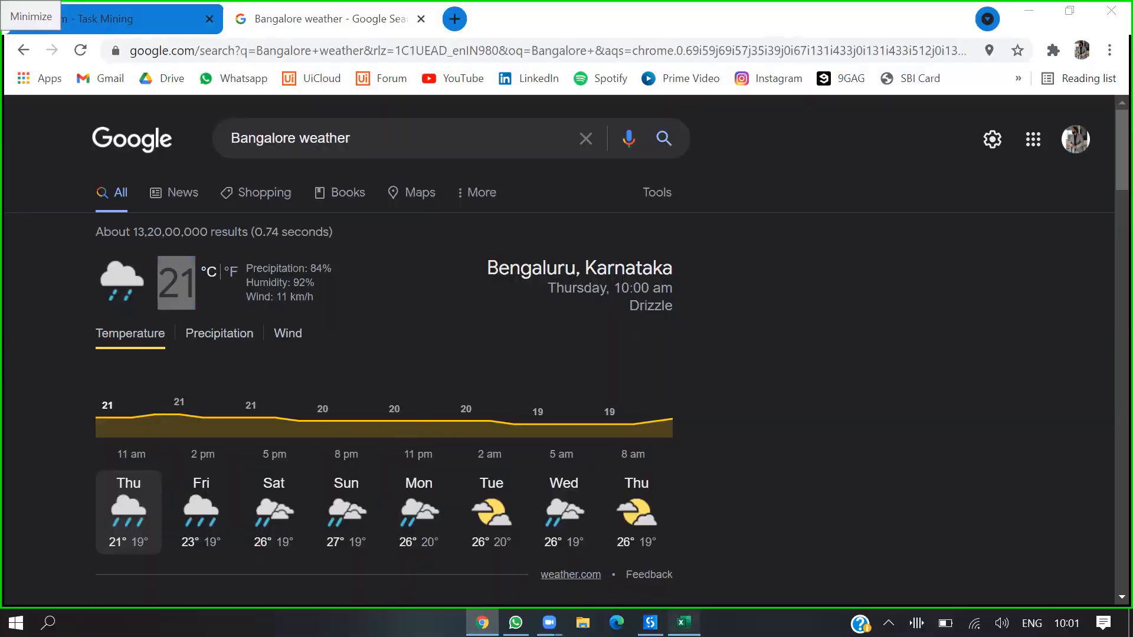
click(682, 622)
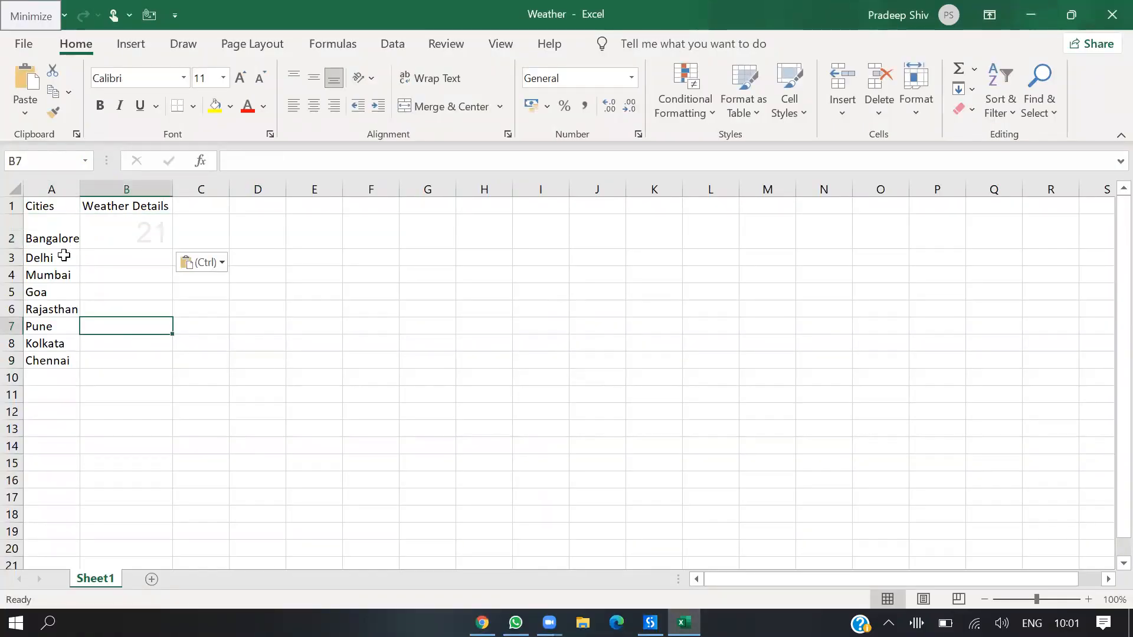
- Paste Delhi's 18 and Mumbai's 31 into their Weather Details cells
click(51, 257)
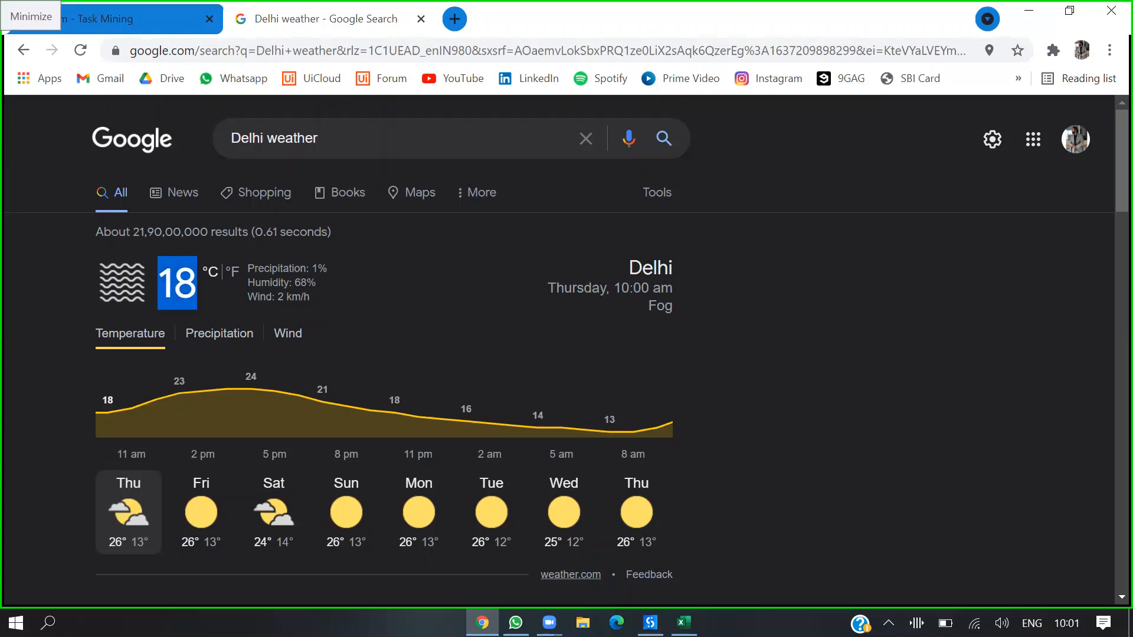
click(684, 623)
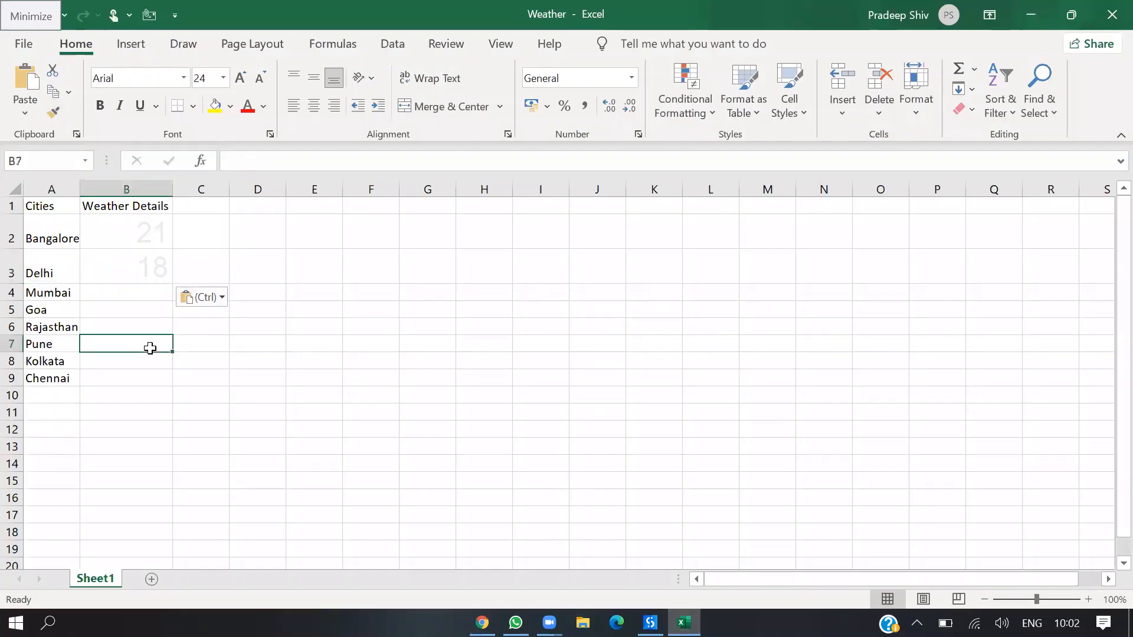
click(50, 293)
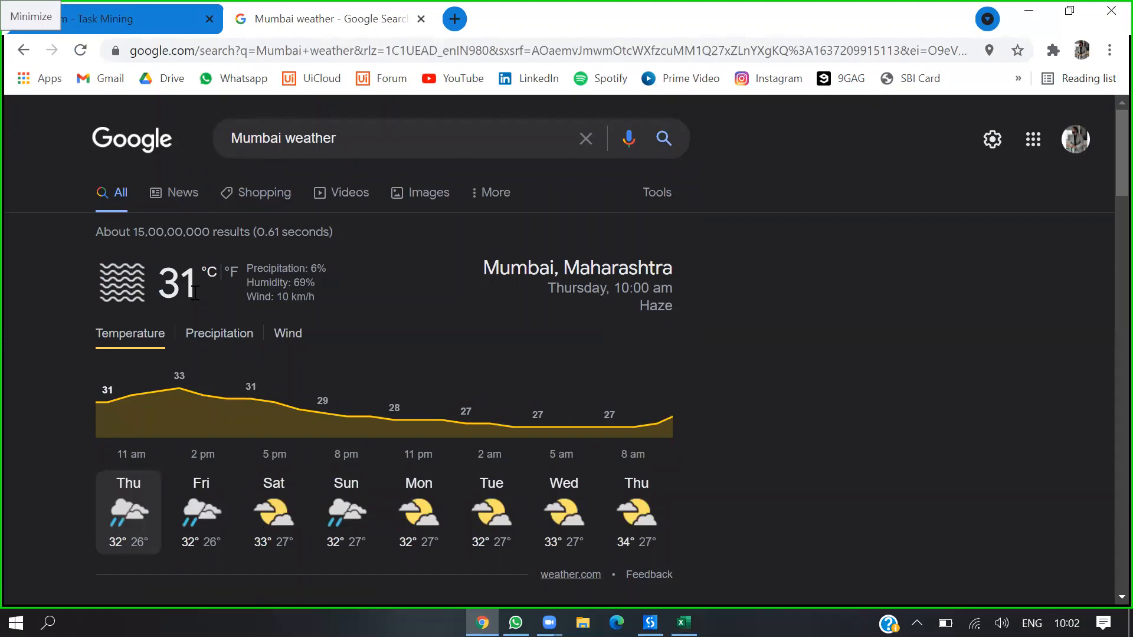
double_click(177, 282)
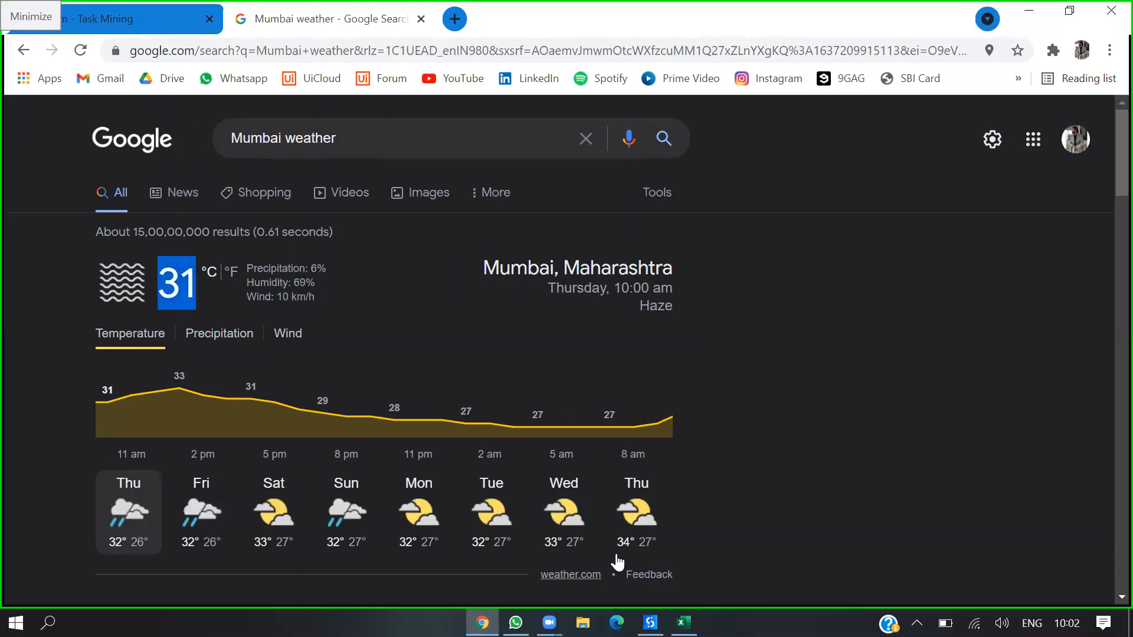
click(682, 623)
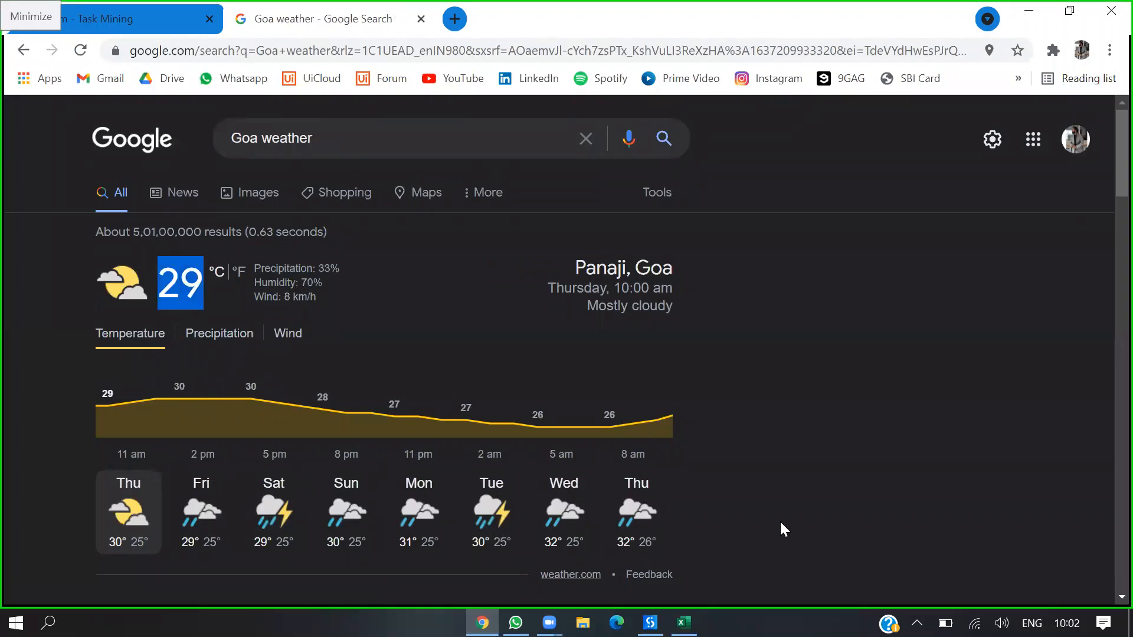
click(682, 622)
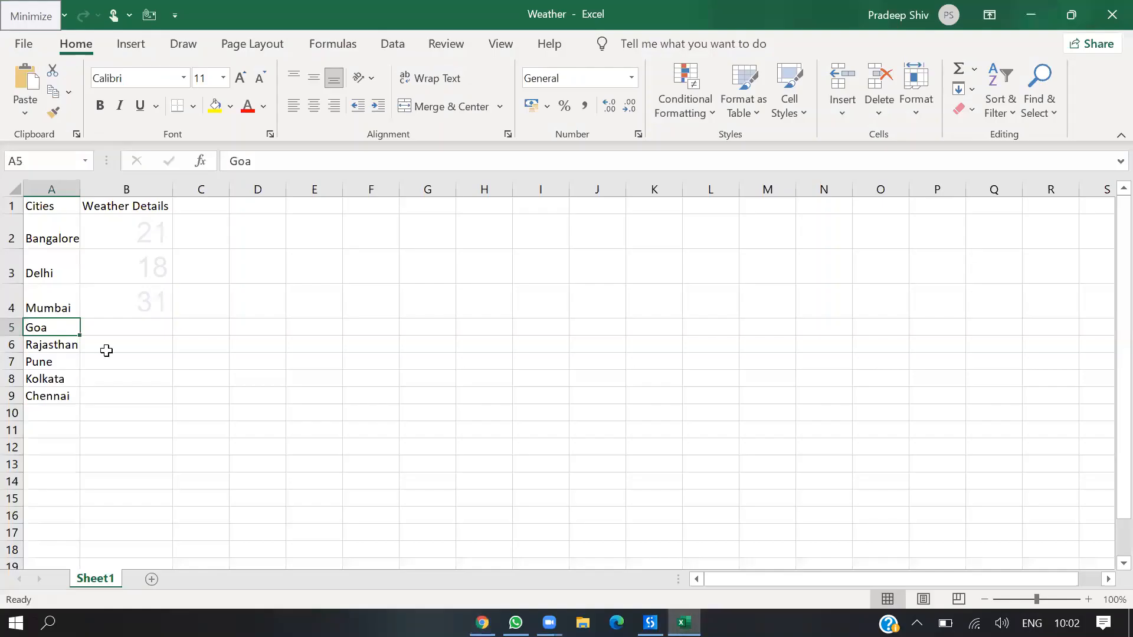
- Fill Goa's 29 and Rajasthan's 21 into the Weather workbook and tidy the column to normal size
click(127, 327)
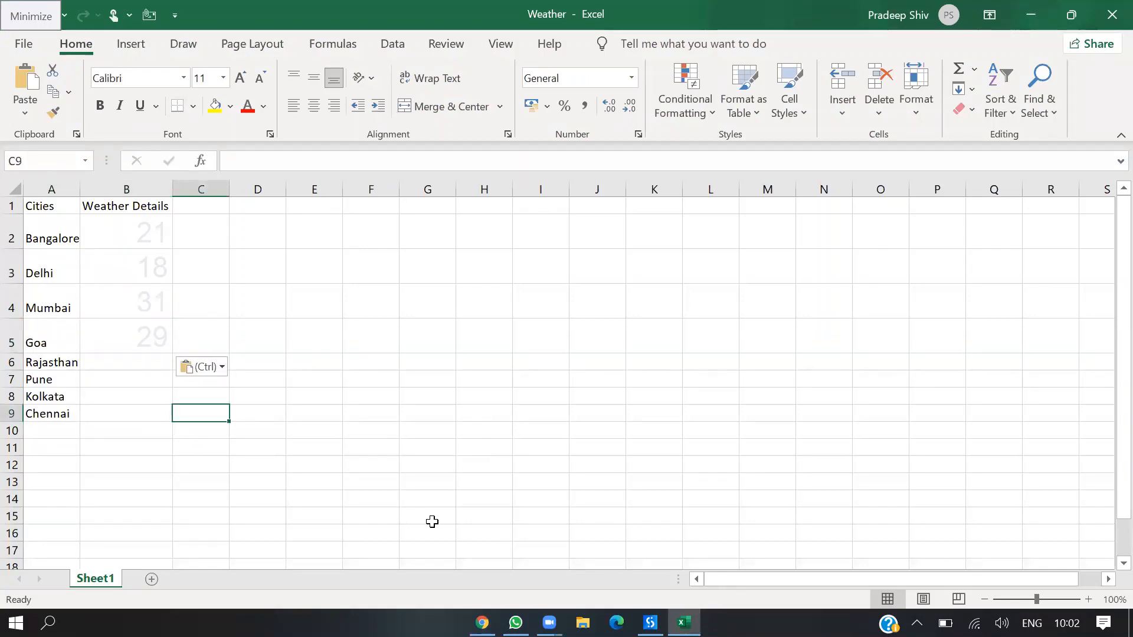
mouse_move(58, 363)
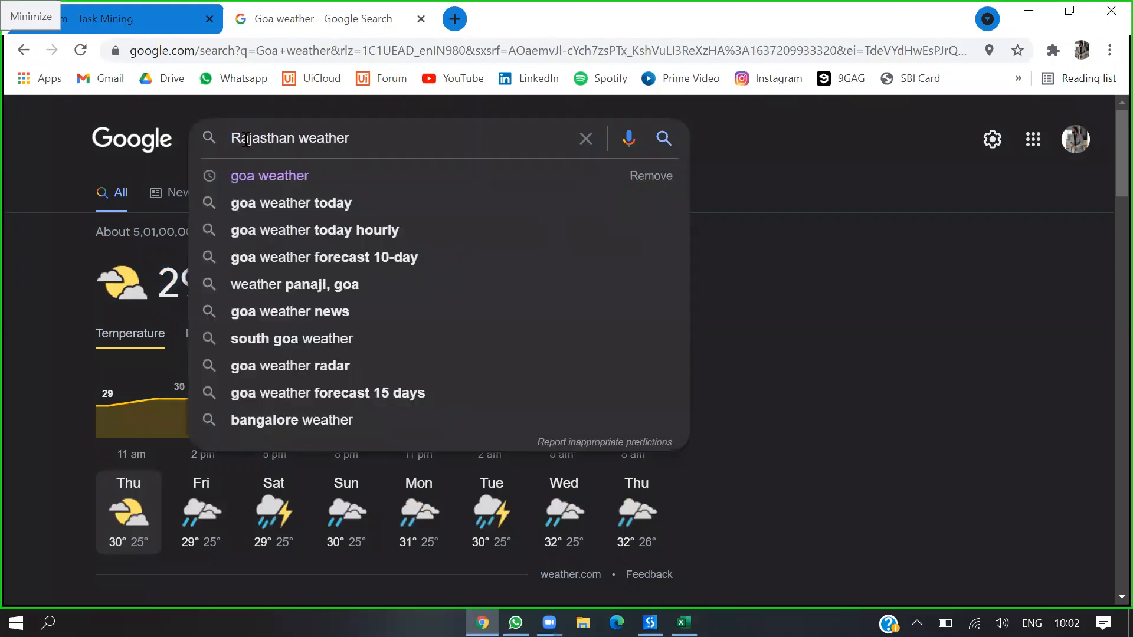
key(enter)
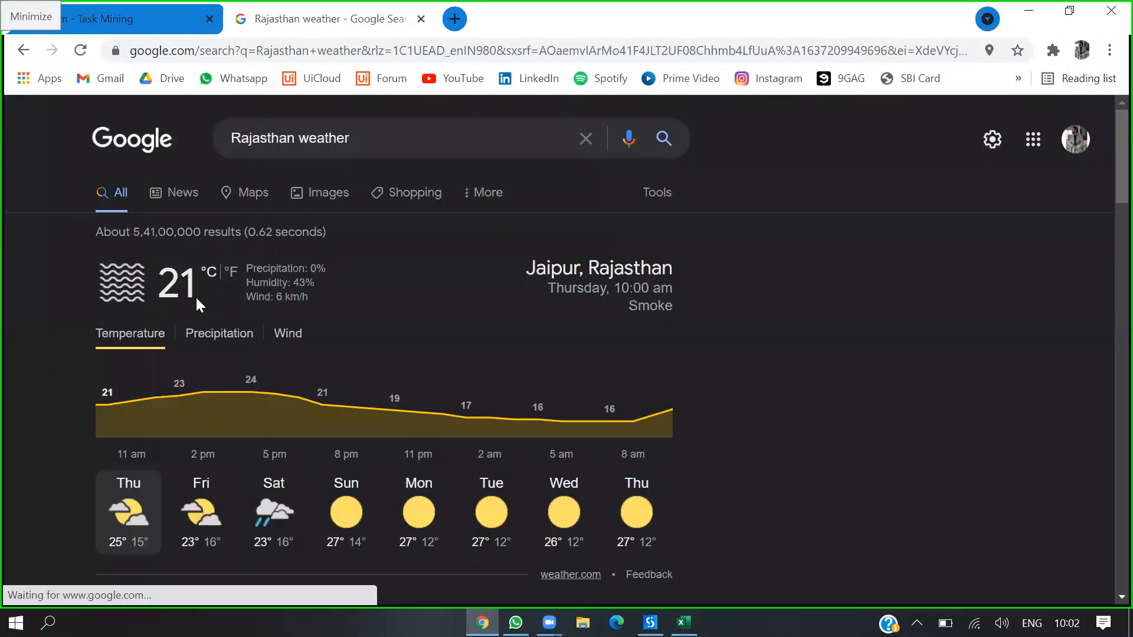
double_click(174, 282)
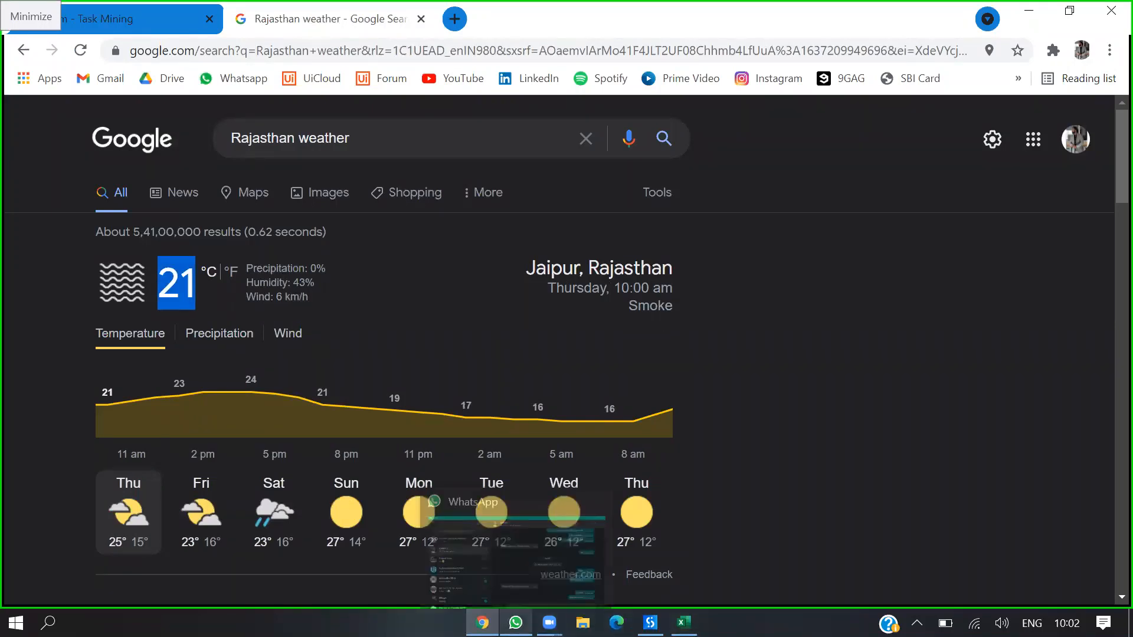
click(682, 622)
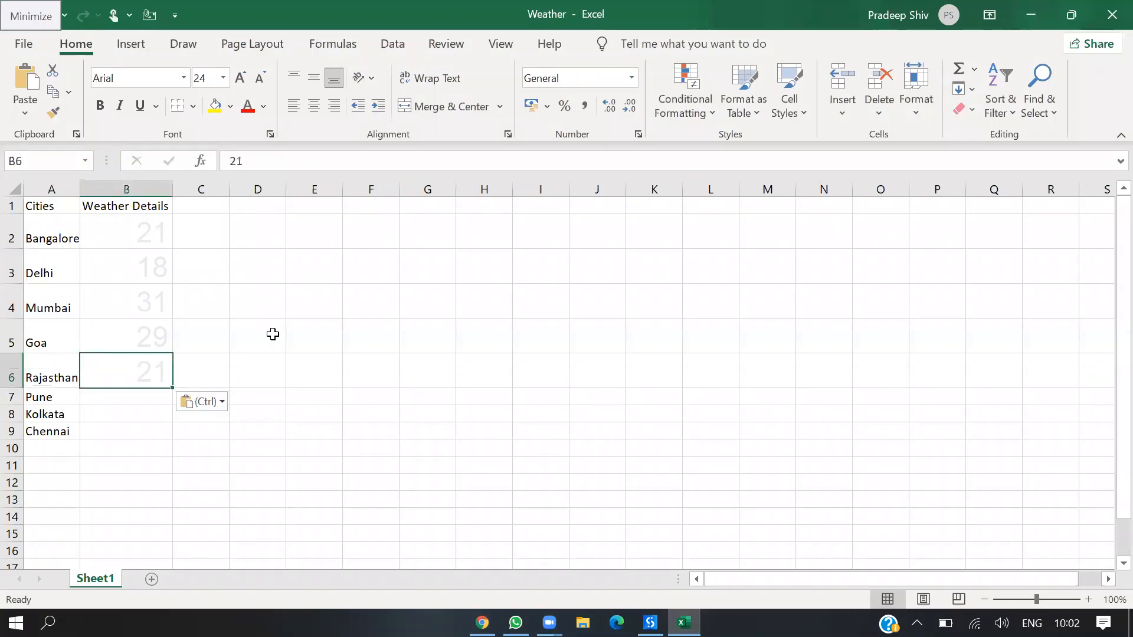
click(51, 237)
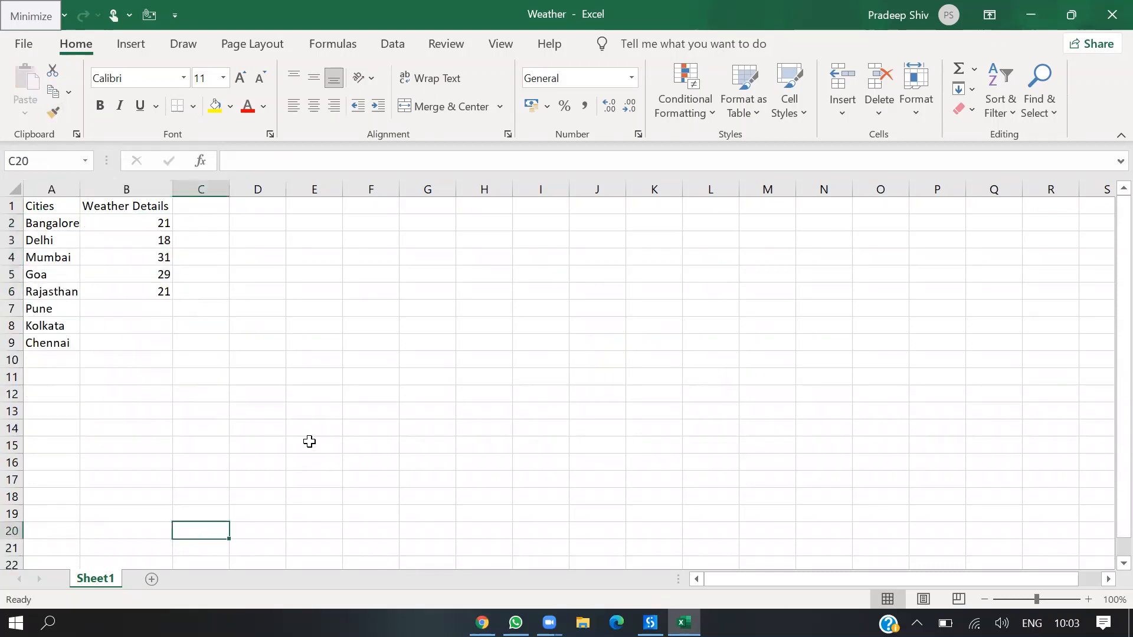
click(314, 445)
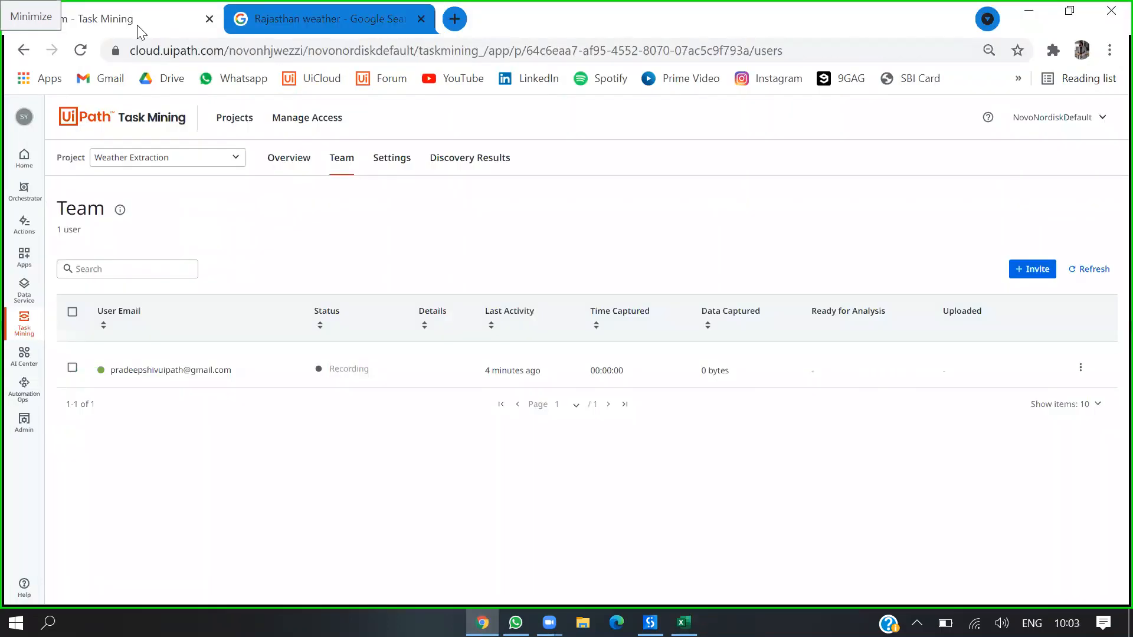
mouse_move(1090, 388)
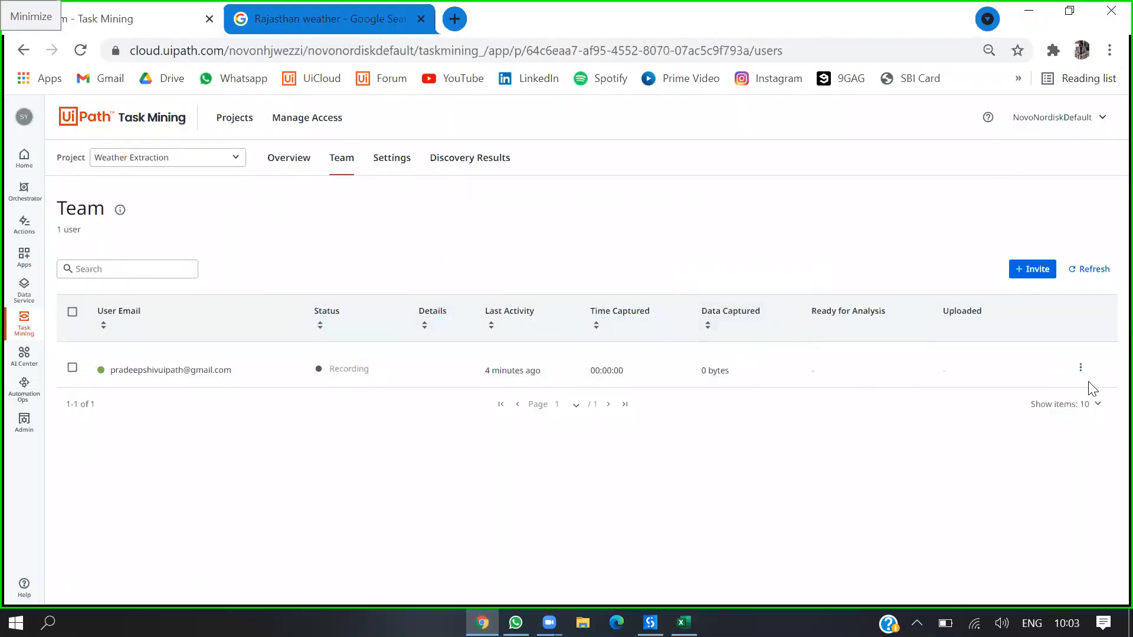
- Stop the team member's recording in Weather Extraction and close the Google weather search
click(1080, 368)
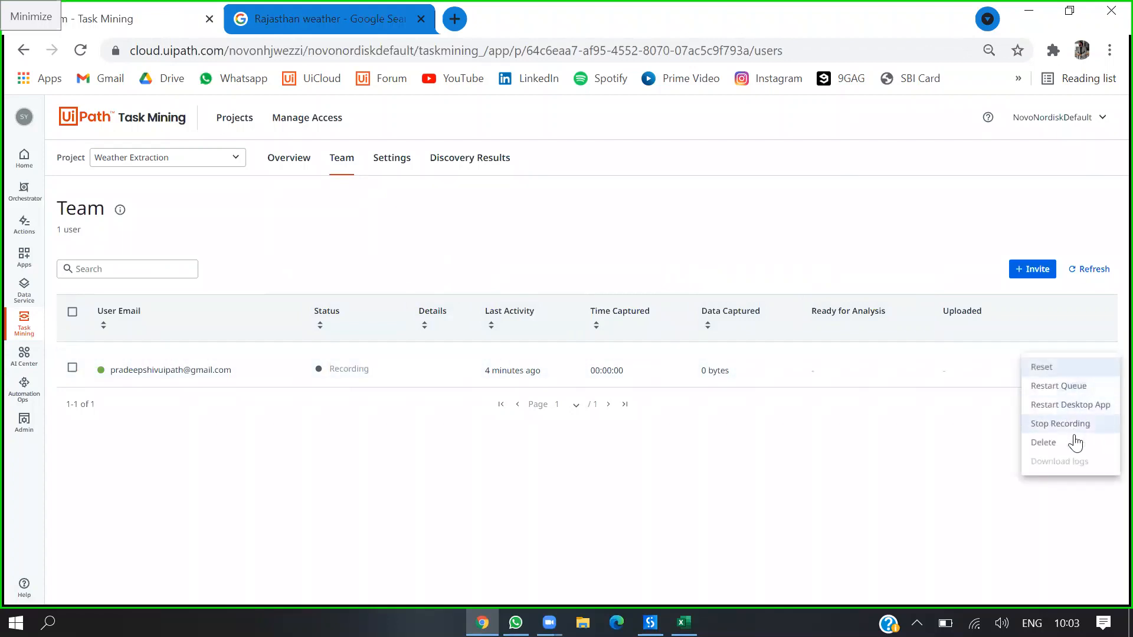
click(1060, 423)
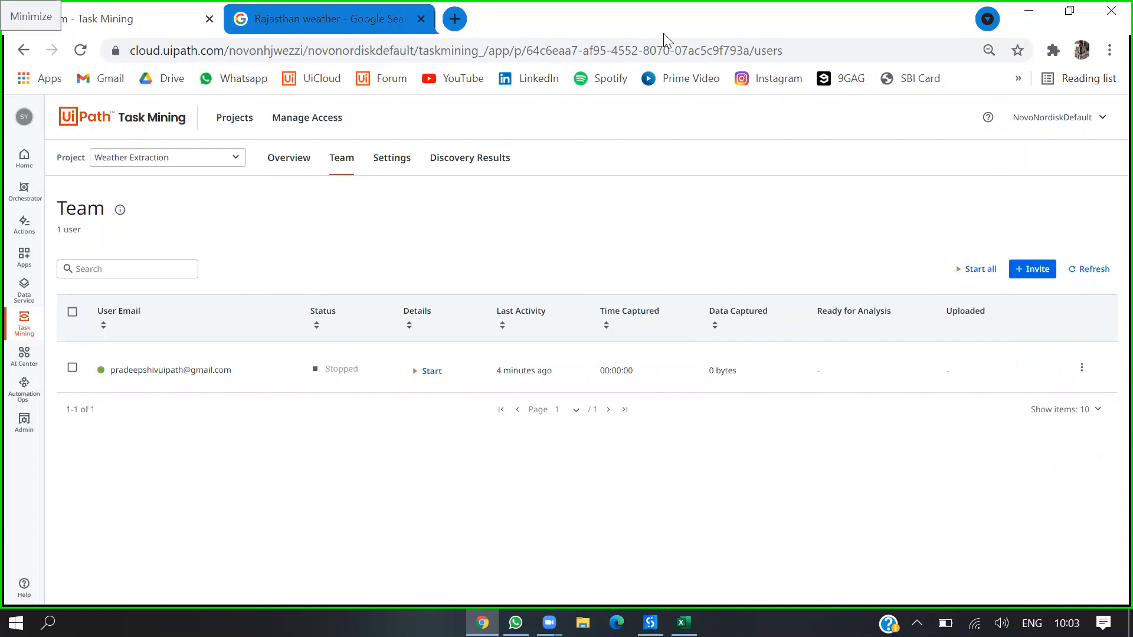
mouse_move(775, 402)
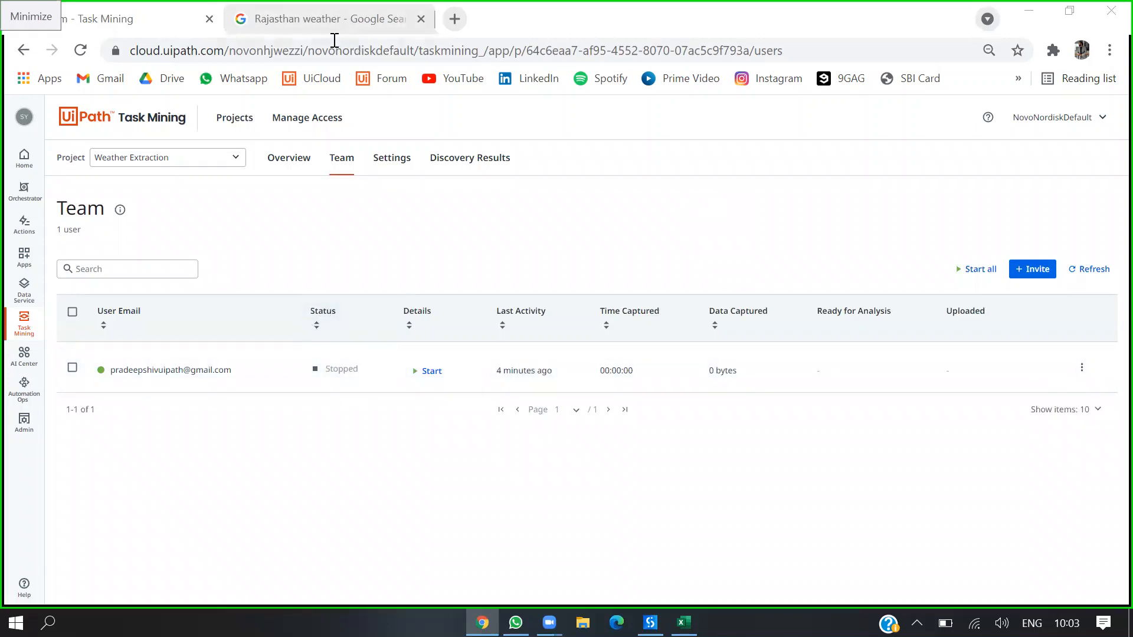
click(326, 18)
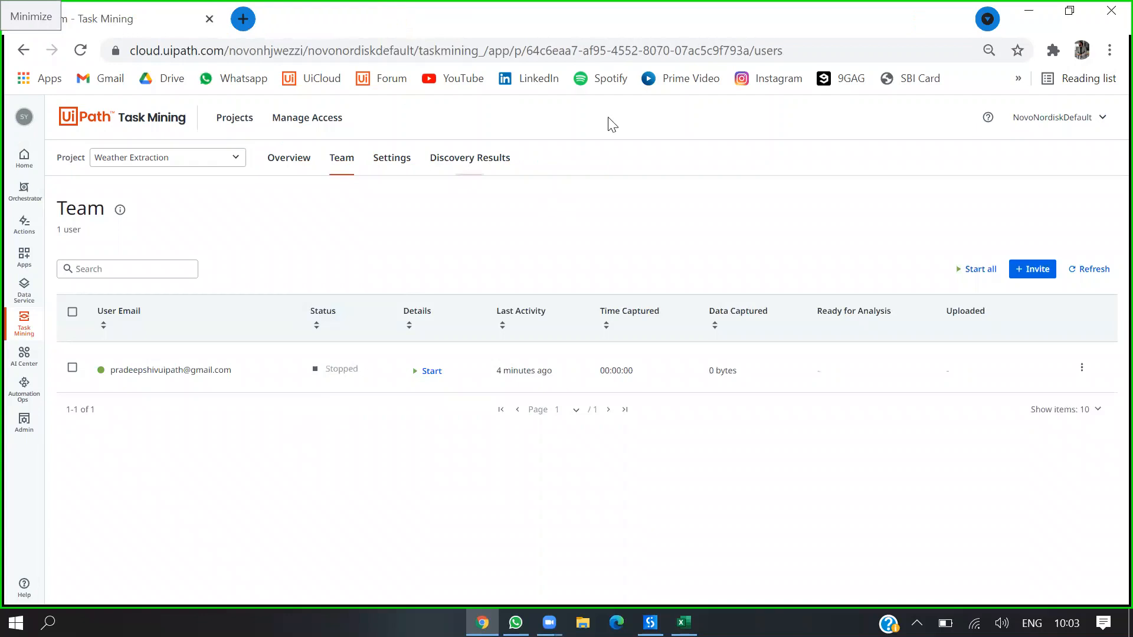
mouse_move(399, 313)
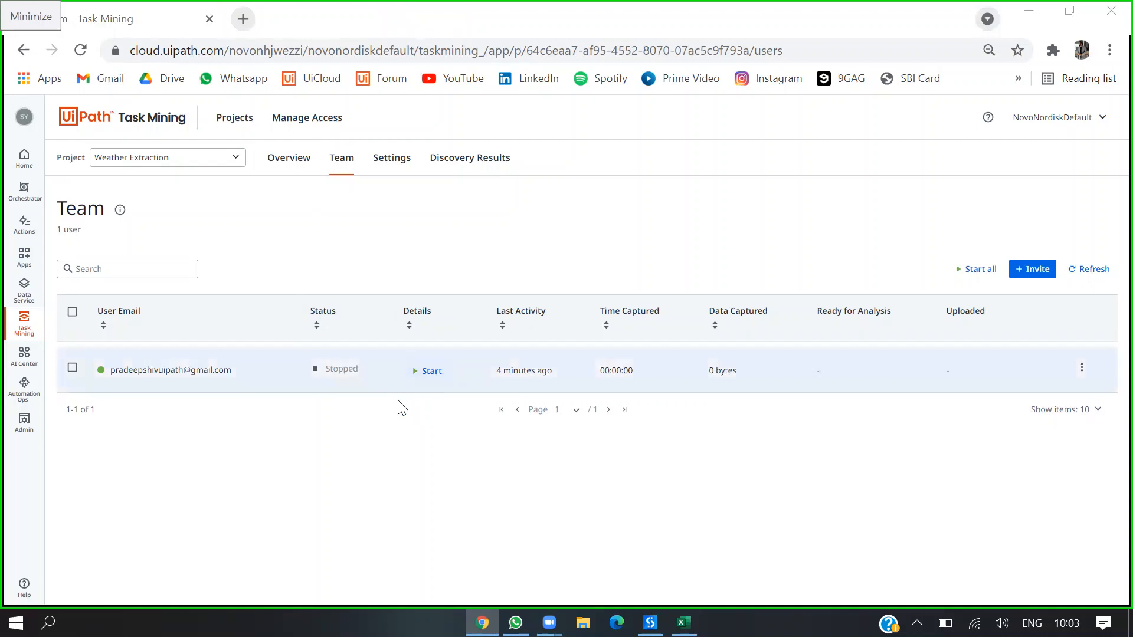
mouse_move(348, 386)
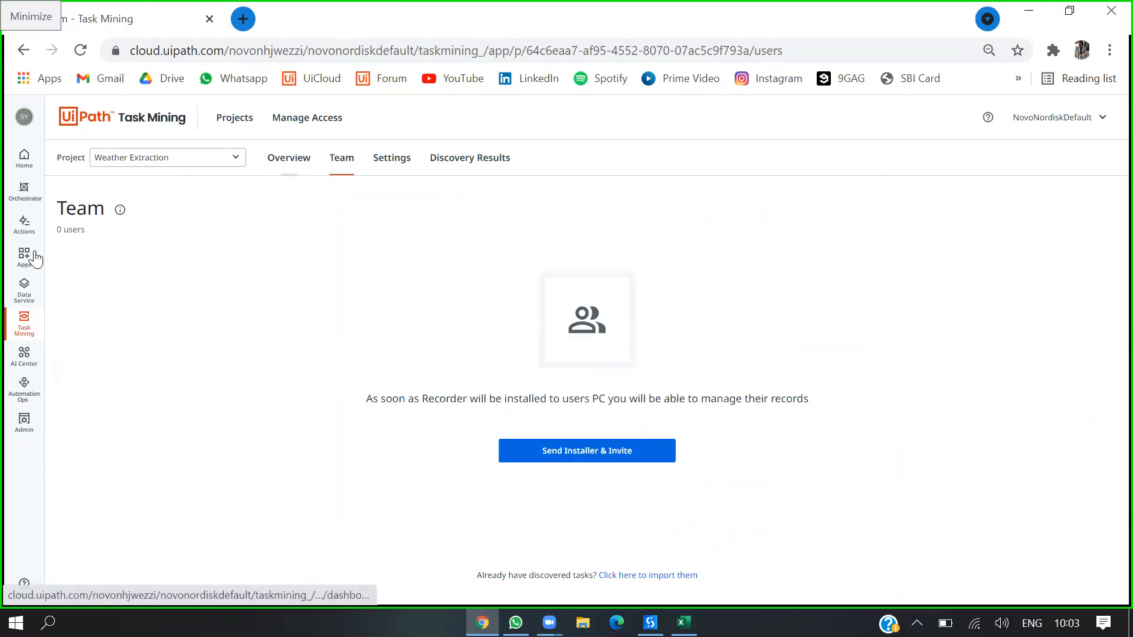
click(24, 326)
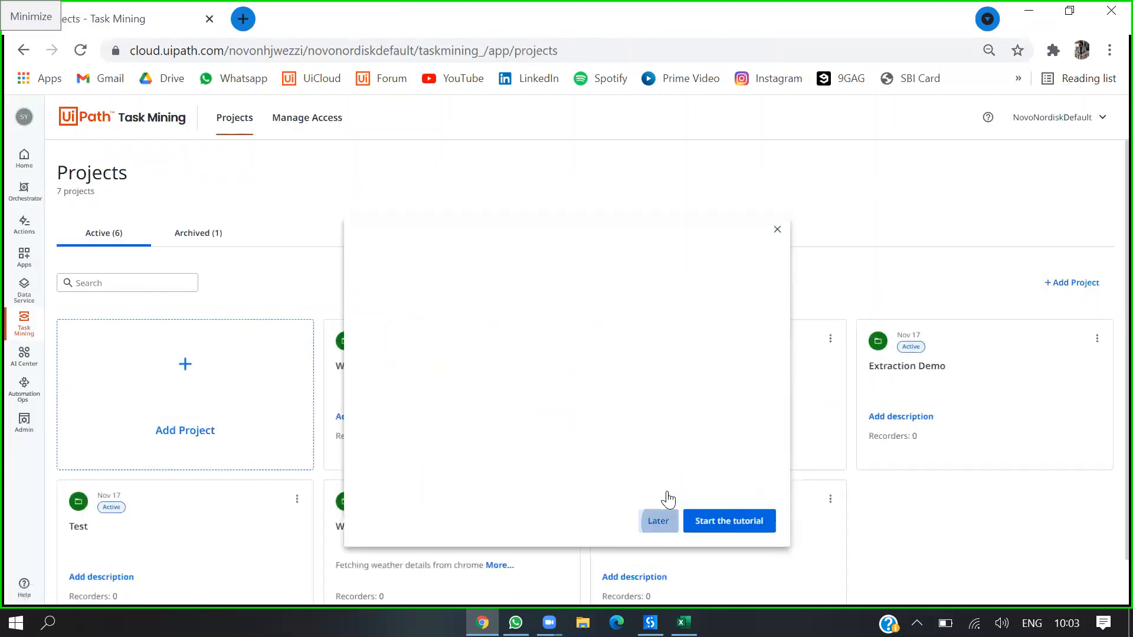
click(657, 520)
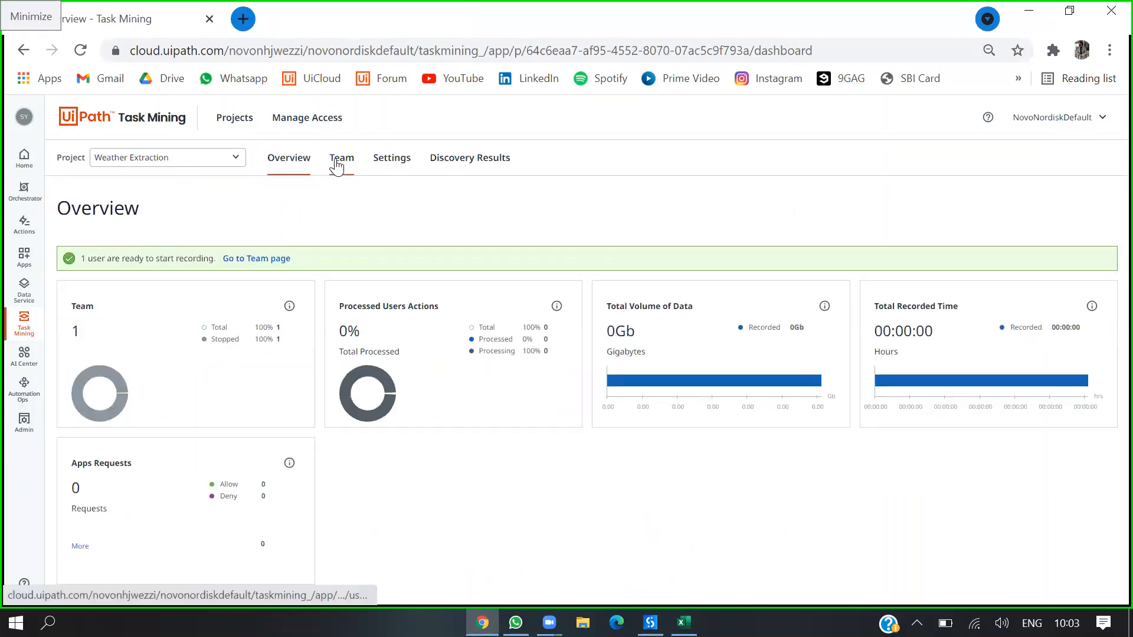
click(341, 156)
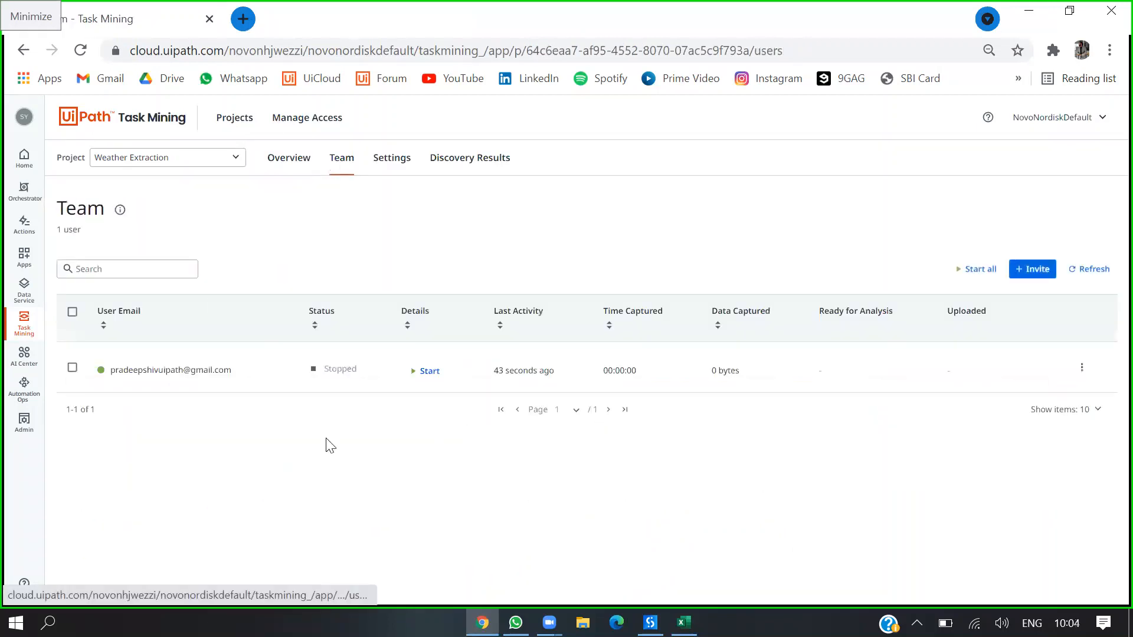